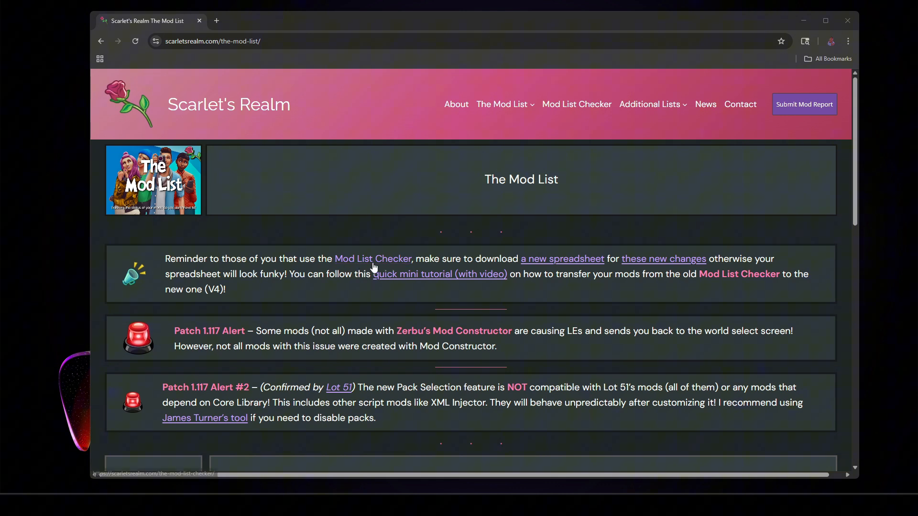
pyautogui.moveTo(366, 270)
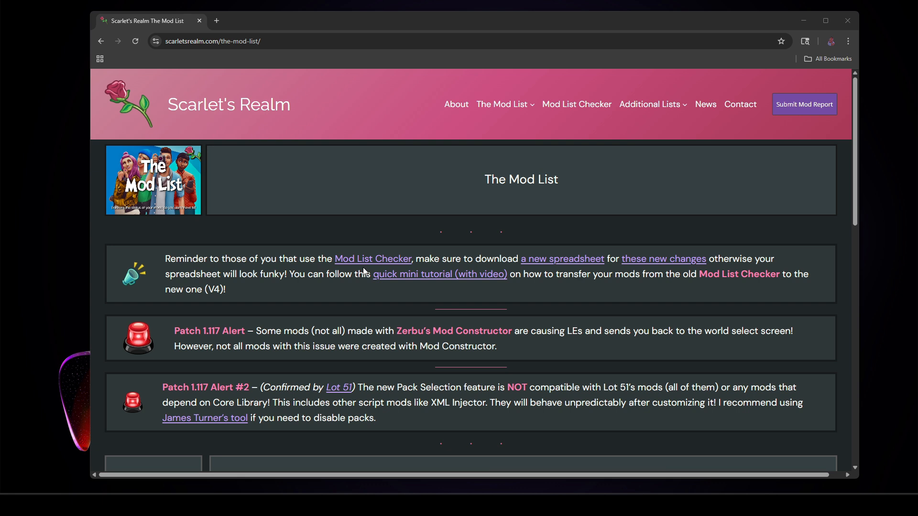
pyautogui.moveTo(363, 278)
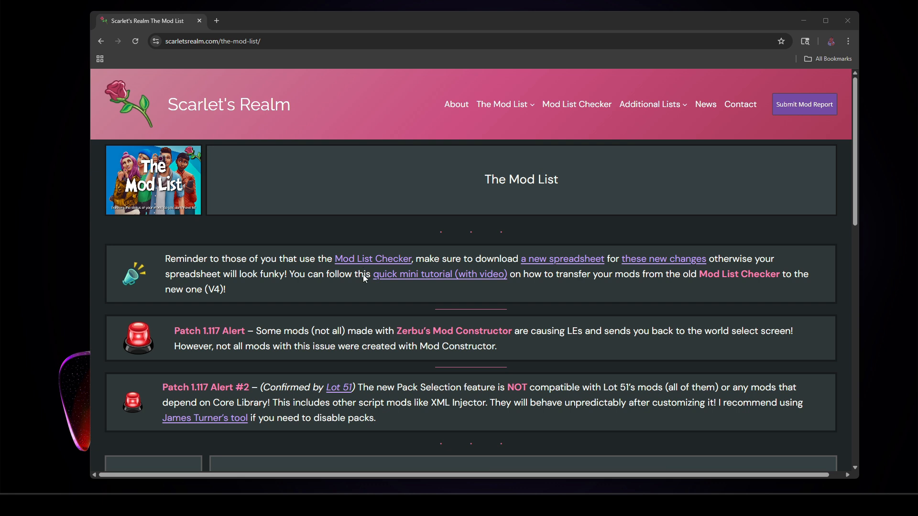
# Scroll down The Mod List page to the four Mod List Edition choices and latest news.
pyautogui.scroll(-3)
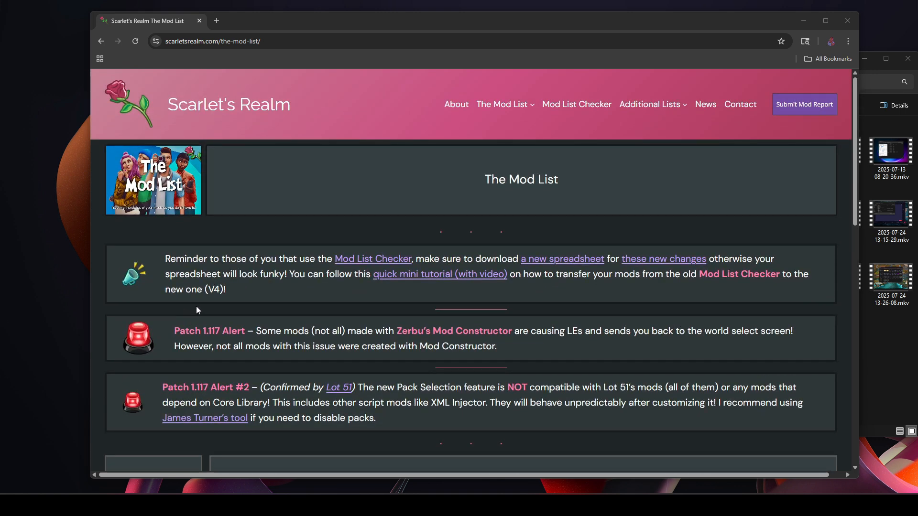
pyautogui.scroll(-3)
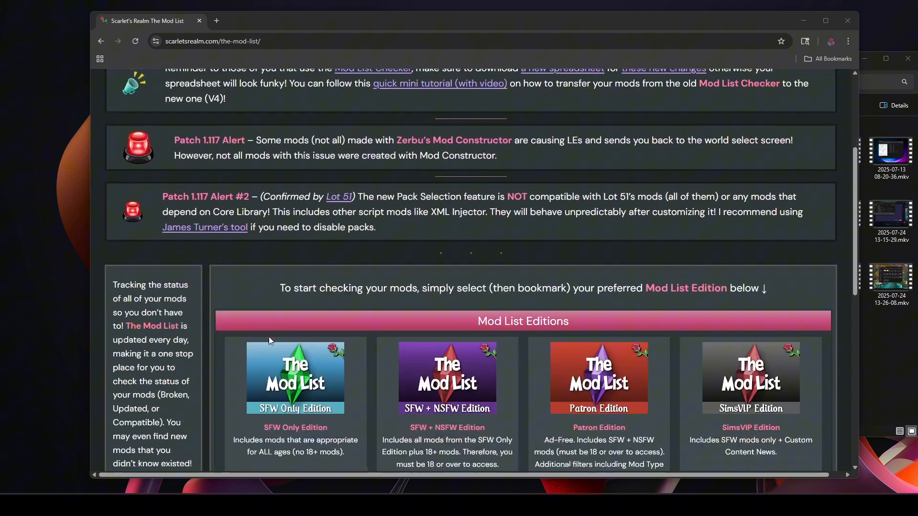
pyautogui.scroll(-3)
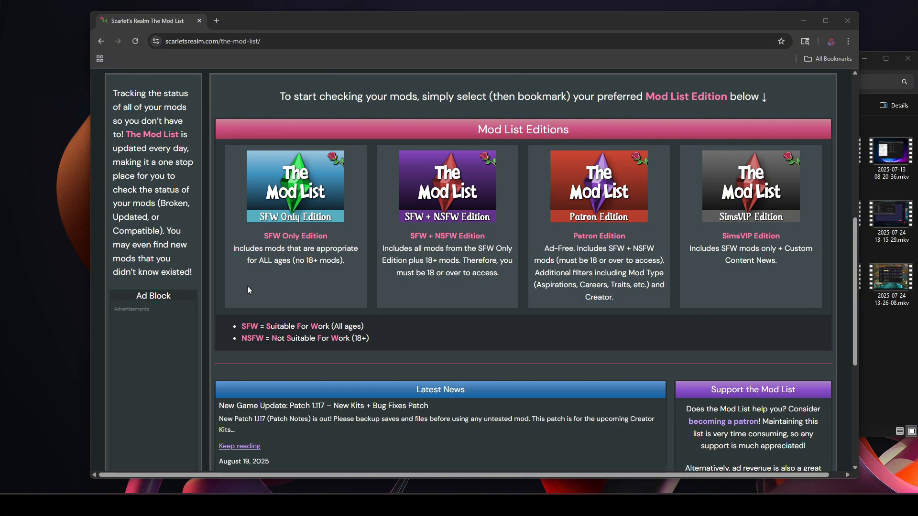
pyautogui.moveTo(426, 271)
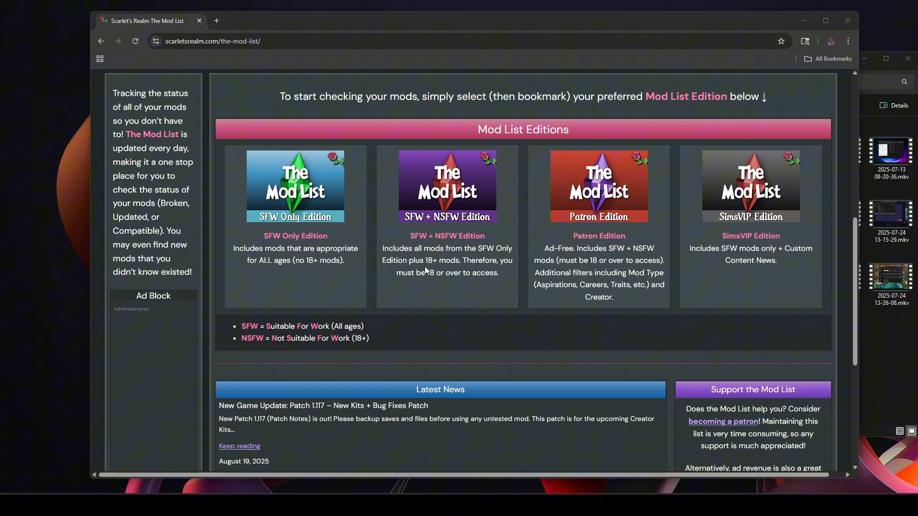
pyautogui.moveTo(489, 255)
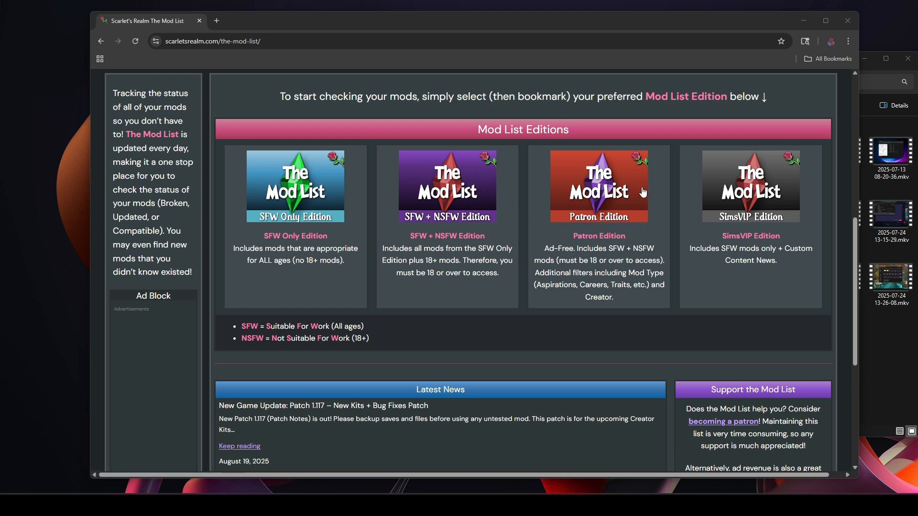
pyautogui.moveTo(587, 236)
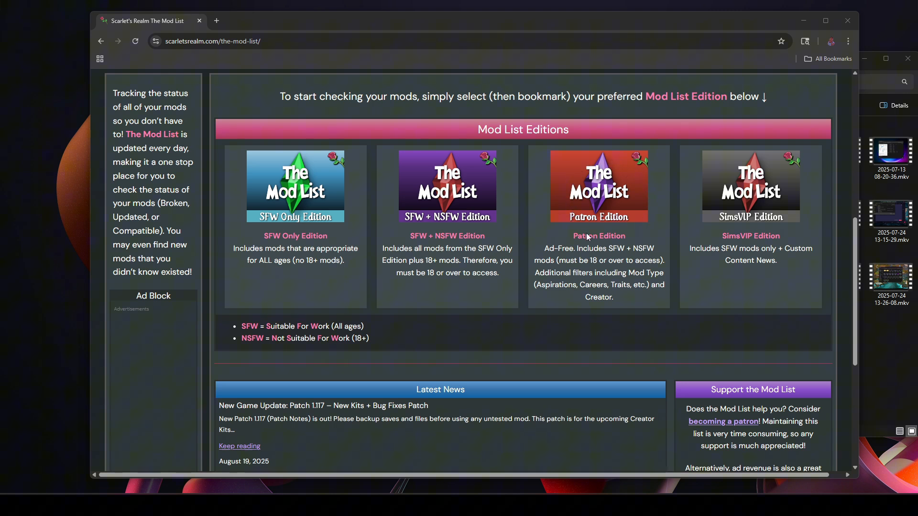
pyautogui.moveTo(751, 279)
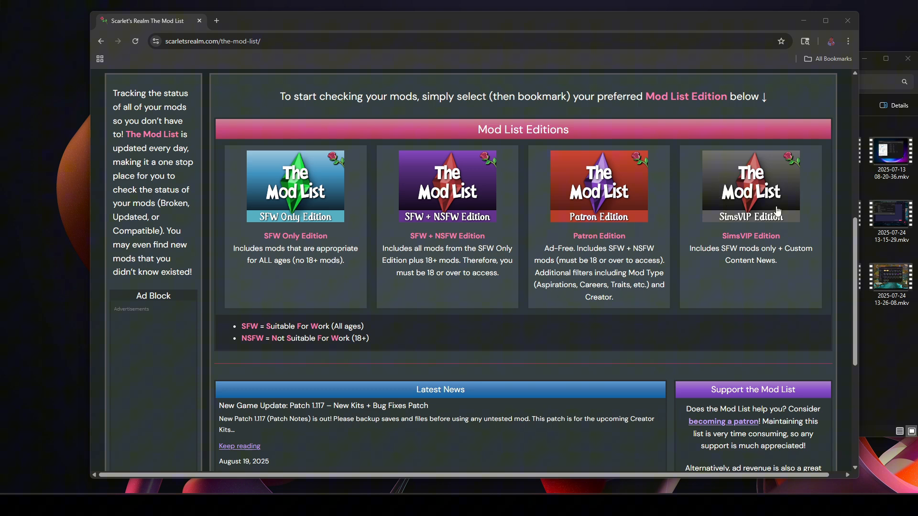
pyautogui.moveTo(760, 232)
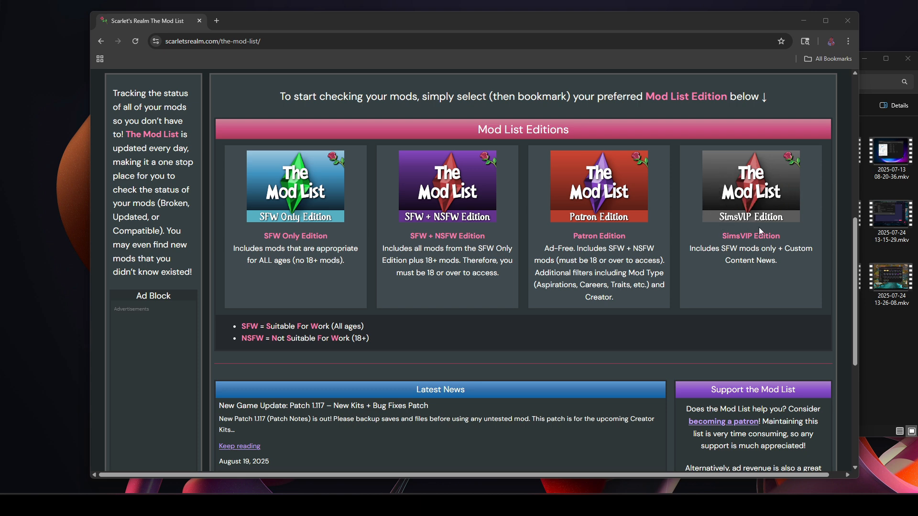
# Open the SFW + NSFW Edition, confirm being over 18, and scroll to the mod table.
pyautogui.click(446, 186)
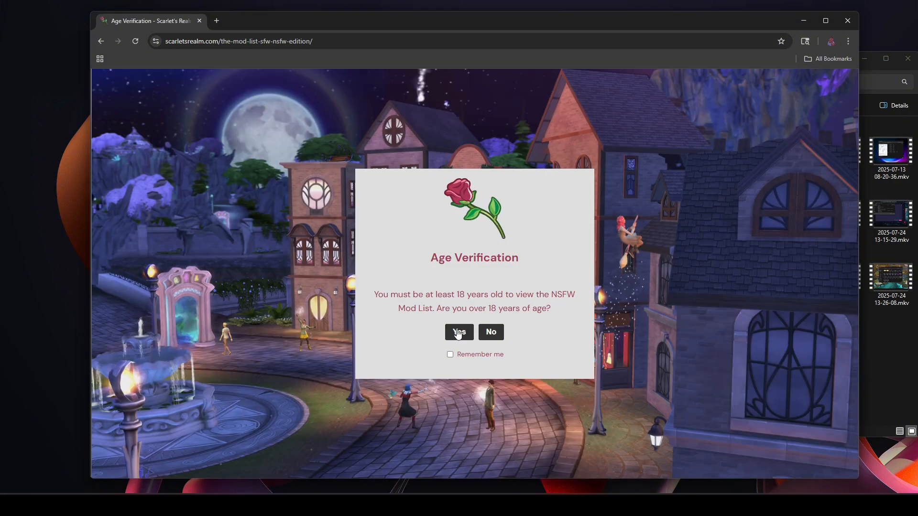
pyautogui.click(458, 332)
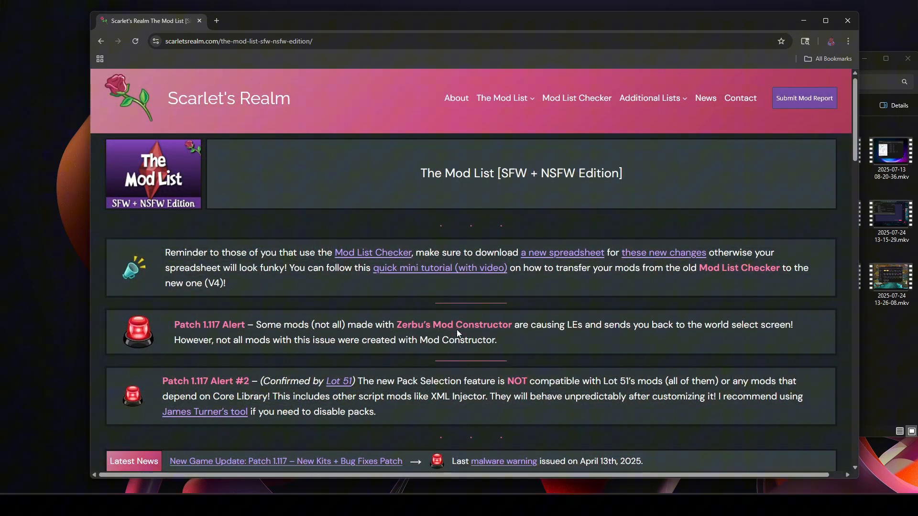
pyautogui.scroll(-3)
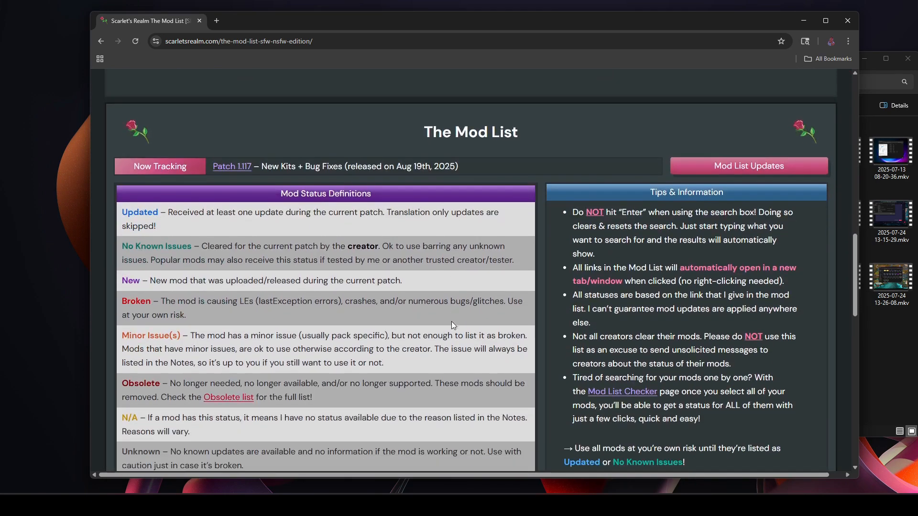
pyautogui.scroll(-3)
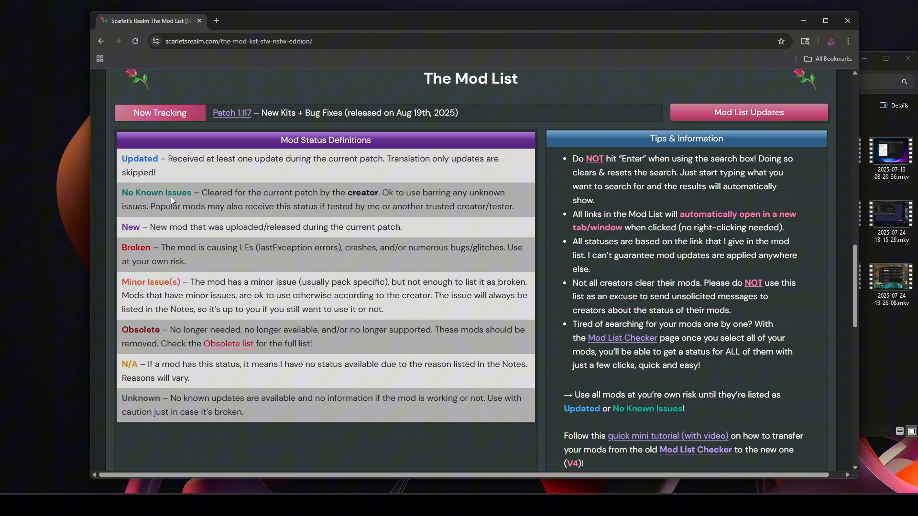
pyautogui.moveTo(151, 260)
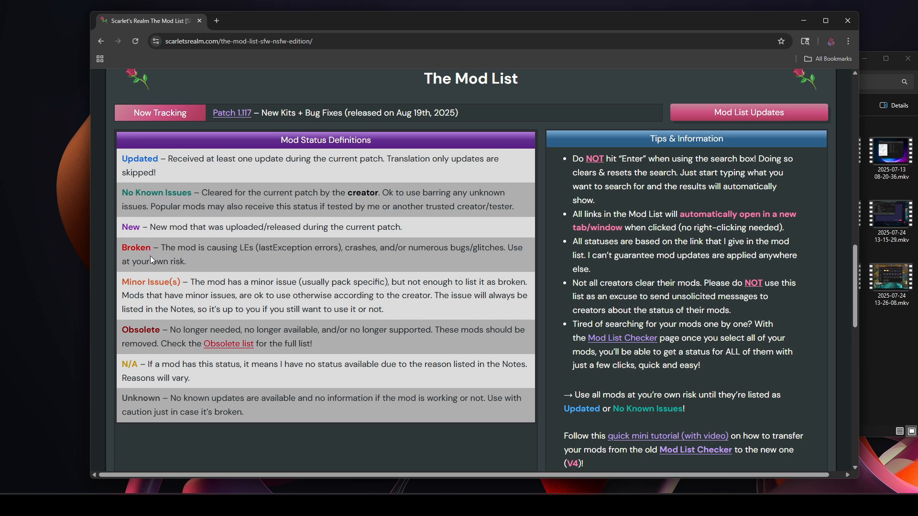
pyautogui.moveTo(141, 339)
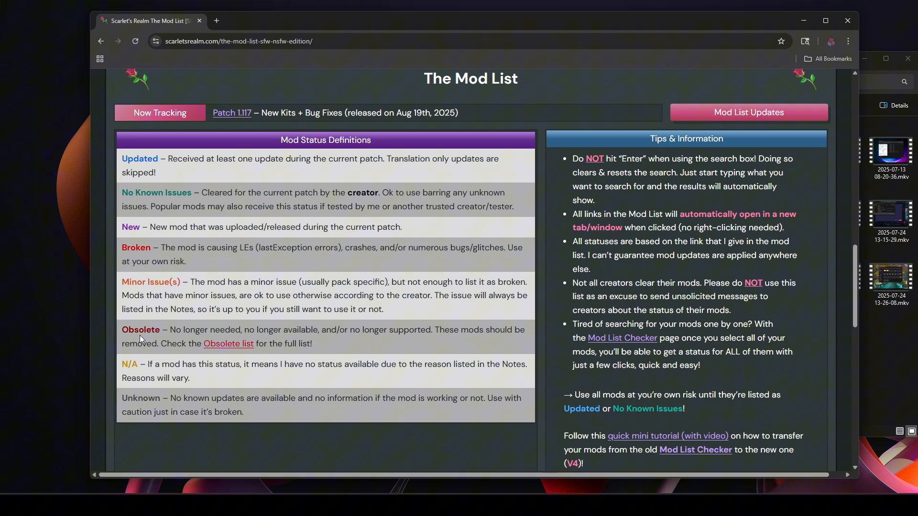
pyautogui.moveTo(129, 369)
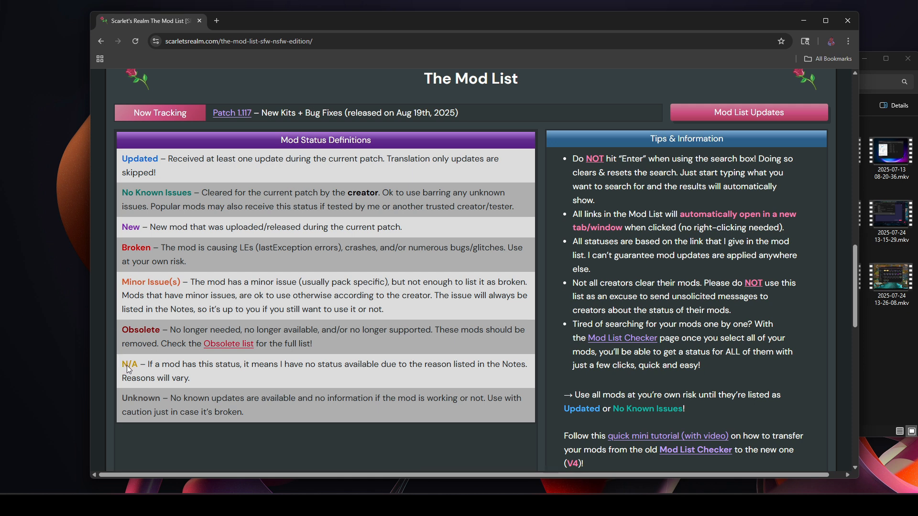
pyautogui.moveTo(143, 405)
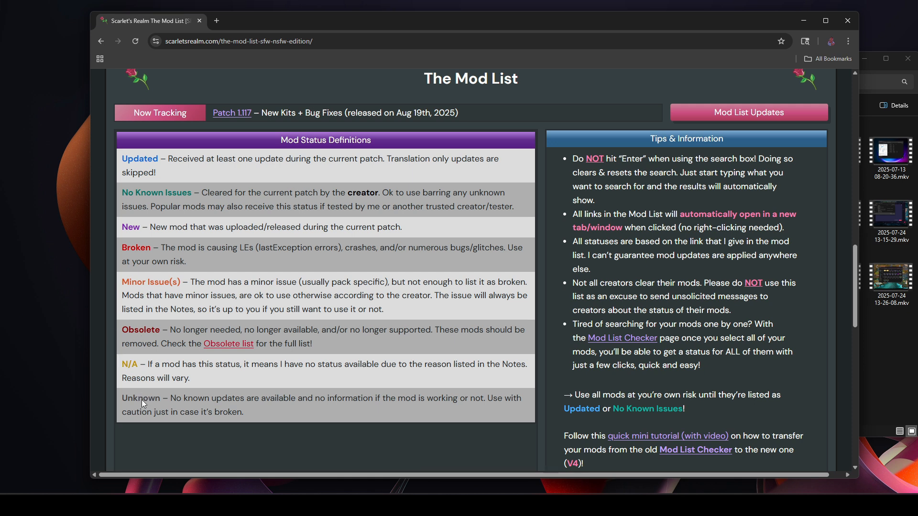
pyautogui.scroll(-3)
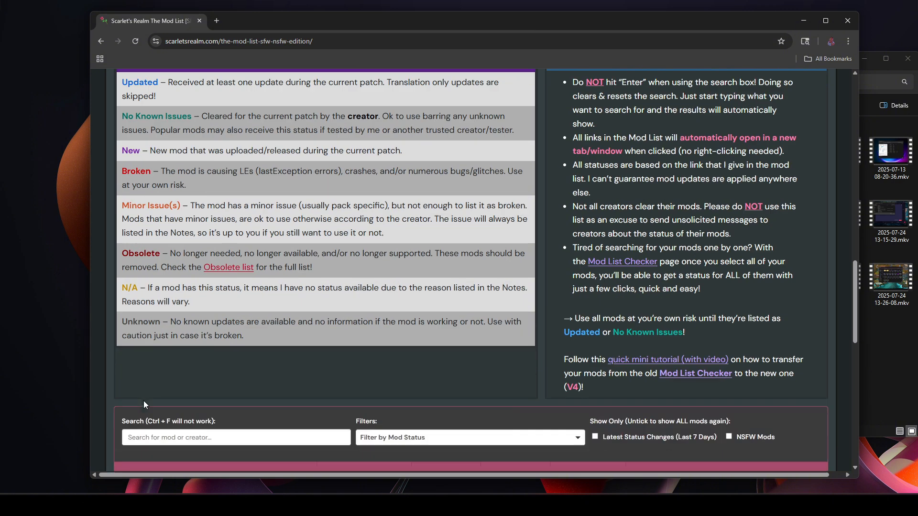
pyautogui.scroll(-3)
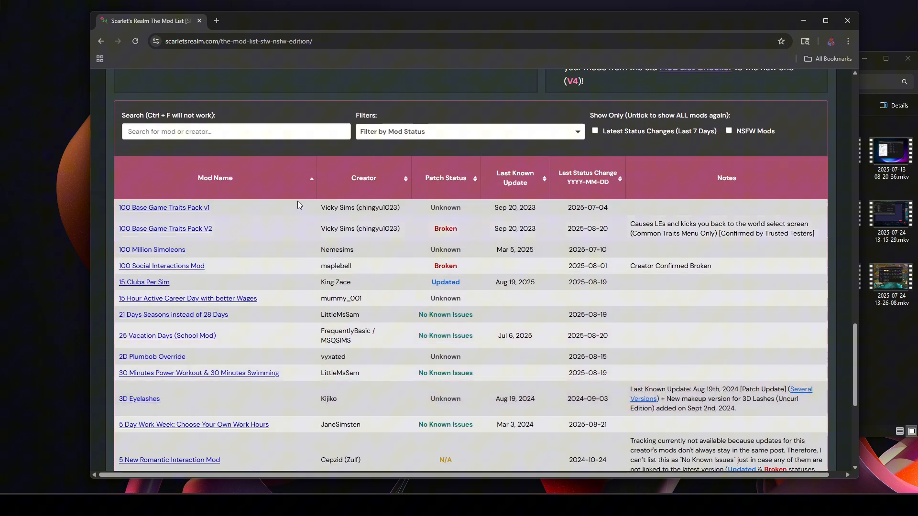
# Search the mod table for 'panda' to list PandaSama's mods and statuses.
pyautogui.click(236, 131)
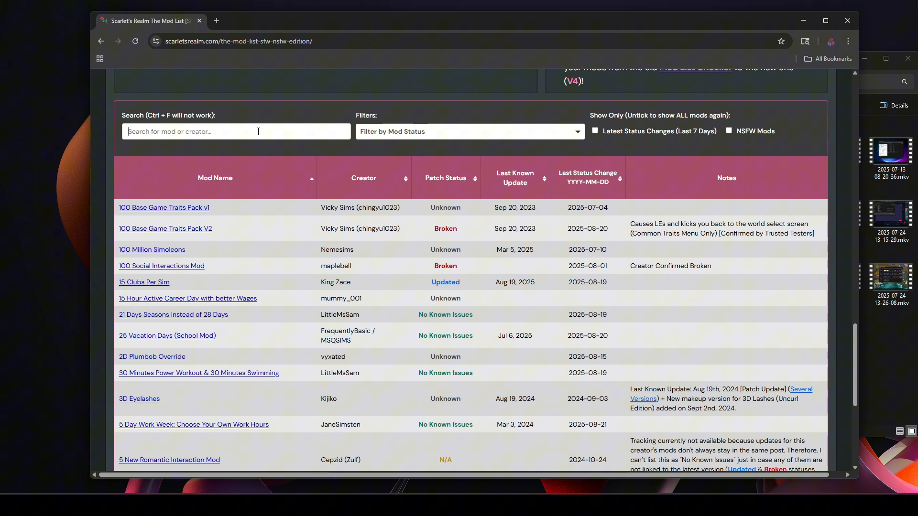
pyautogui.write('pandasama')
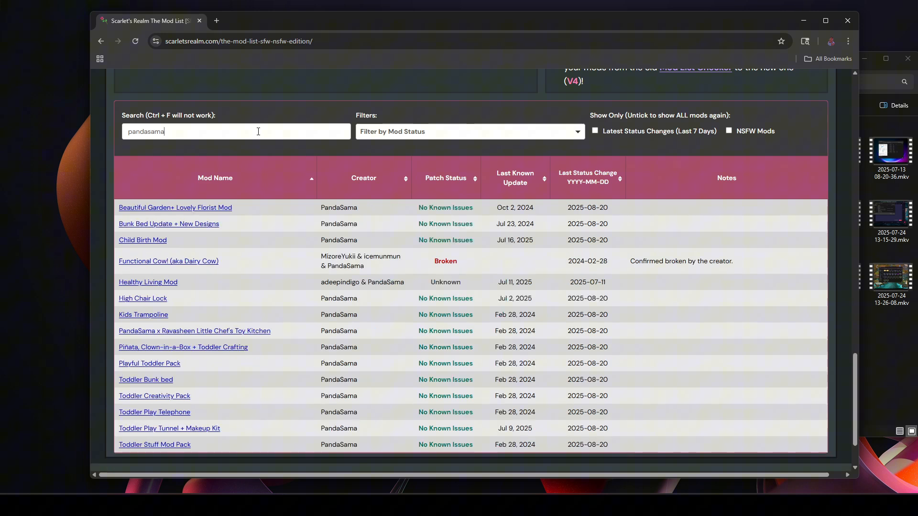
pyautogui.moveTo(287, 207)
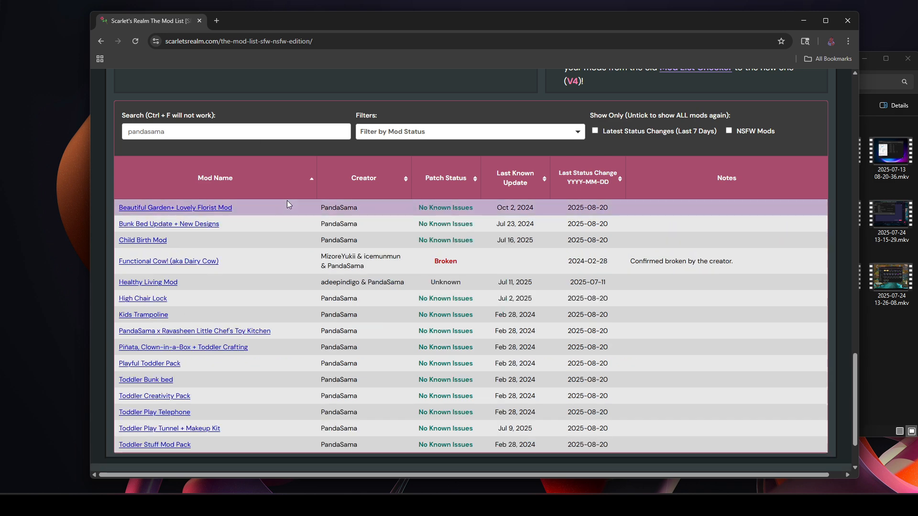
pyautogui.moveTo(138, 245)
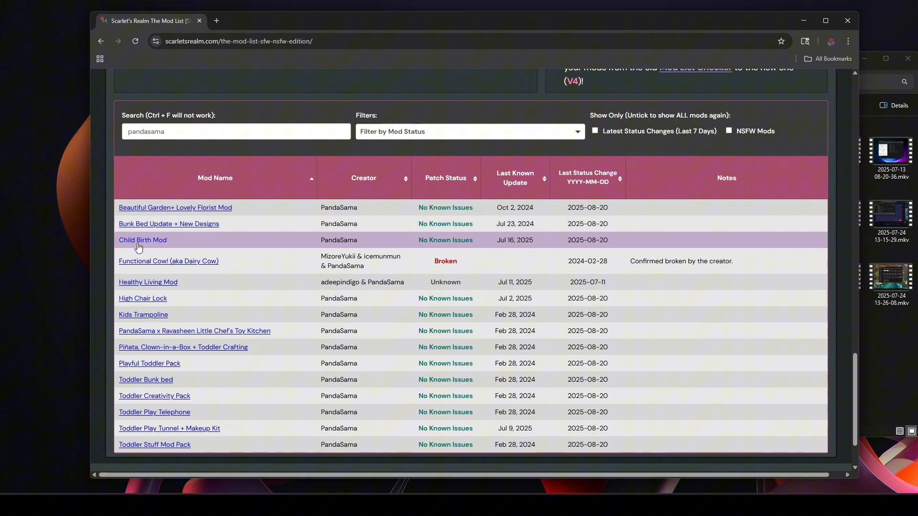
pyautogui.moveTo(143, 243)
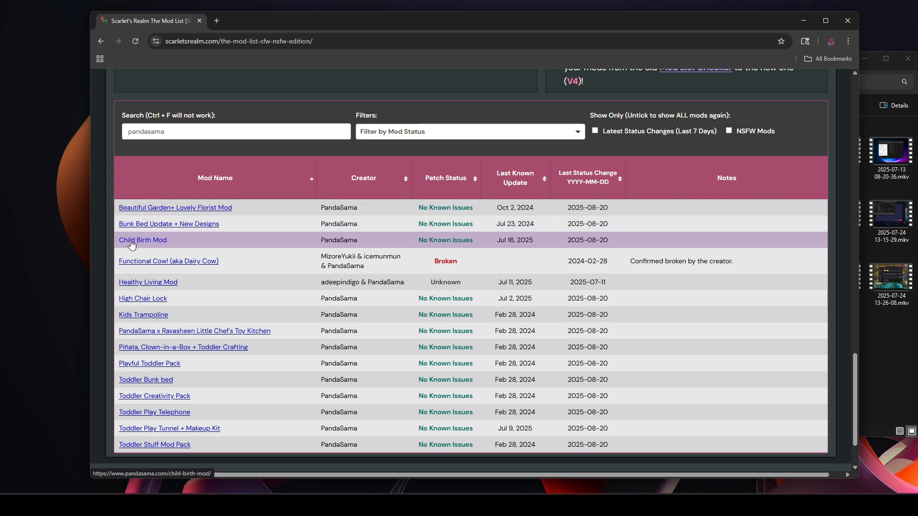
pyautogui.moveTo(305, 248)
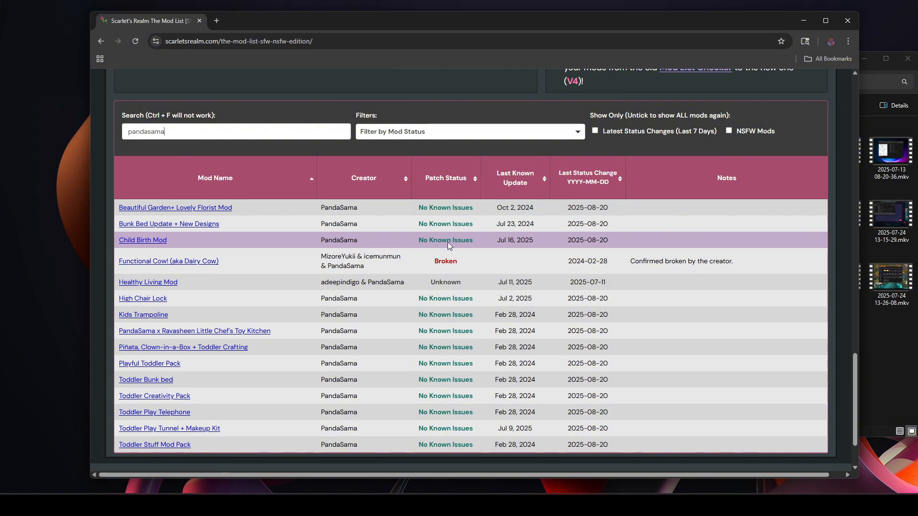
pyautogui.moveTo(459, 246)
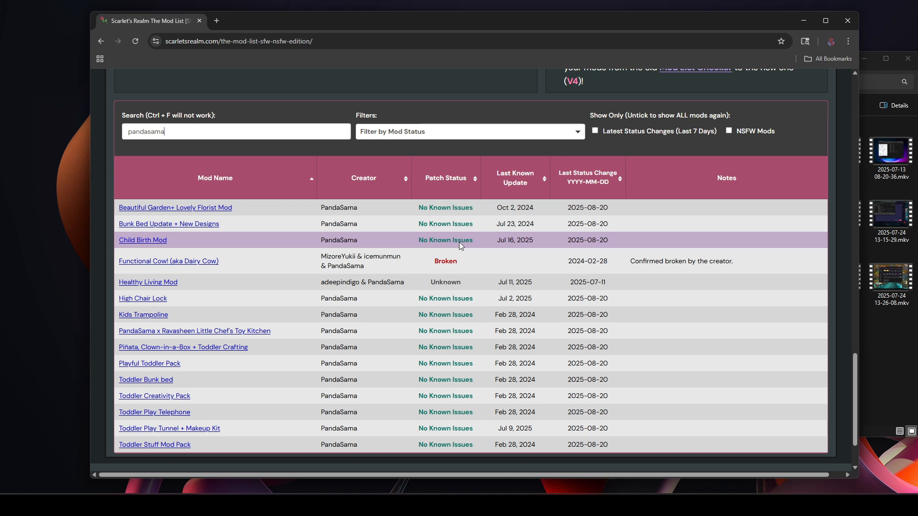
pyautogui.moveTo(148, 287)
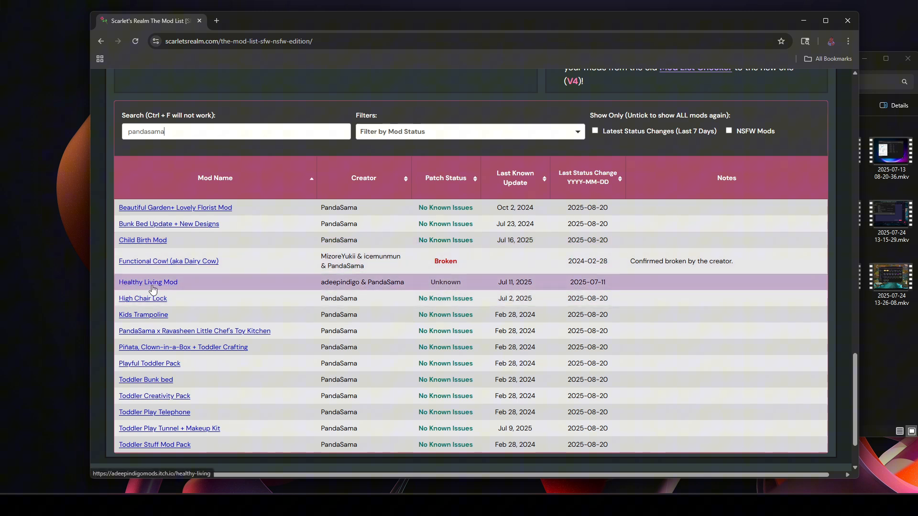
pyautogui.moveTo(380, 285)
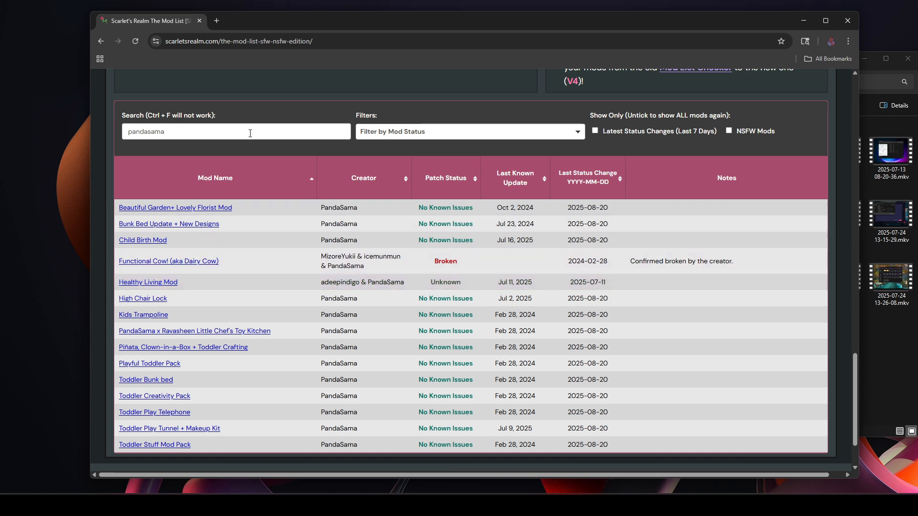
# Search for 'kuttoe' and scroll through Kuttoe's mods, all showing no known issues.
pyautogui.click(235, 131)
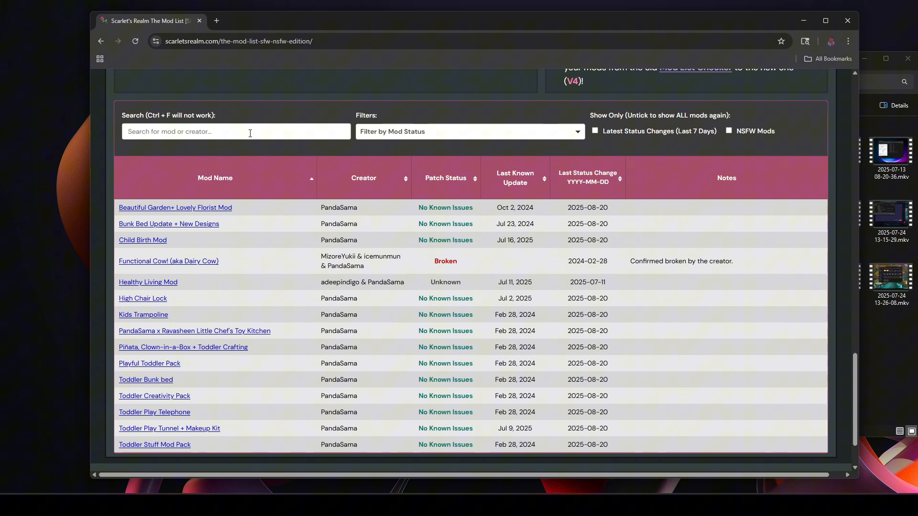
pyautogui.write('kuttoe')
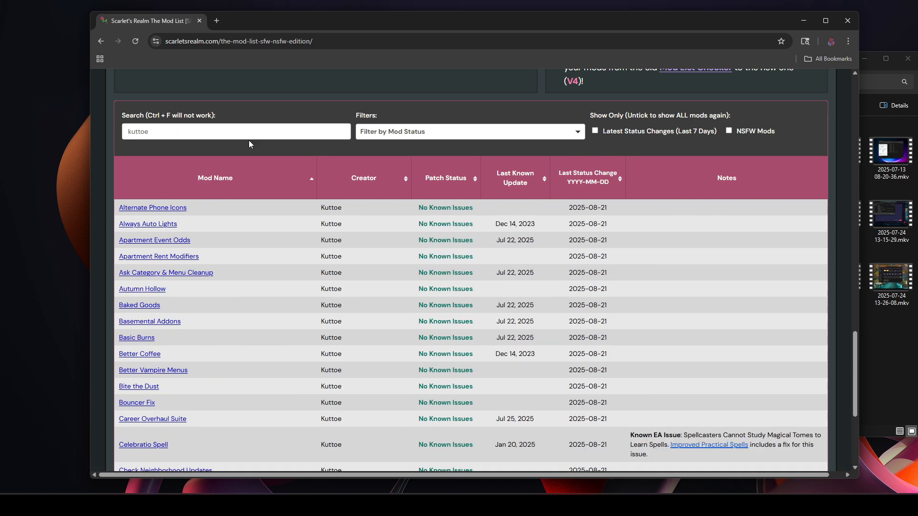
pyautogui.scroll(-3)
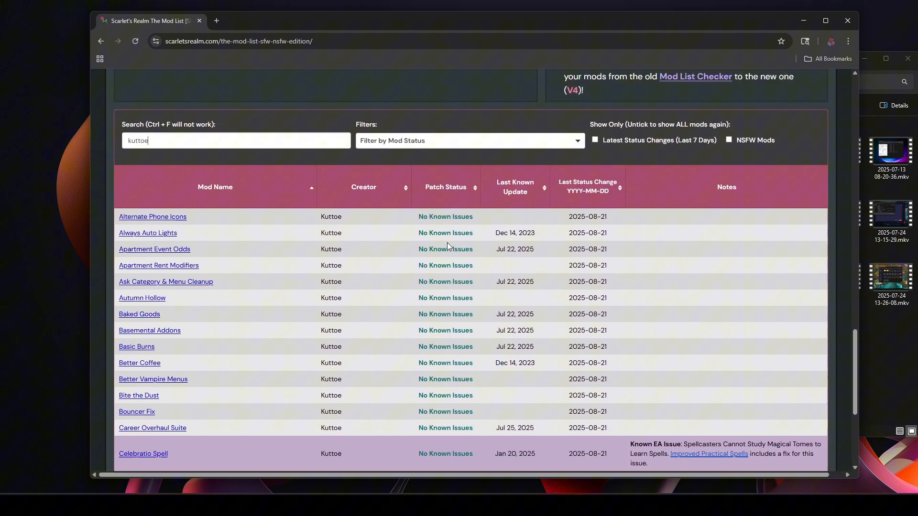
pyautogui.scroll(-3)
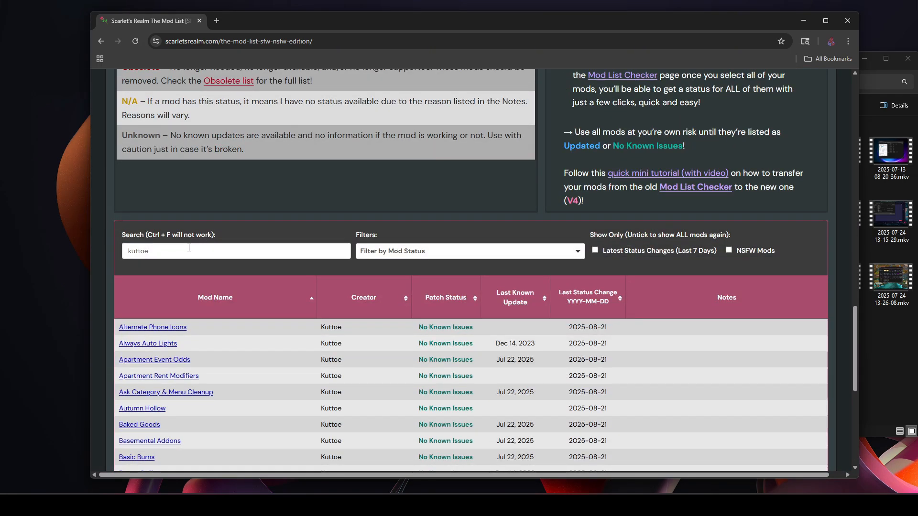
# Replace the search with 'basemen' and scroll through the Basemental mods' mixed statuses.
pyautogui.click(235, 251)
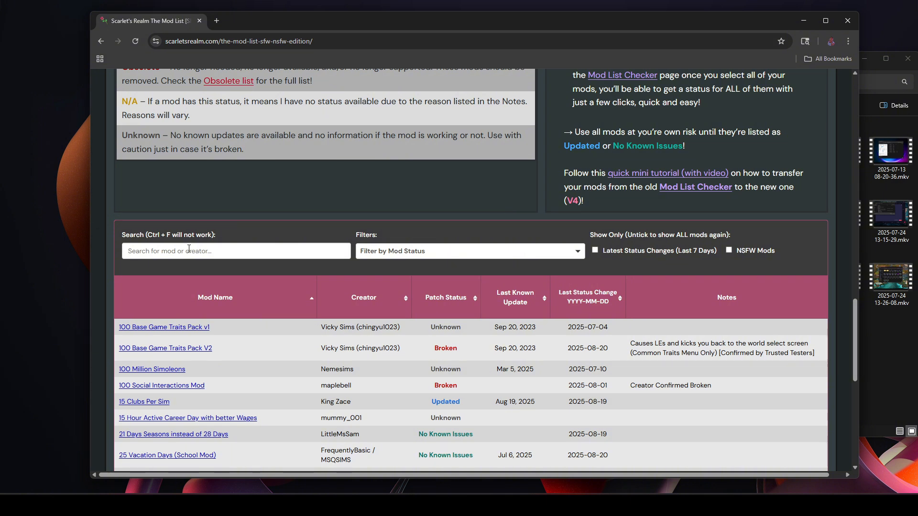
pyautogui.write('basemental')
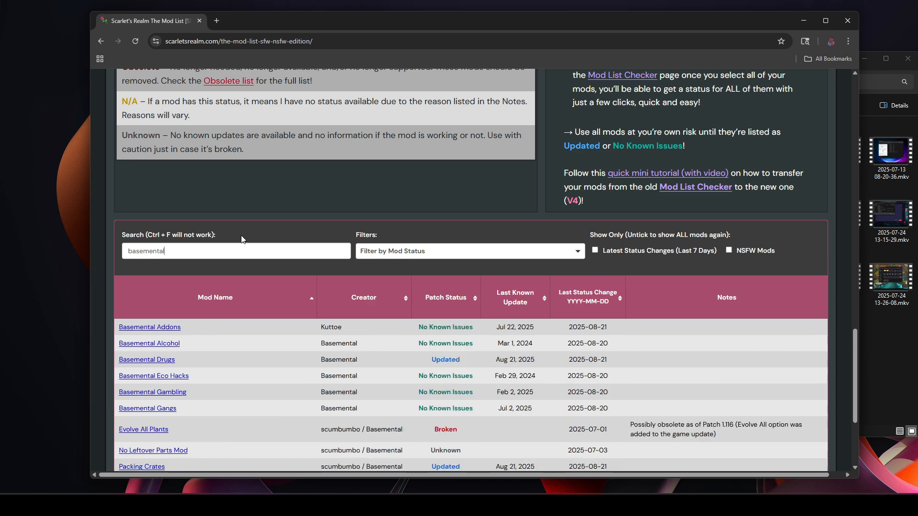
pyautogui.scroll(-3)
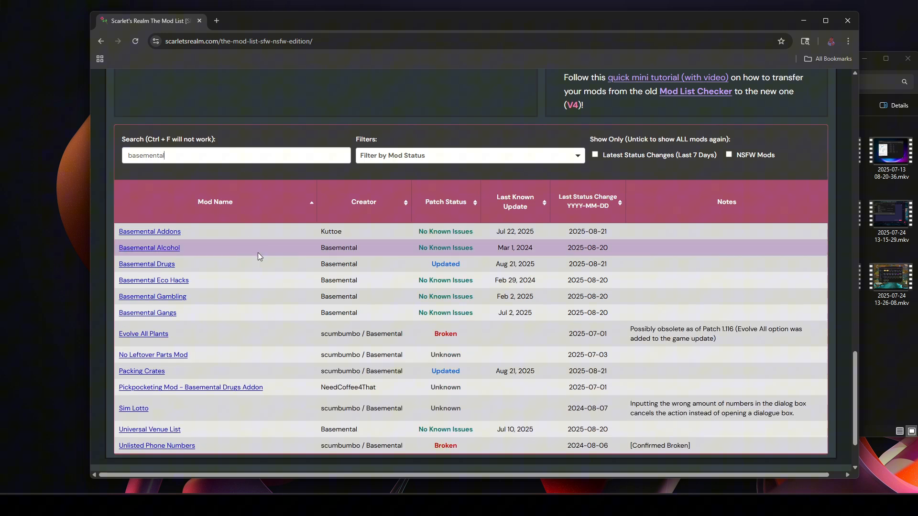
pyautogui.moveTo(185, 275)
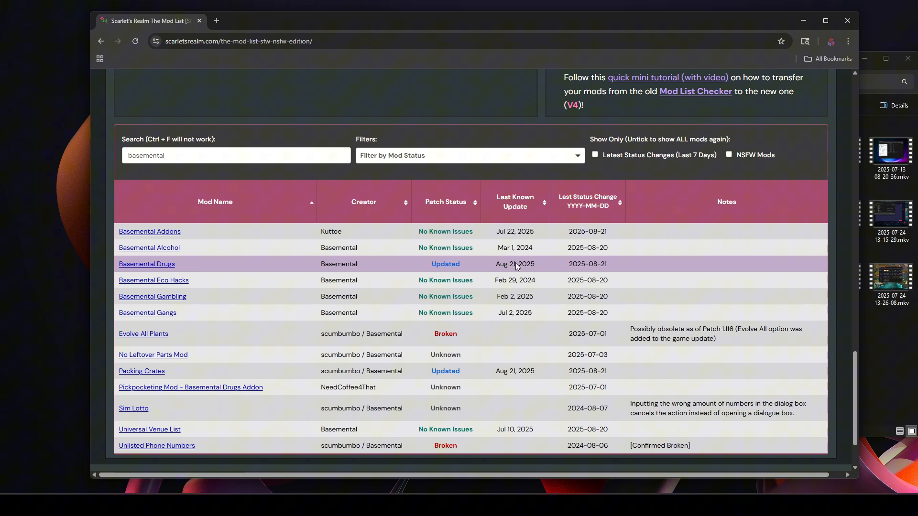
pyautogui.moveTo(504, 269)
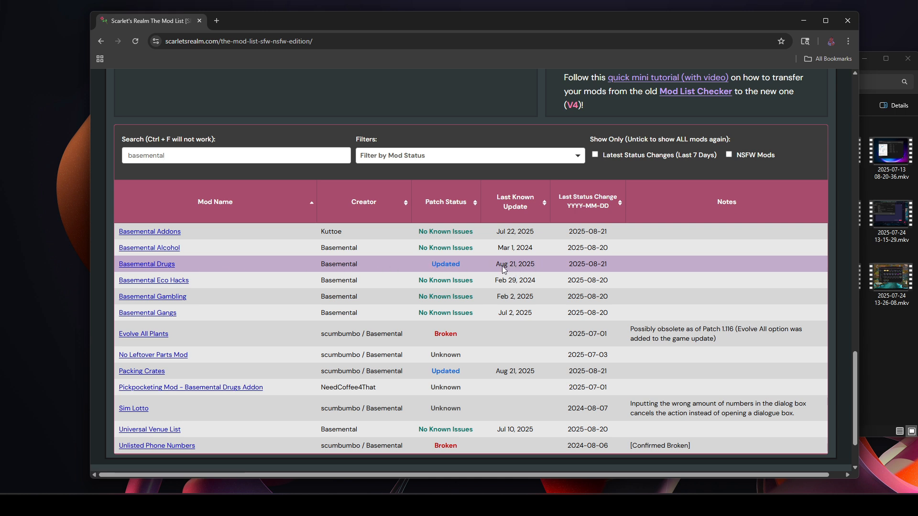
pyautogui.moveTo(524, 269)
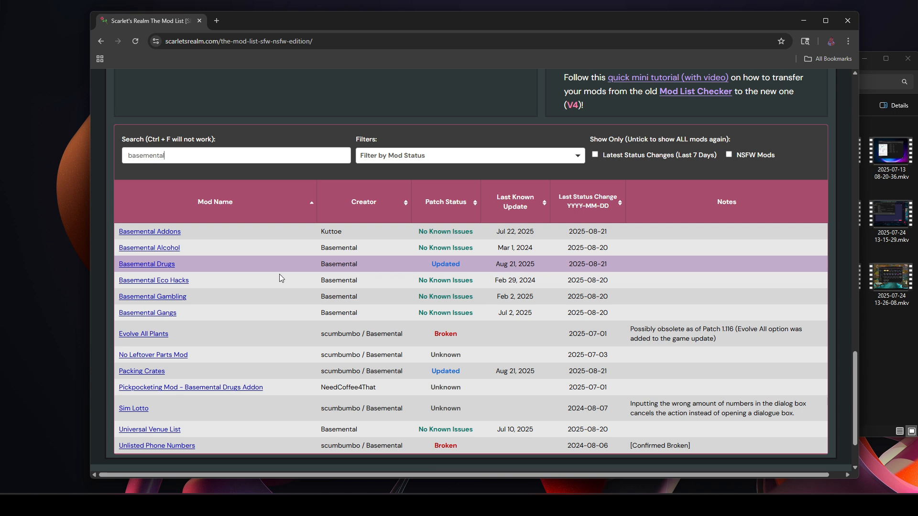
pyautogui.scroll(-3)
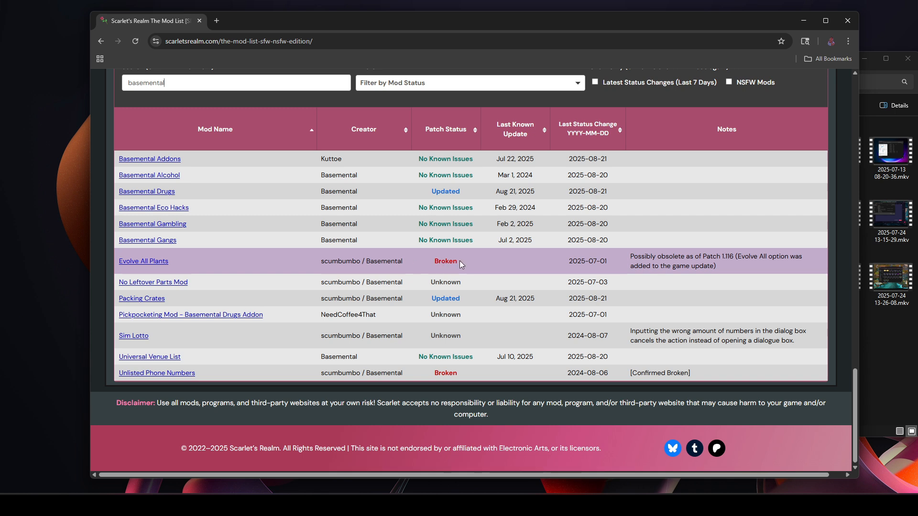
pyautogui.moveTo(395, 380)
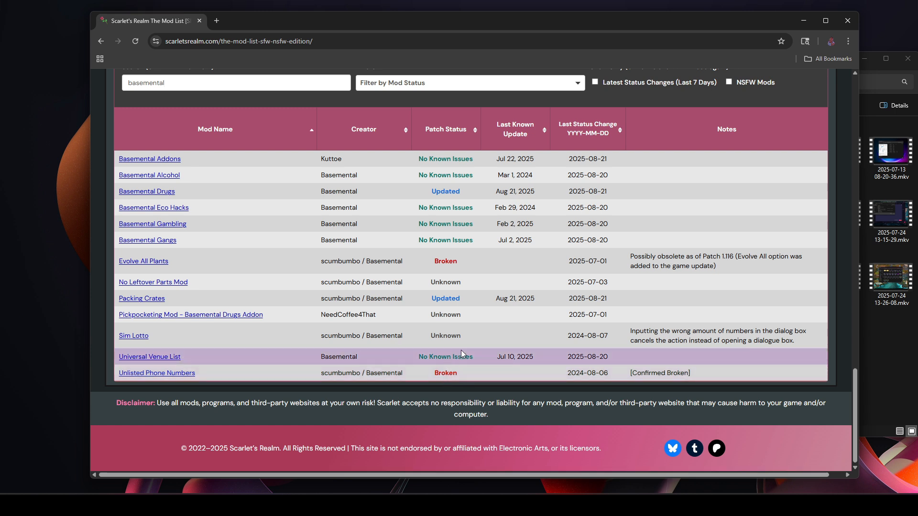
pyautogui.moveTo(439, 231)
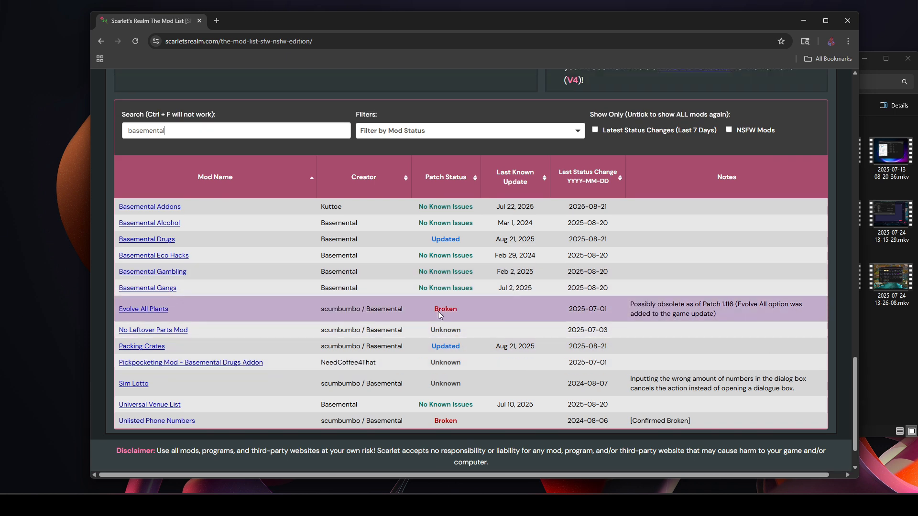
pyautogui.moveTo(395, 325)
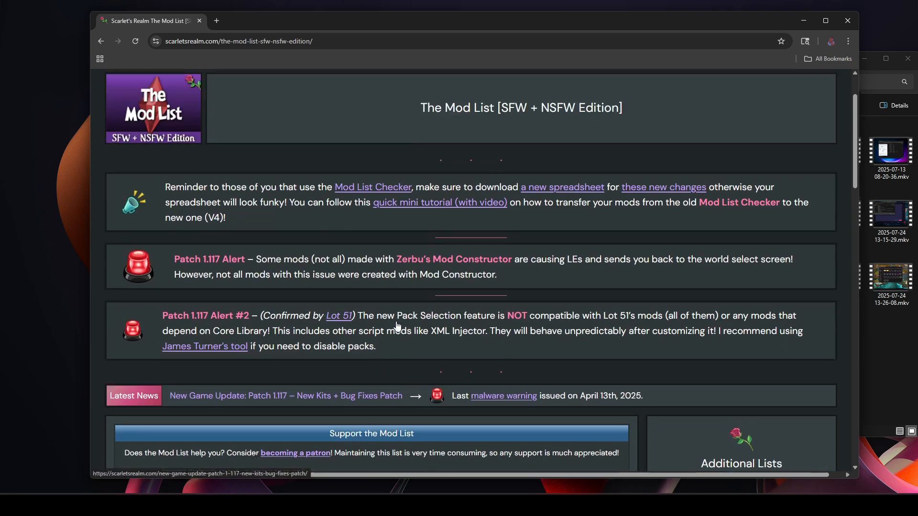
# Open the Mod List Checker page in a new tab and scroll to its Instructions.
pyautogui.click(372, 187)
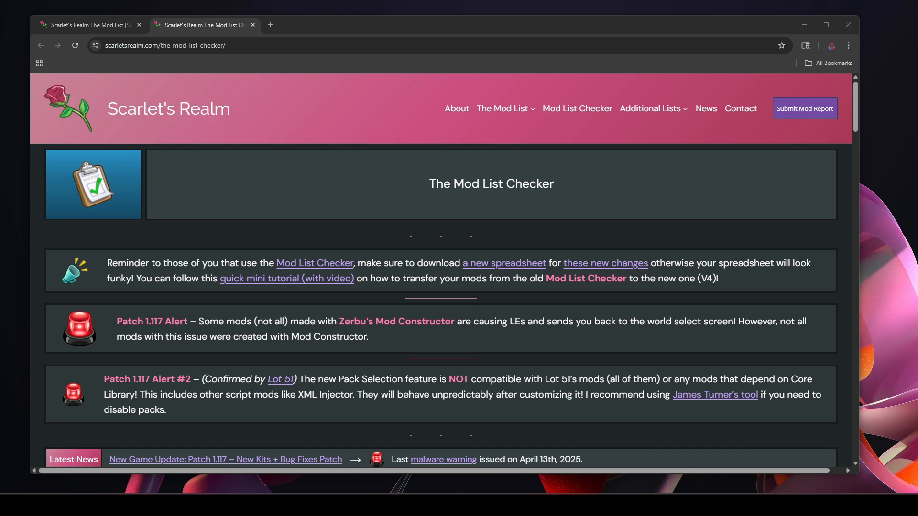
pyautogui.moveTo(264, 266)
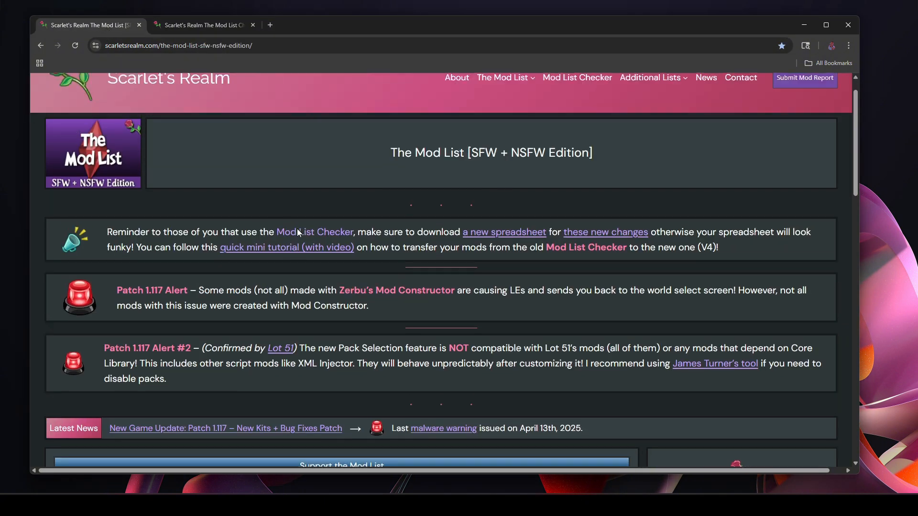
pyautogui.scroll(-3)
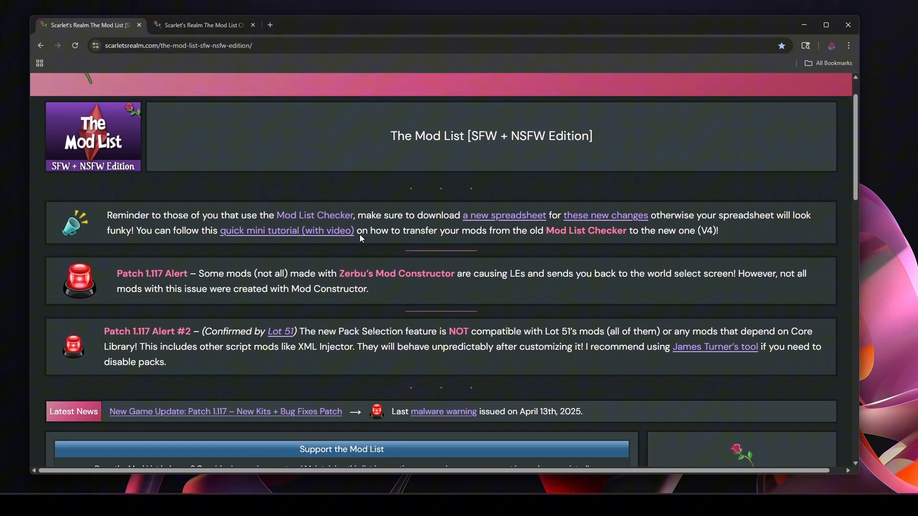
pyautogui.click(203, 24)
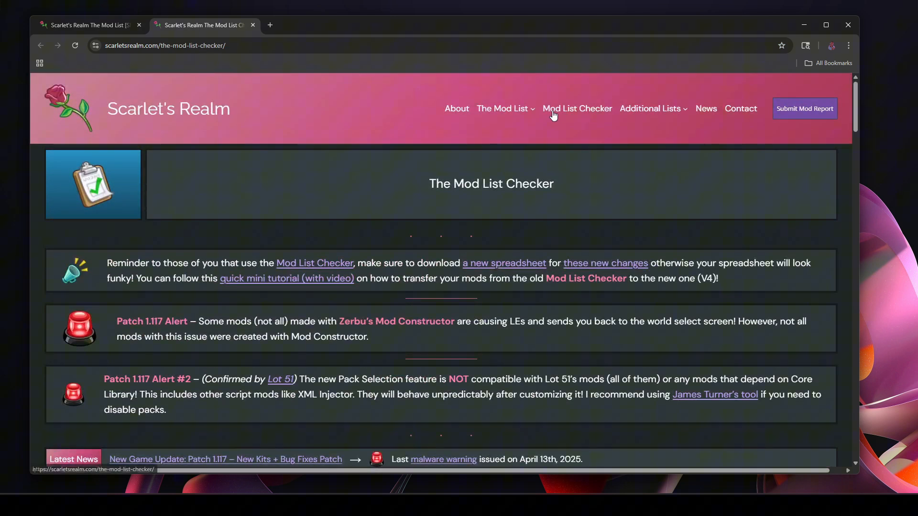
pyautogui.moveTo(506, 204)
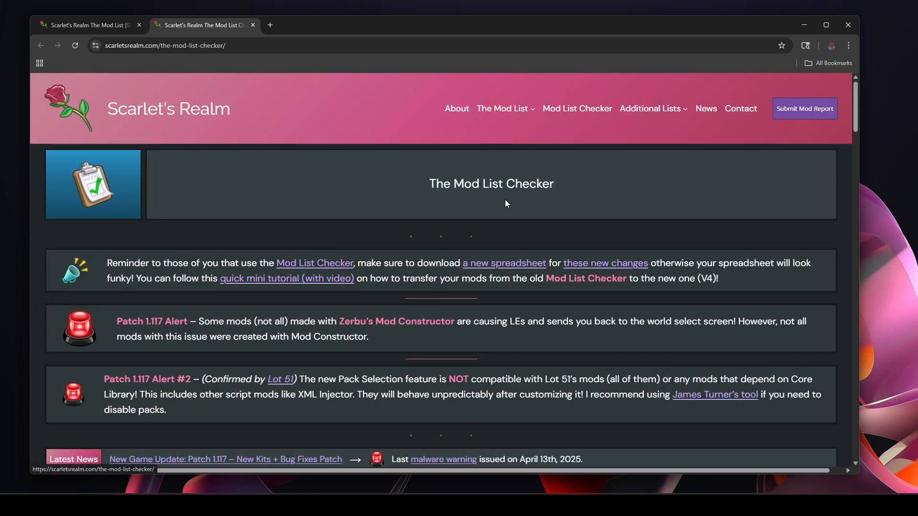
pyautogui.scroll(-3)
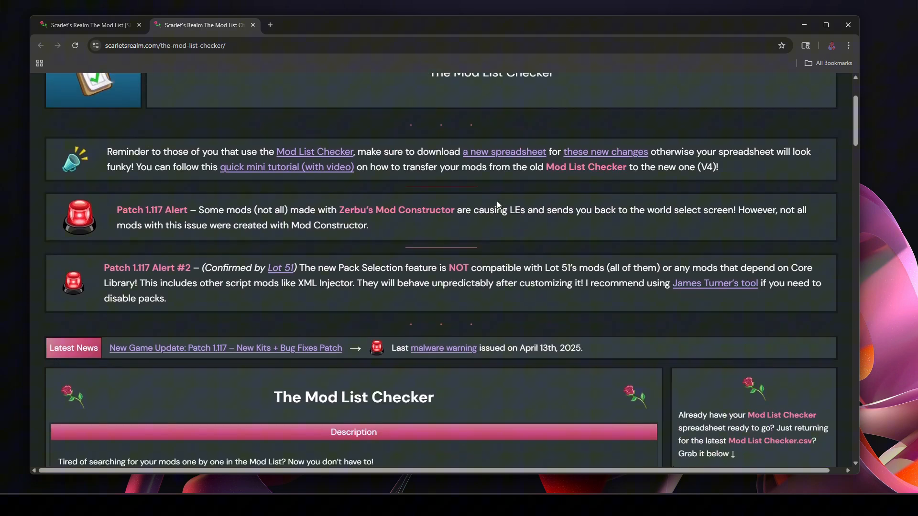
pyautogui.scroll(-3)
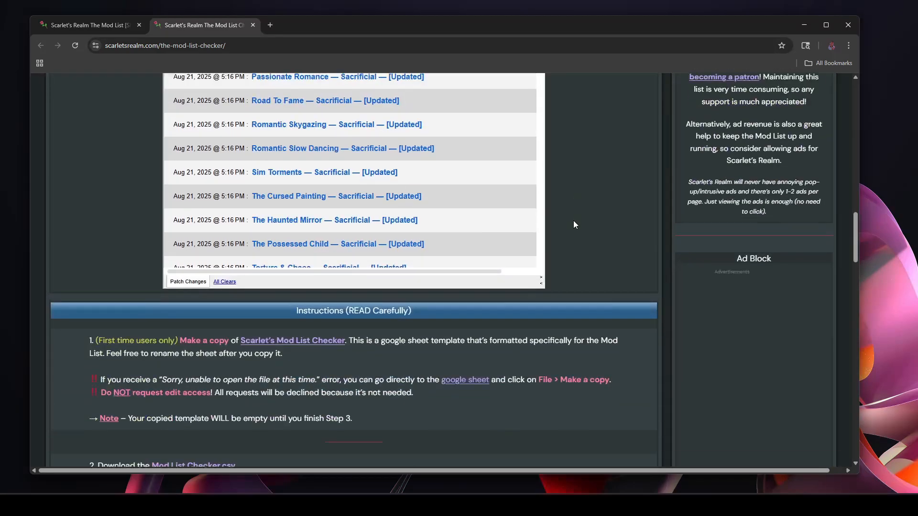
pyautogui.scroll(-3)
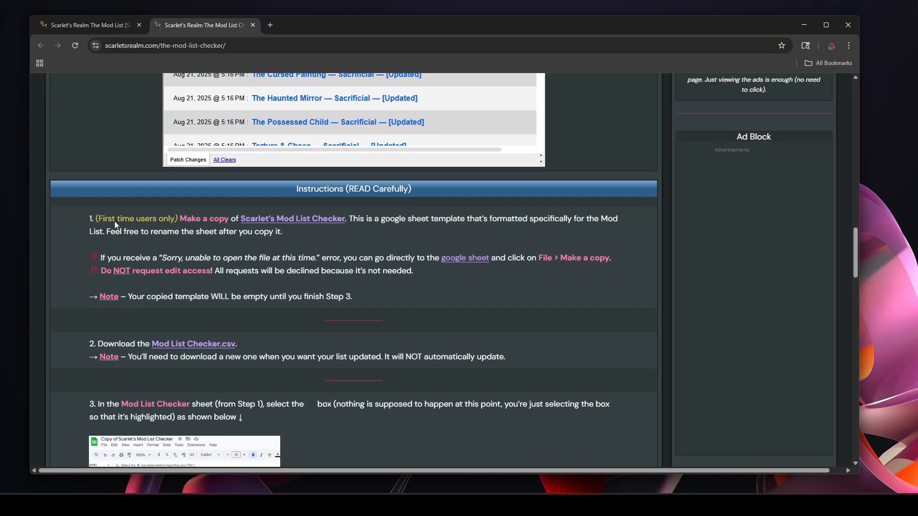
pyautogui.moveTo(293, 225)
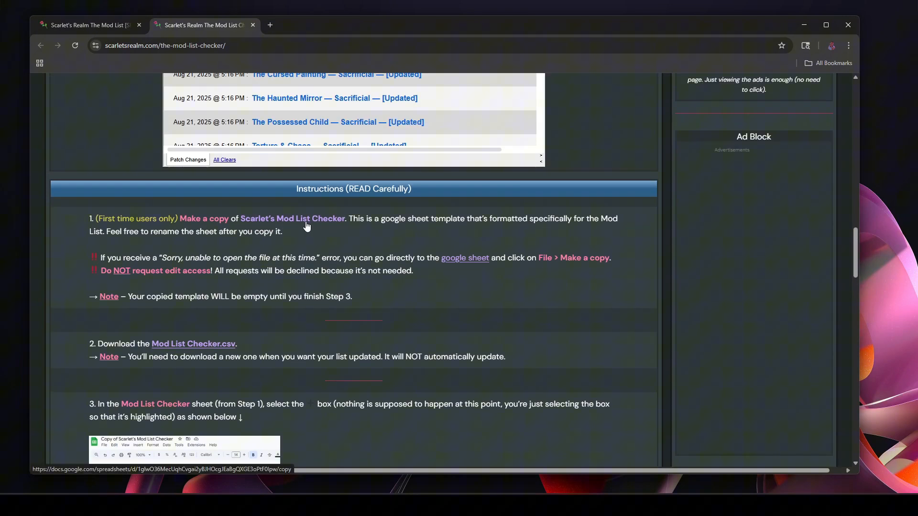
pyautogui.moveTo(320, 223)
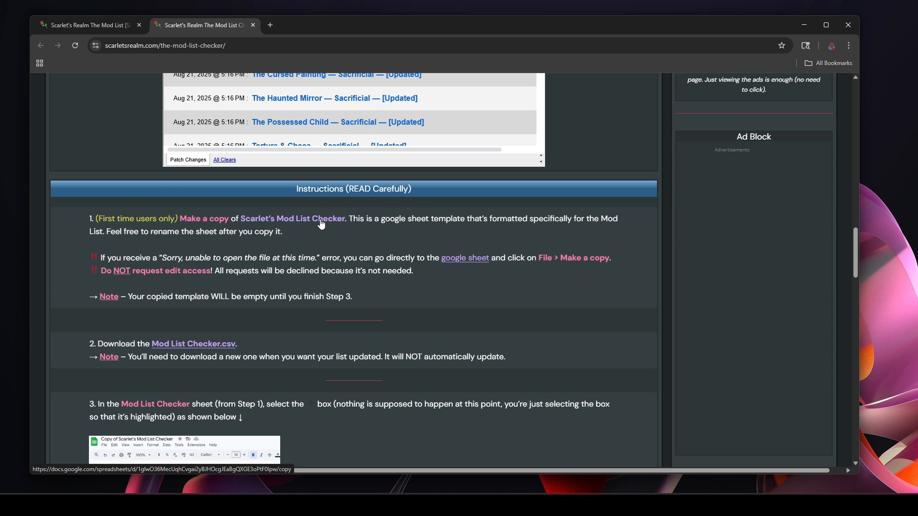
# Make a personal copy of the Scarlet's Mod List Checker V4 template from step 1.
pyautogui.click(293, 218)
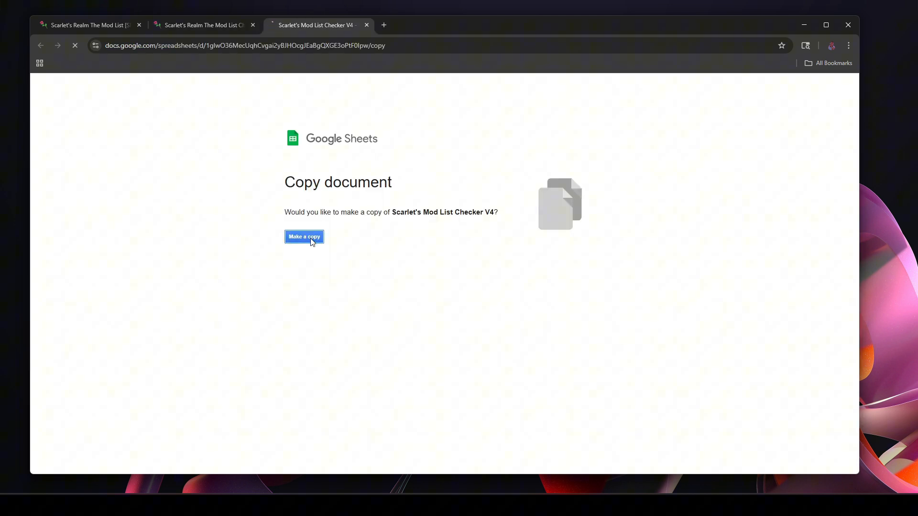
pyautogui.click(304, 236)
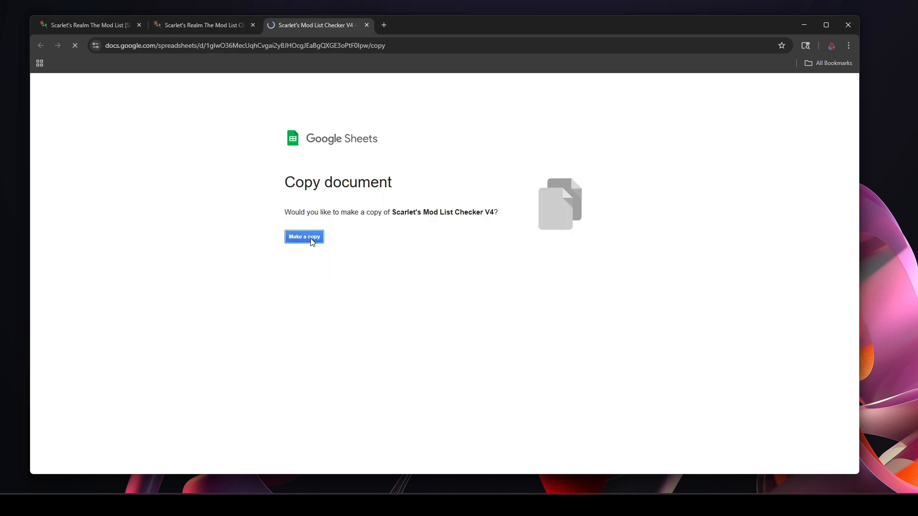
pyautogui.click(304, 237)
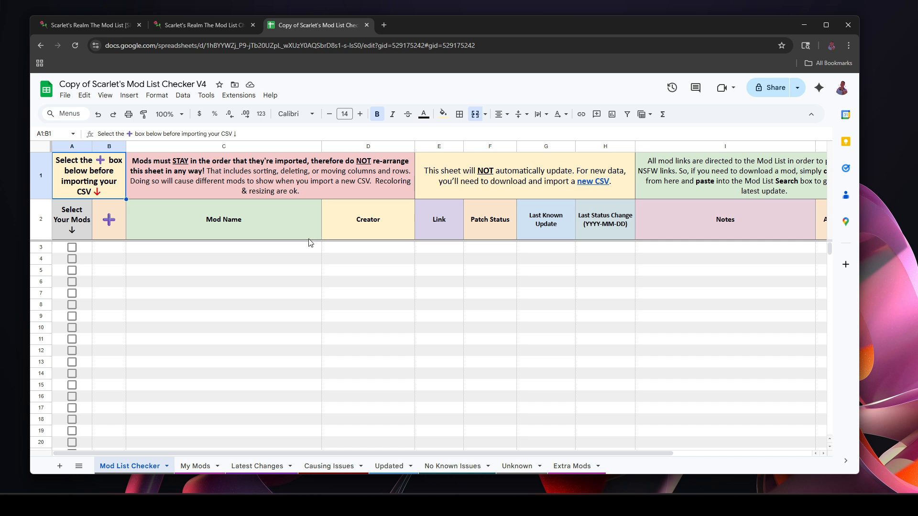
pyautogui.moveTo(140, 247)
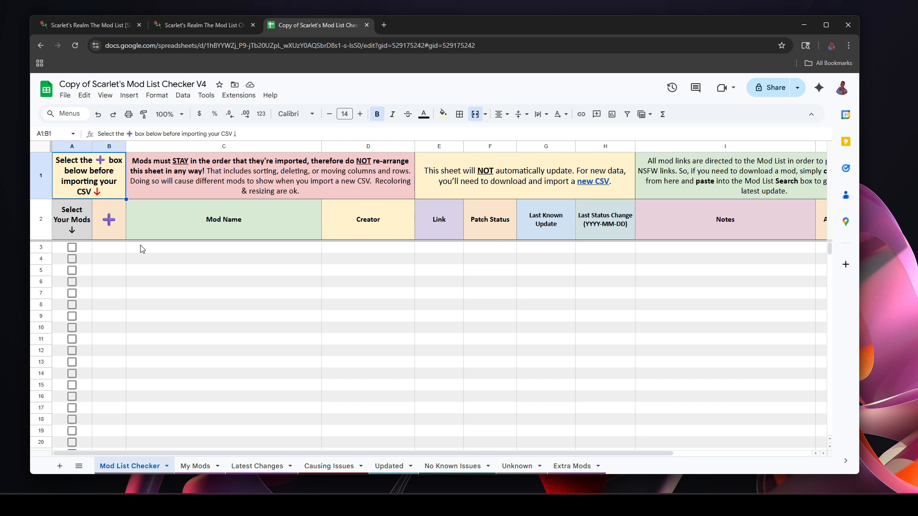
pyautogui.moveTo(216, 248)
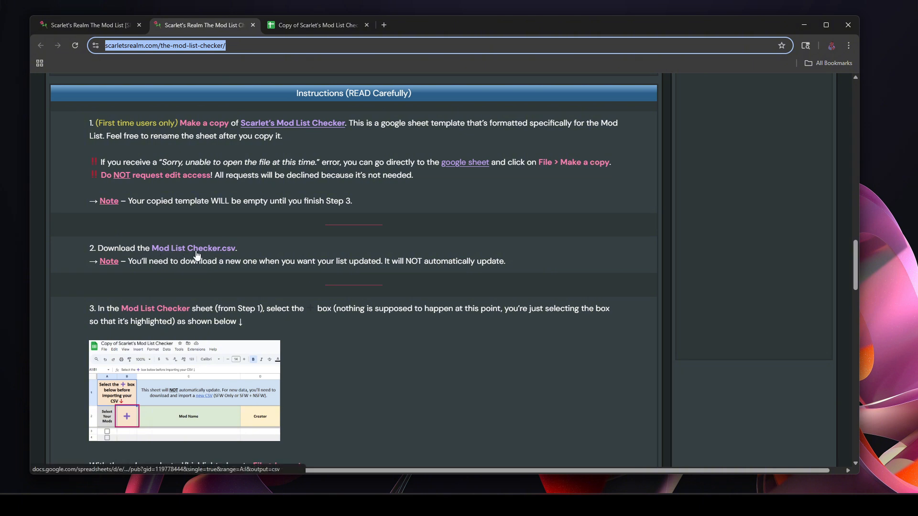
# Download the Mod List Checker V4 - All Mods CSV and scroll to the import steps.
pyautogui.click(194, 248)
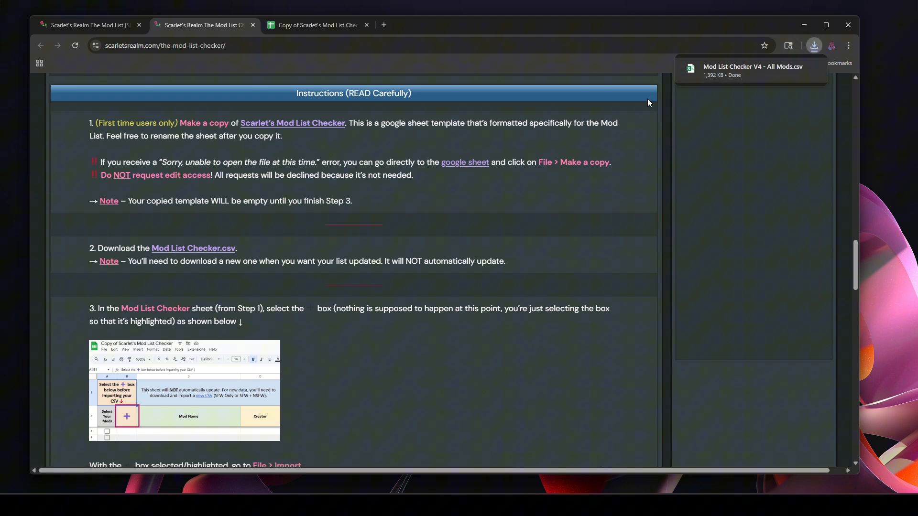
pyautogui.click(753, 70)
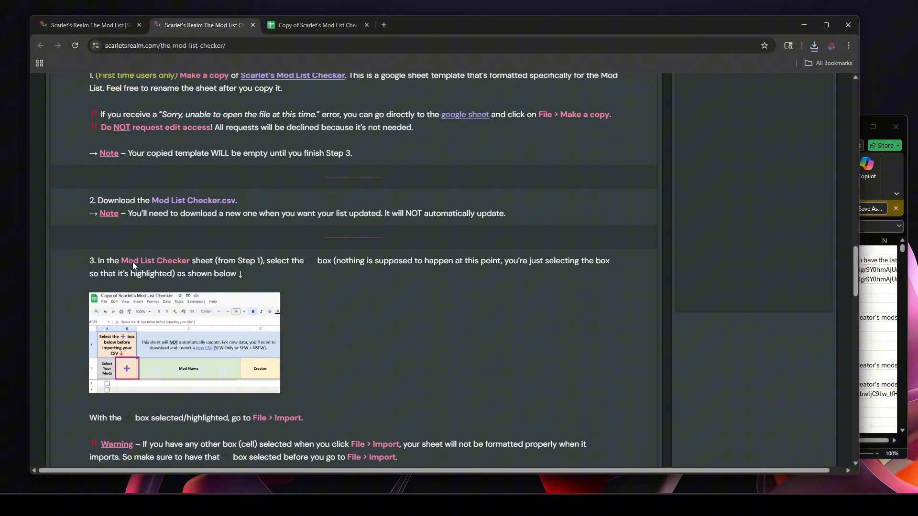
pyautogui.moveTo(189, 204)
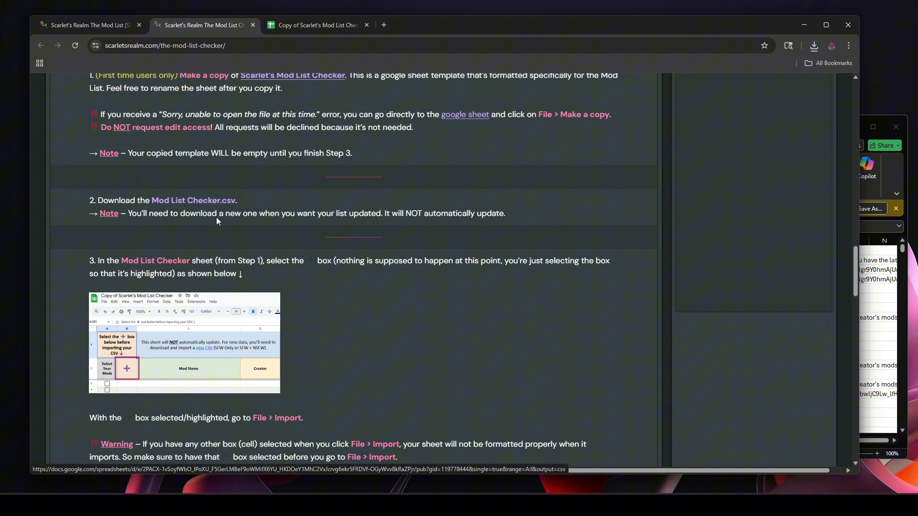
pyautogui.scroll(-3)
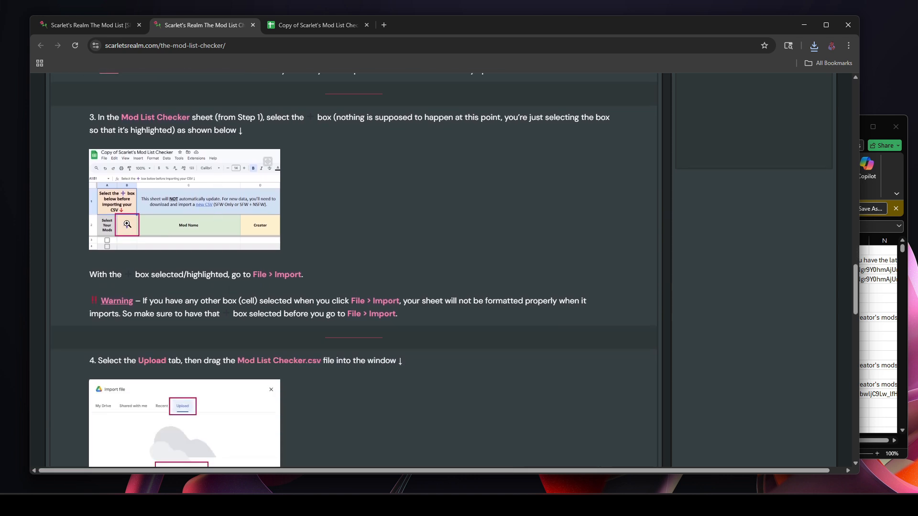
# Start a file import from cell B2 in the copy, checking the guide's instructions.
pyautogui.click(316, 25)
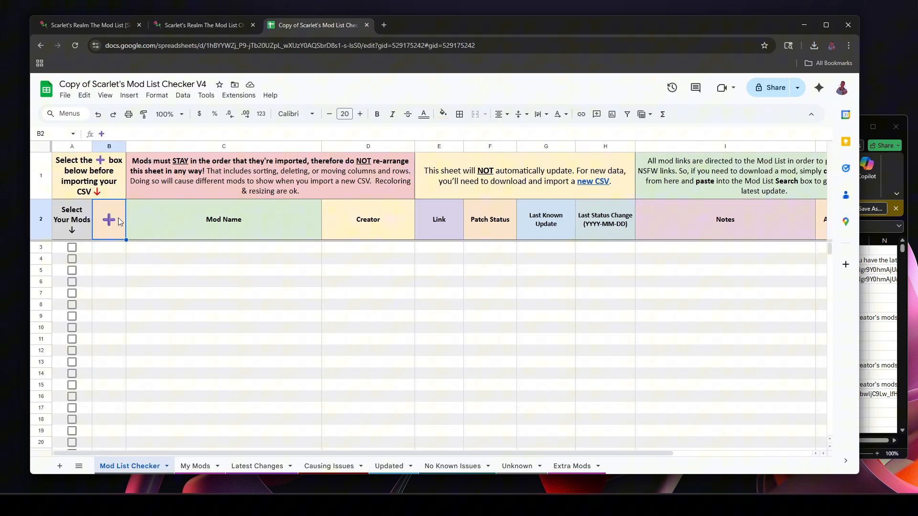
pyautogui.click(202, 25)
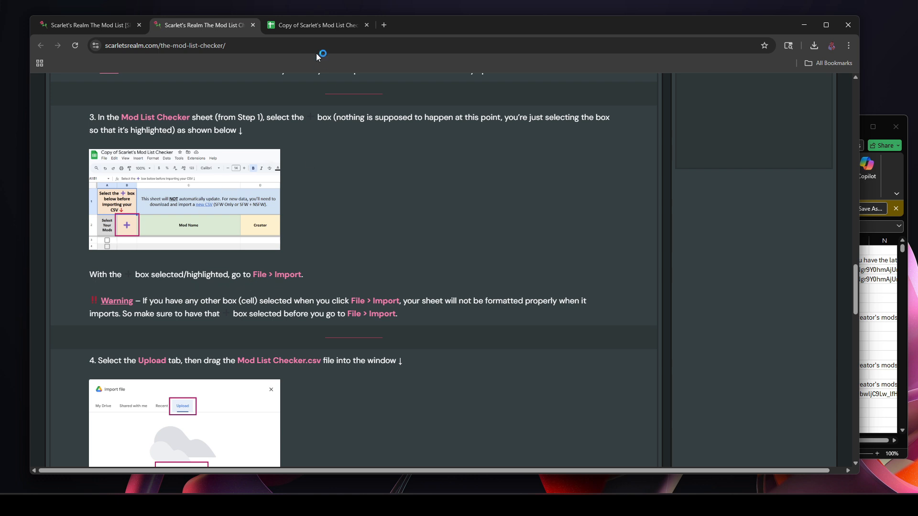
pyautogui.click(316, 25)
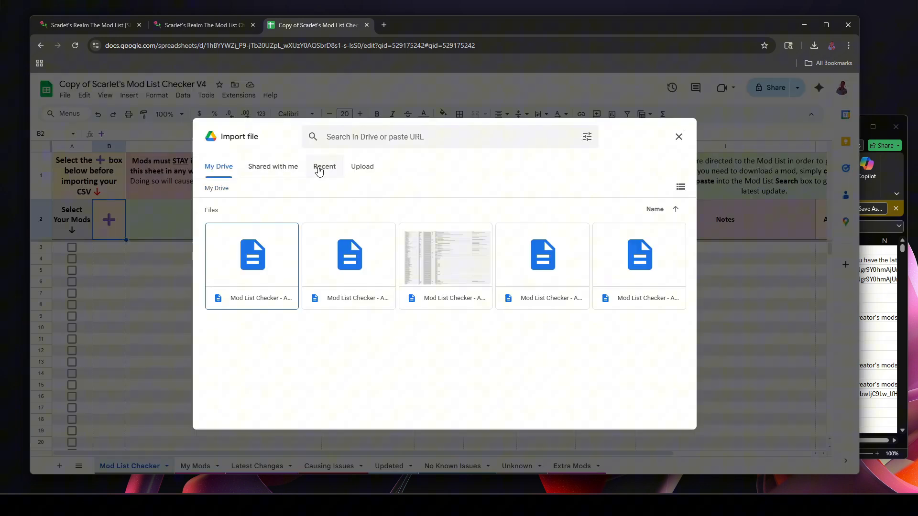
pyautogui.click(362, 166)
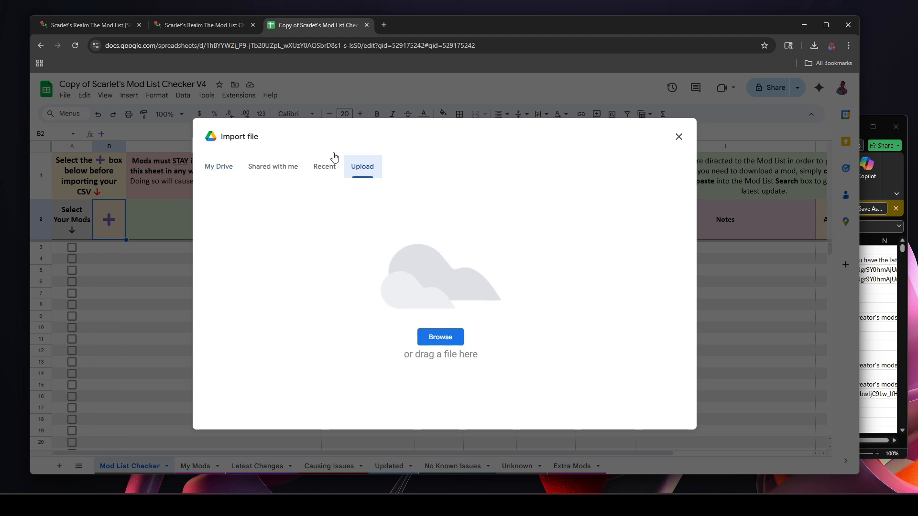
pyautogui.click(202, 25)
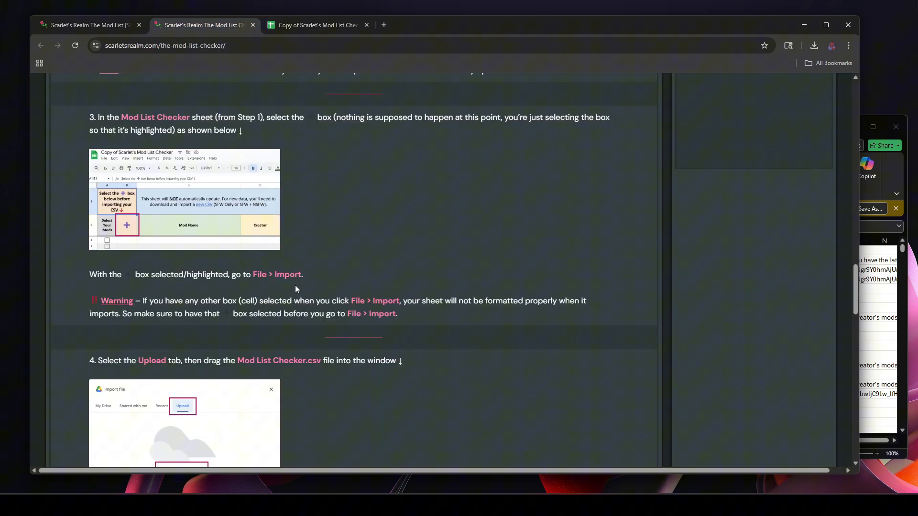
pyautogui.scroll(-3)
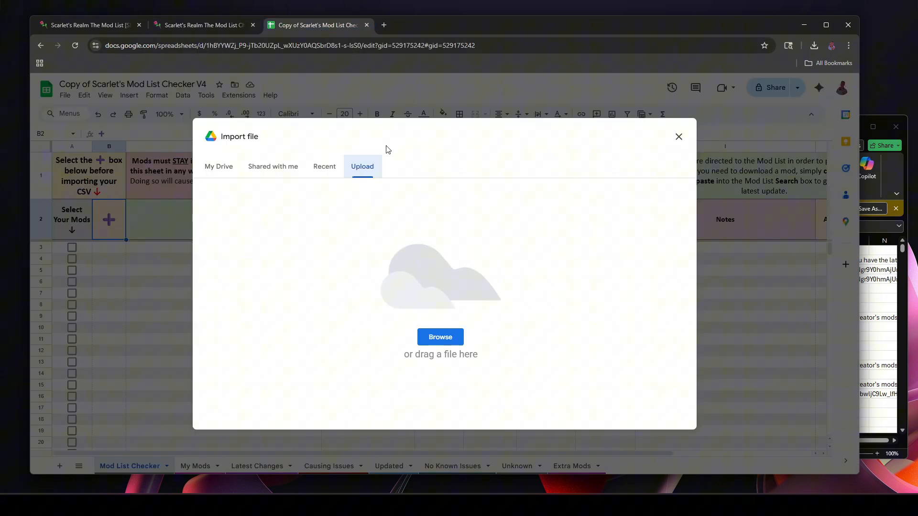
# Reopen the import dialog and upload Mod List Checker V4 - All Mods.csv from the computer.
pyautogui.click(678, 137)
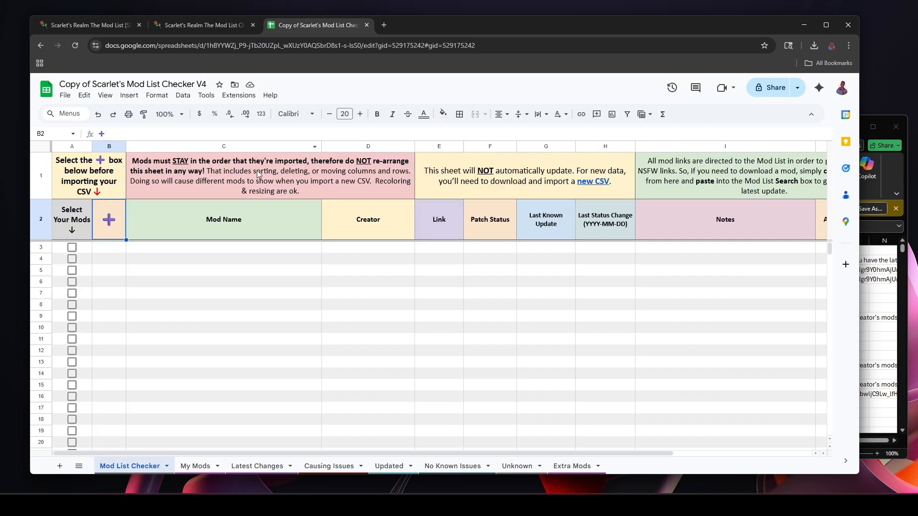
pyautogui.click(108, 220)
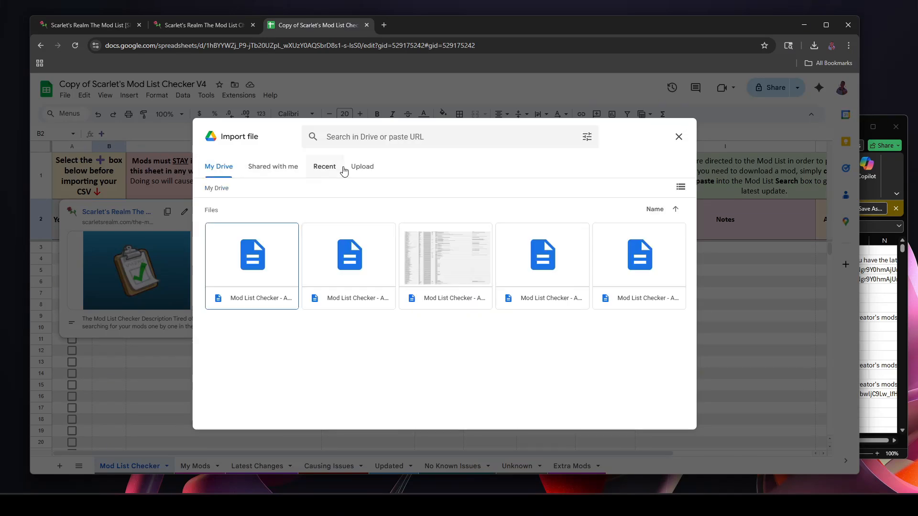
pyautogui.click(362, 166)
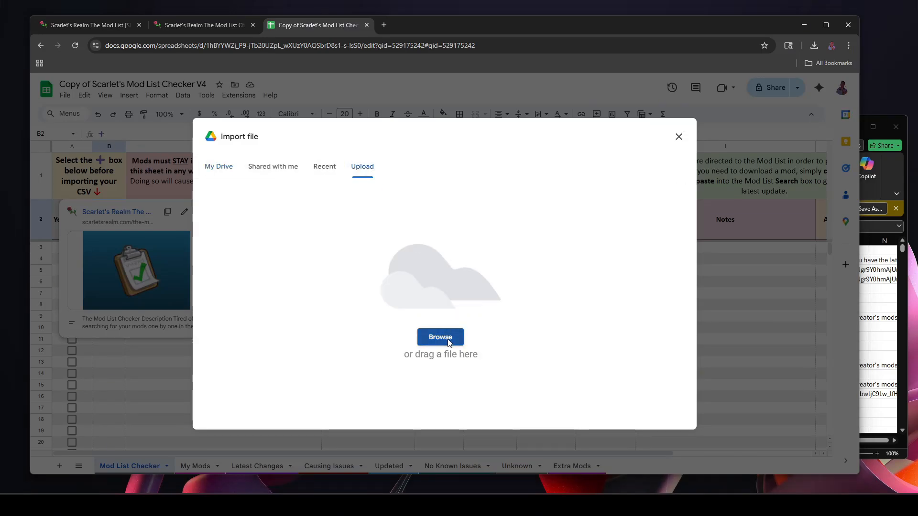
pyautogui.click(440, 336)
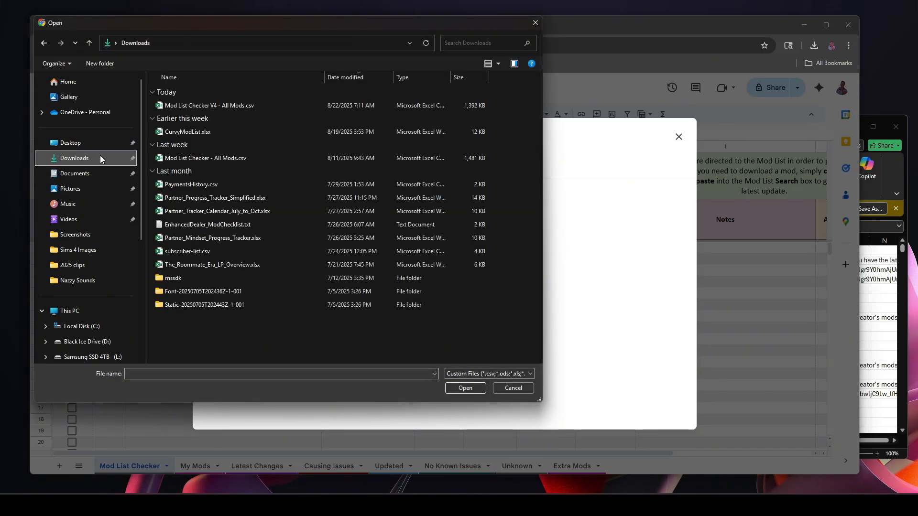
pyautogui.click(211, 105)
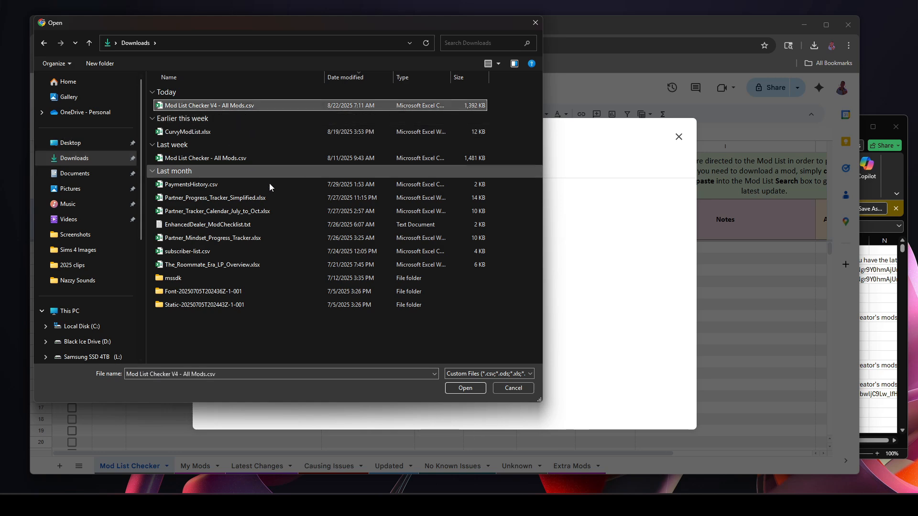
pyautogui.click(465, 388)
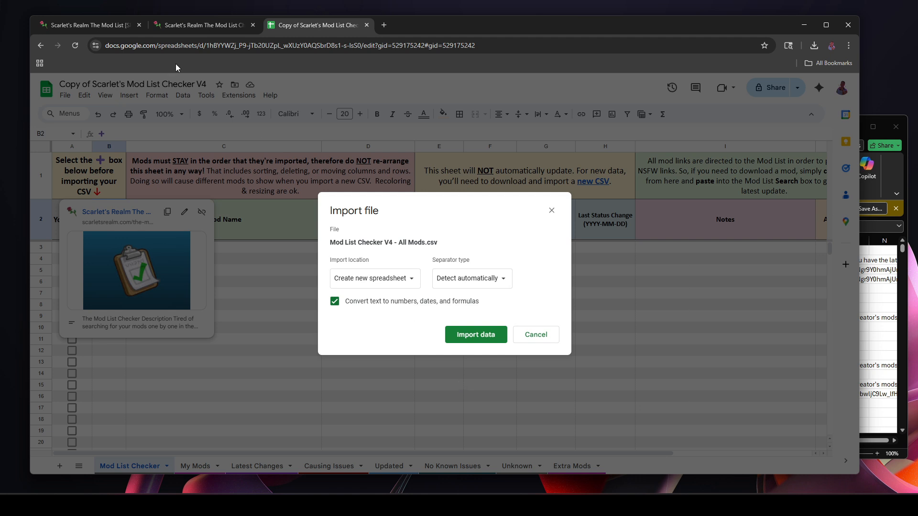
# Set Import location to 'Replace data at selected cell' and import the CSV data.
pyautogui.click(201, 25)
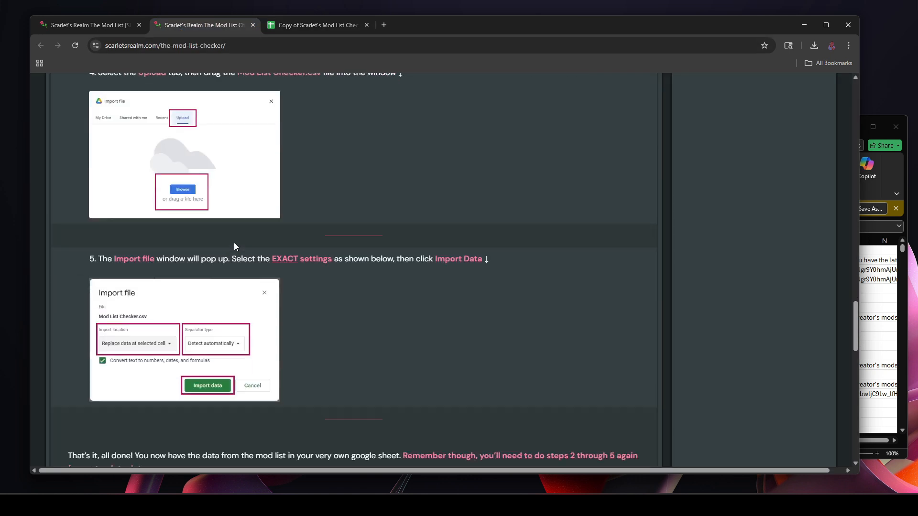
pyautogui.scroll(-3)
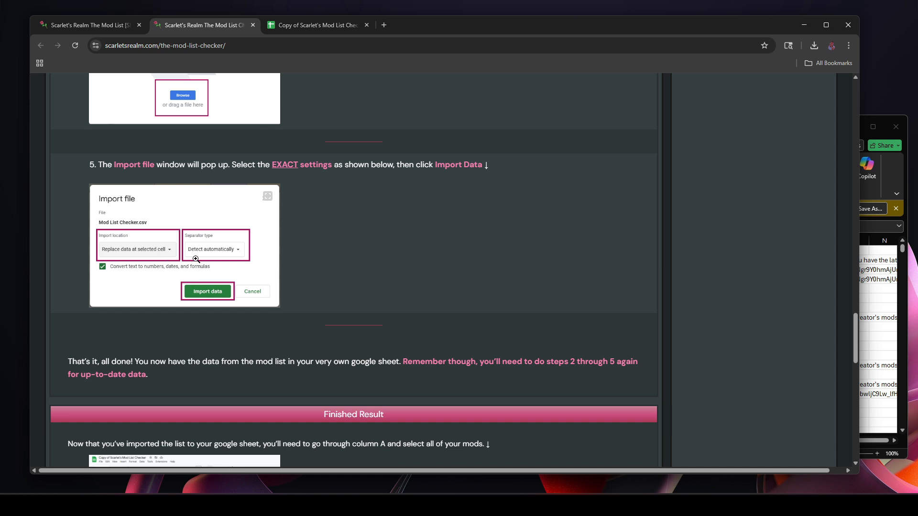
pyautogui.click(316, 24)
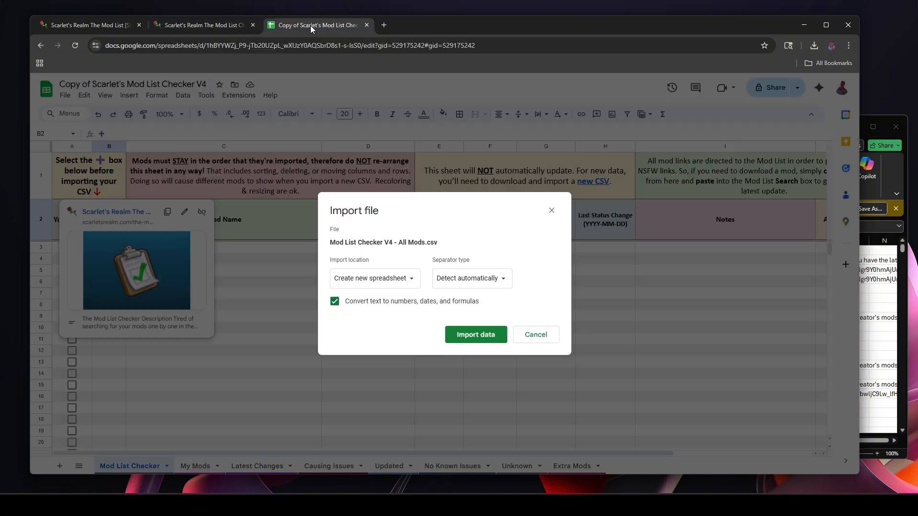
pyautogui.click(374, 278)
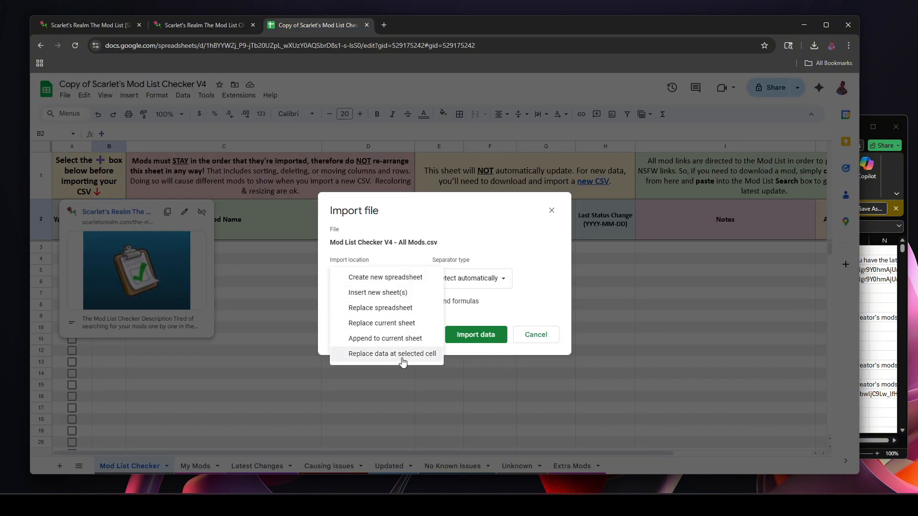
pyautogui.click(391, 353)
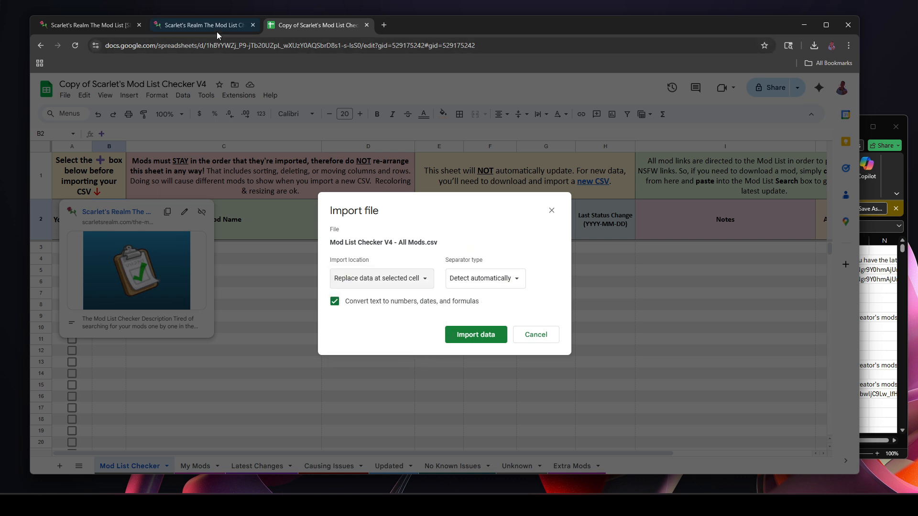
pyautogui.click(204, 24)
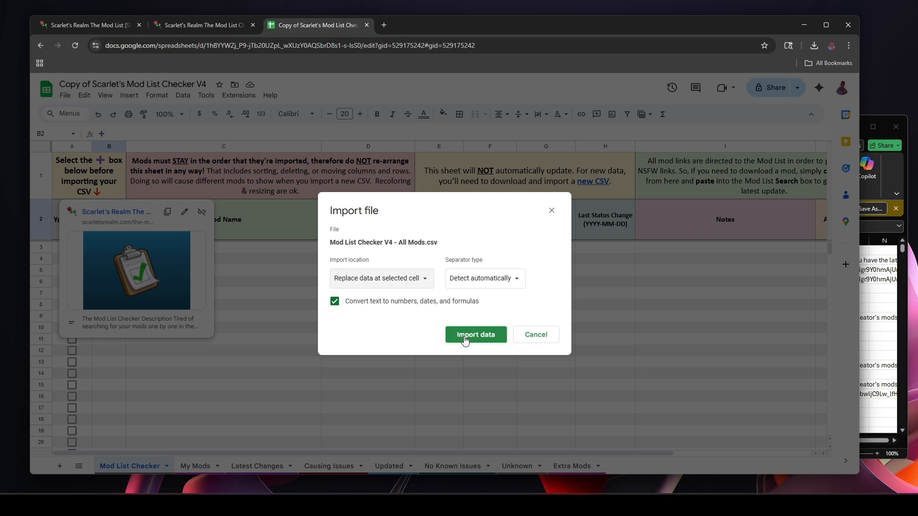
pyautogui.click(475, 334)
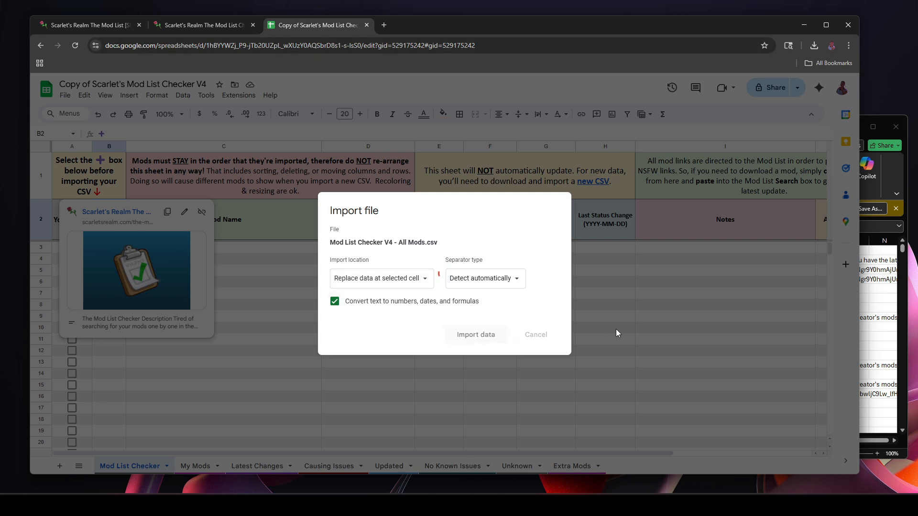
# Scroll through the imported V4 mod rows to check the filled-in patch statuses.
pyautogui.click(475, 335)
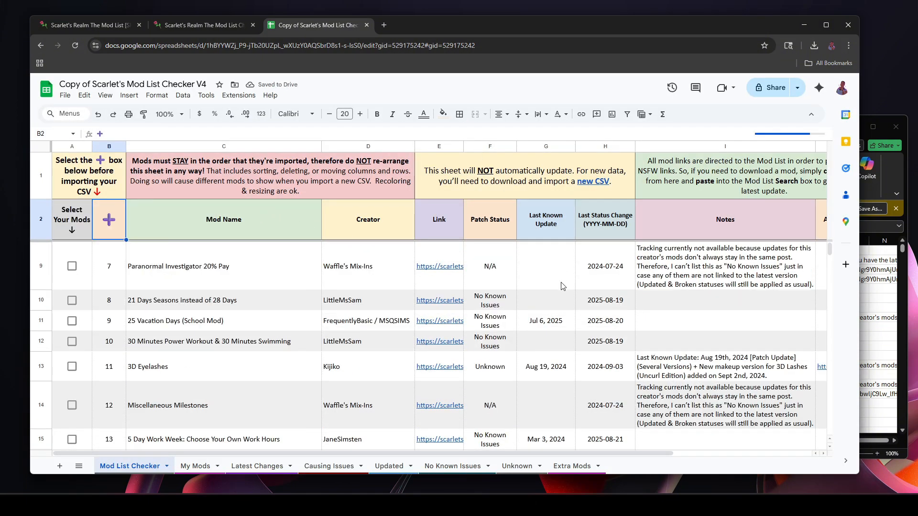
pyautogui.scroll(-3)
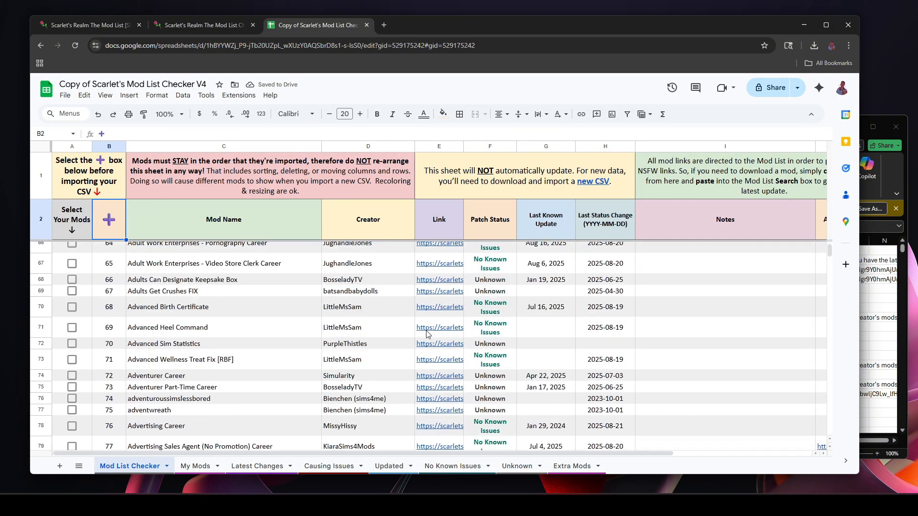
pyautogui.scroll(-3)
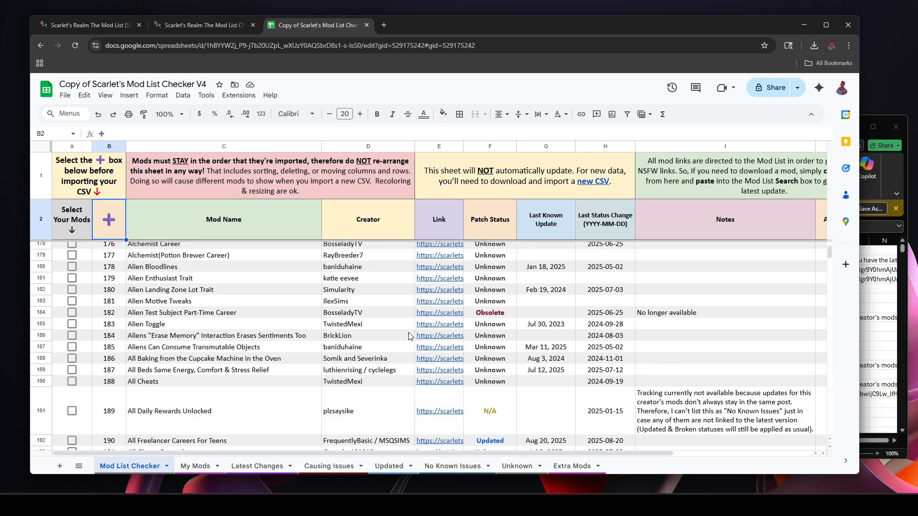
pyautogui.scroll(-3)
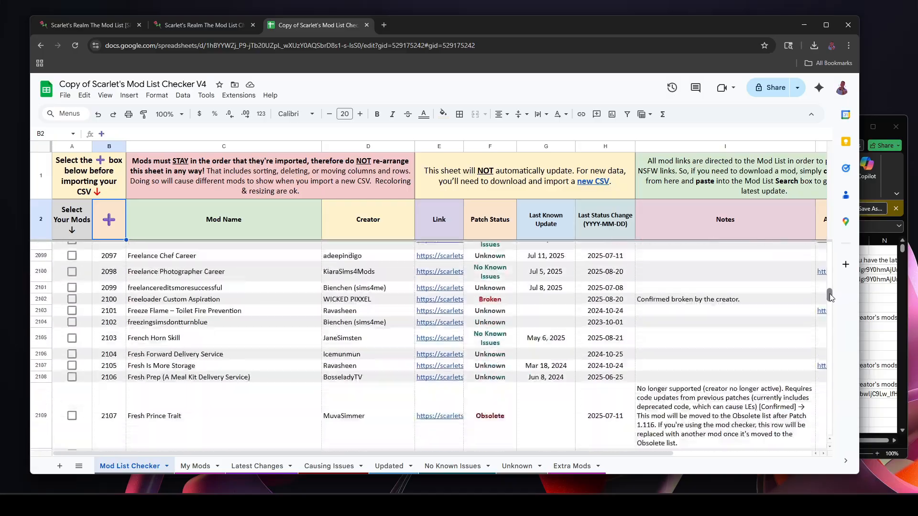
pyautogui.scroll(-3)
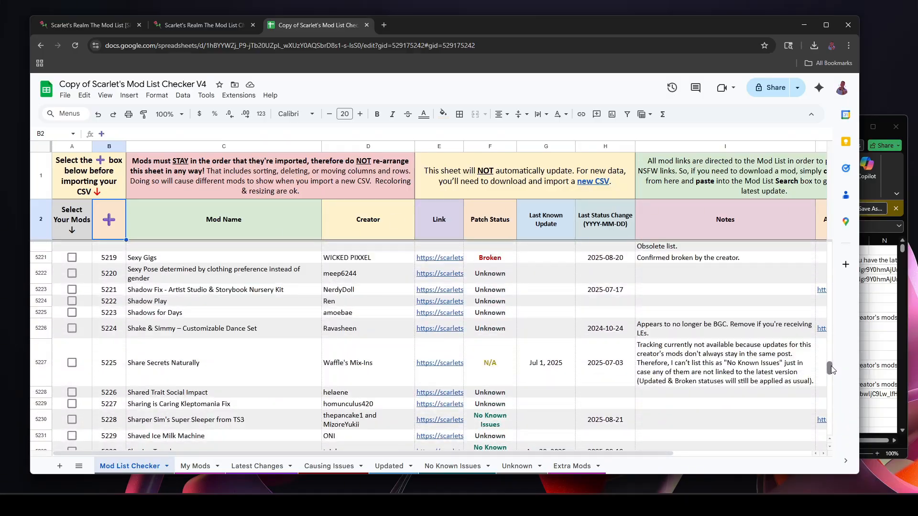
pyautogui.scroll(-3)
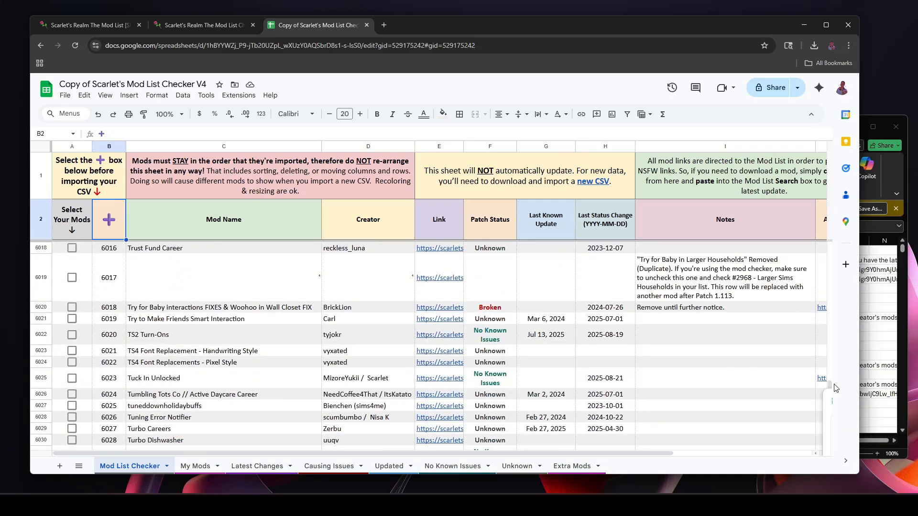
pyautogui.scroll(-3)
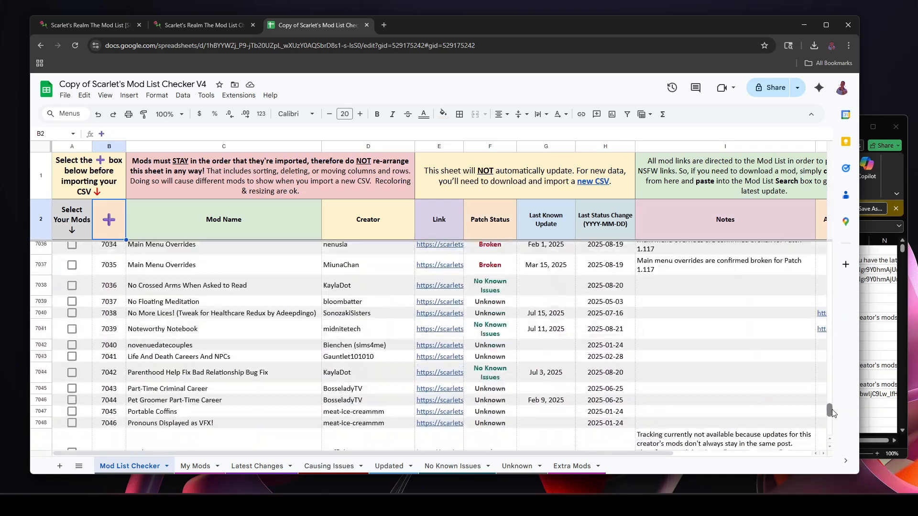
pyautogui.scroll(-3)
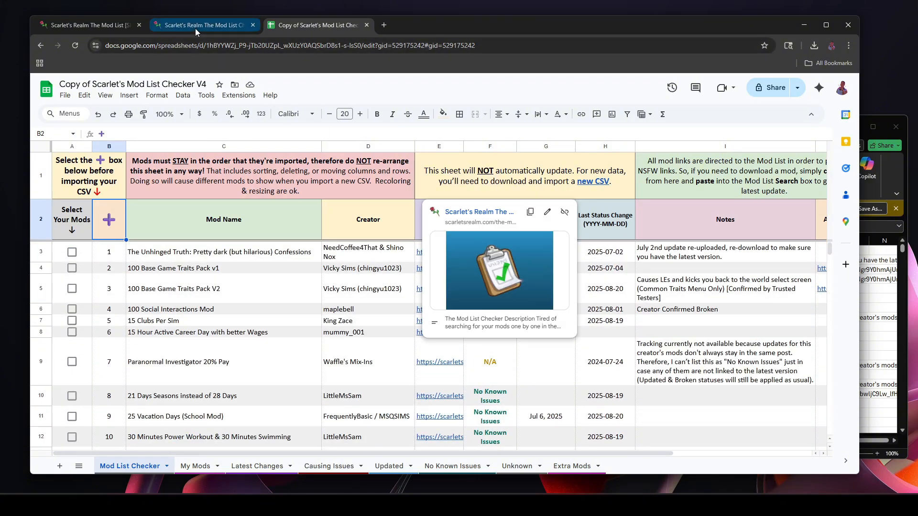
# Read the guide's Finished Result section, then go back to the V4 spreadsheet.
pyautogui.click(202, 24)
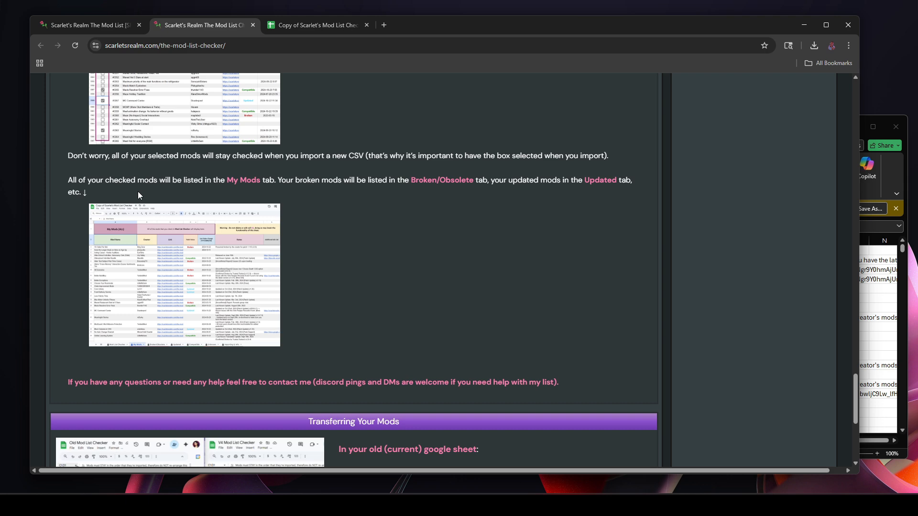
pyautogui.scroll(-3)
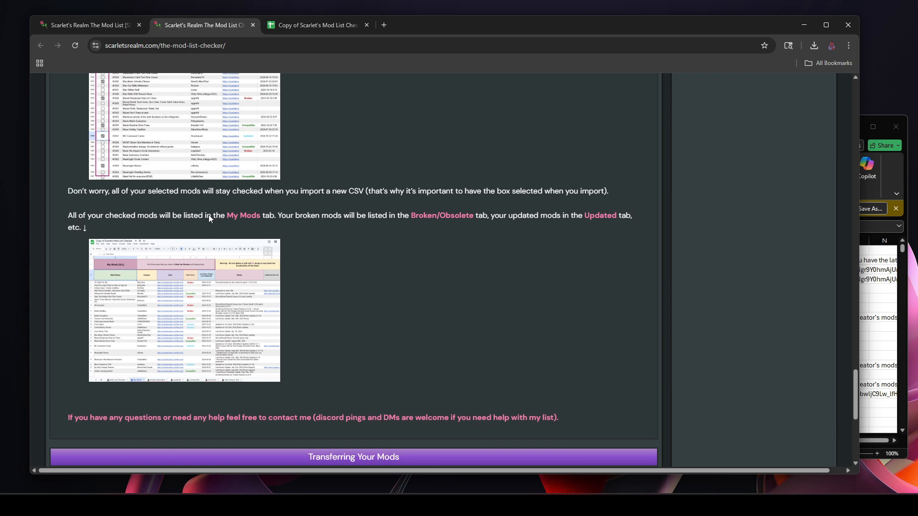
pyautogui.scroll(3)
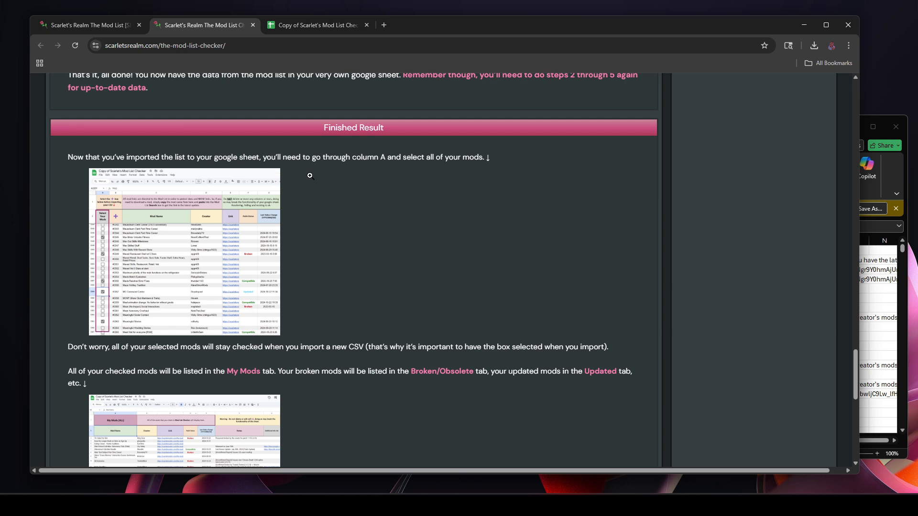
pyautogui.moveTo(455, 171)
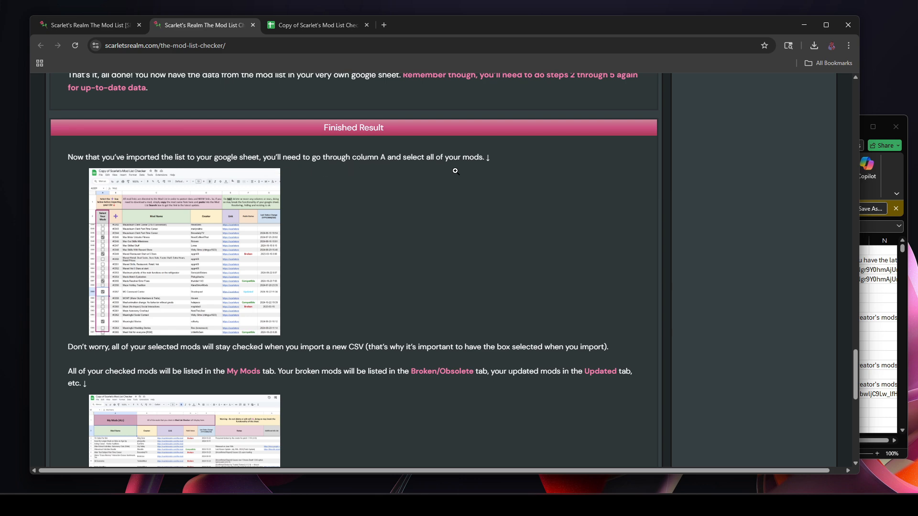
pyautogui.click(316, 24)
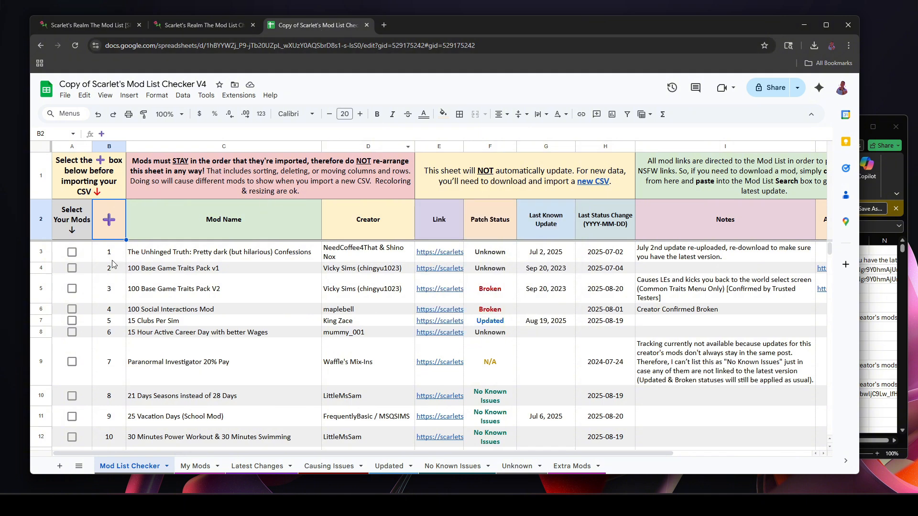
pyautogui.moveTo(123, 280)
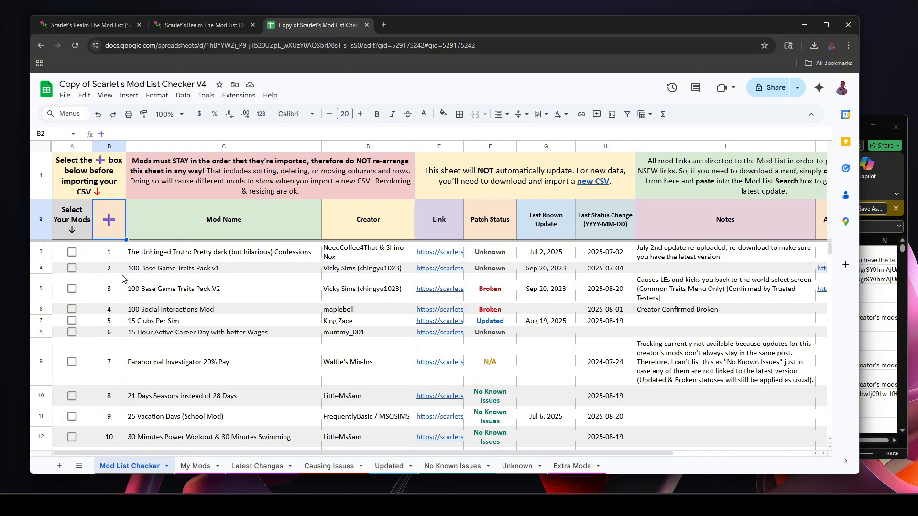
pyautogui.moveTo(179, 292)
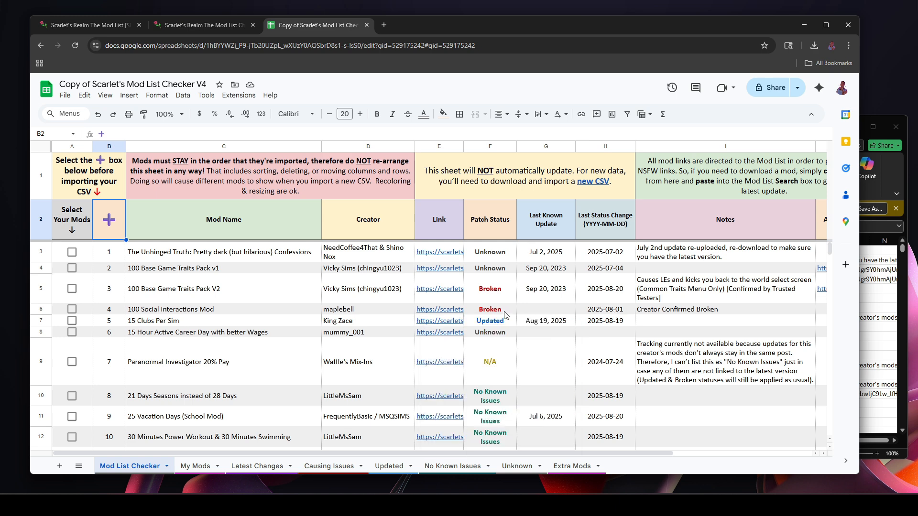
pyautogui.moveTo(72, 309)
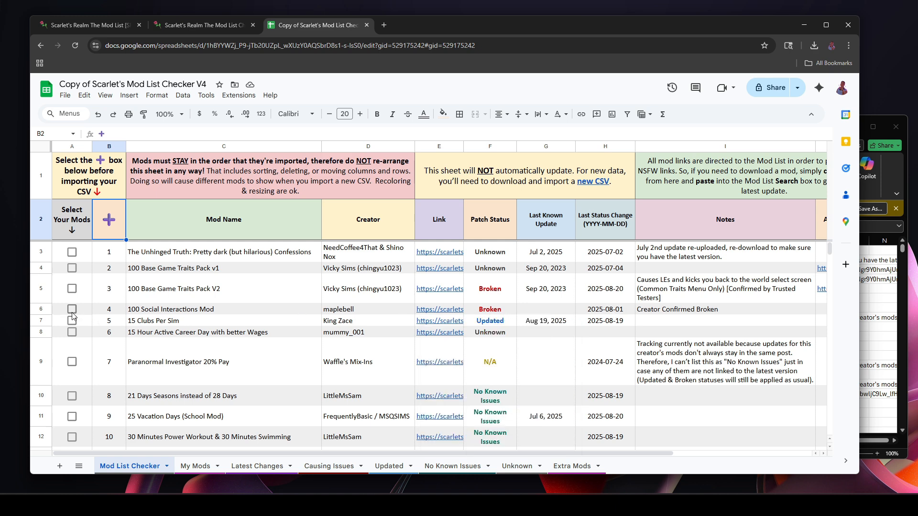
# Tick 100 Social Interactions Mod in column A and scroll down the mod list.
pyautogui.click(71, 261)
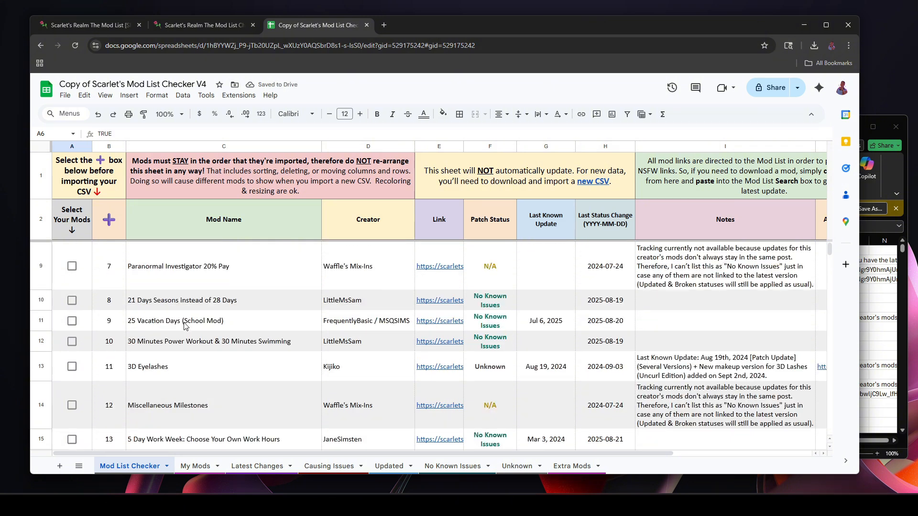
pyautogui.scroll(-3)
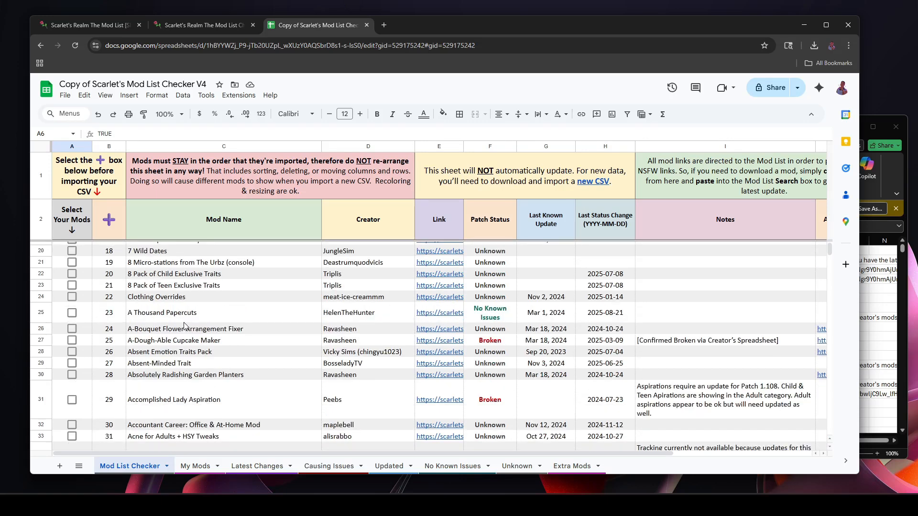
pyautogui.scroll(-3)
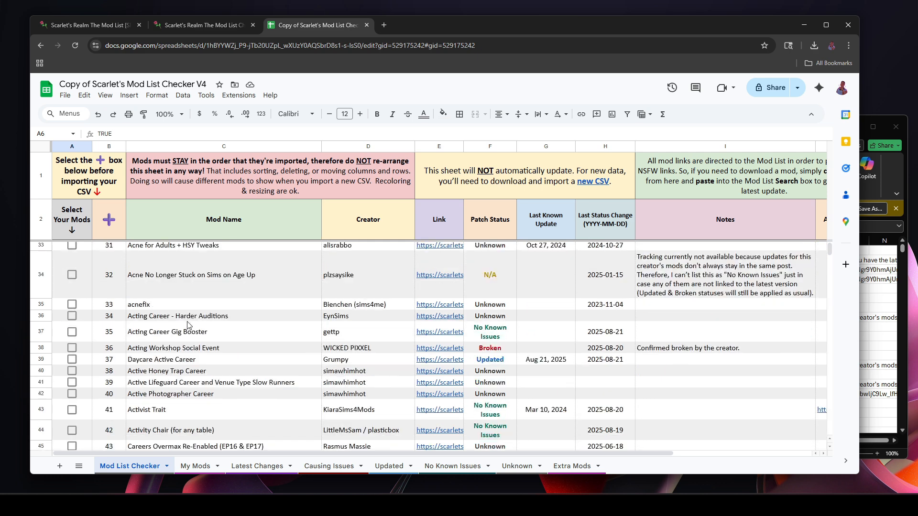
pyautogui.scroll(-3)
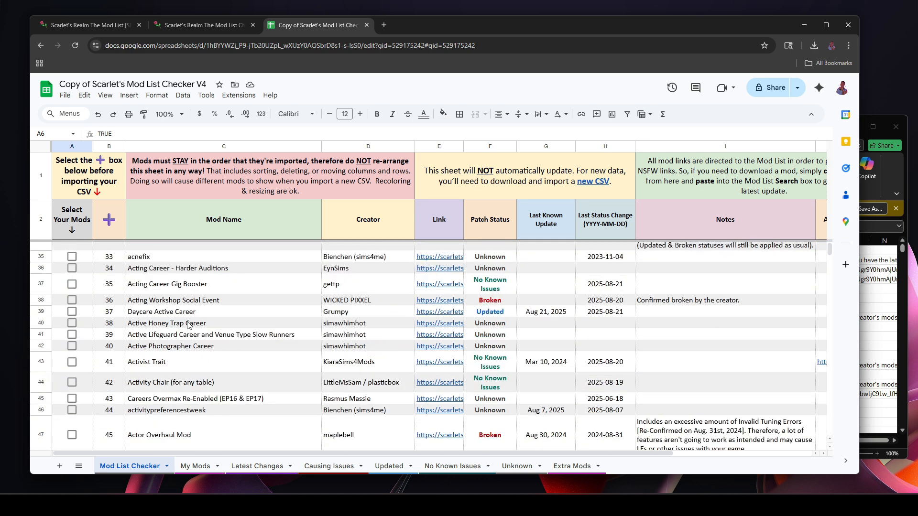
pyautogui.scroll(-3)
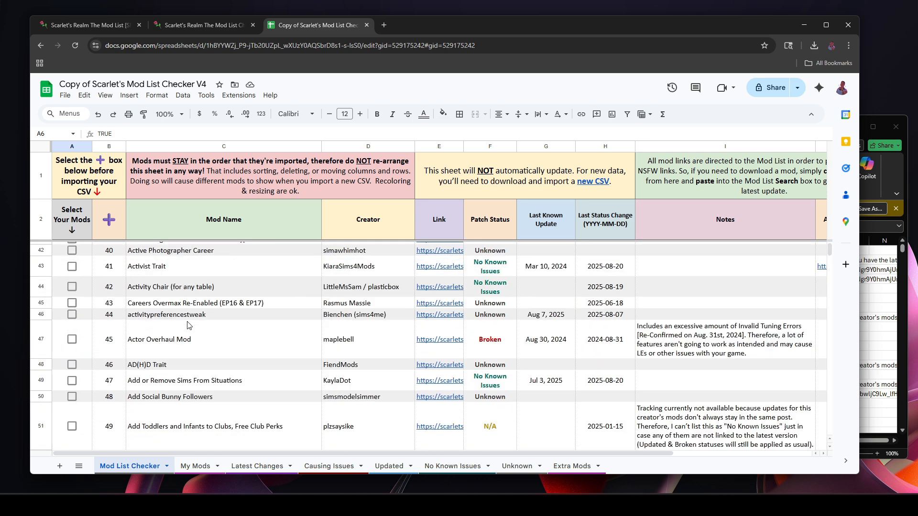
pyautogui.scroll(-3)
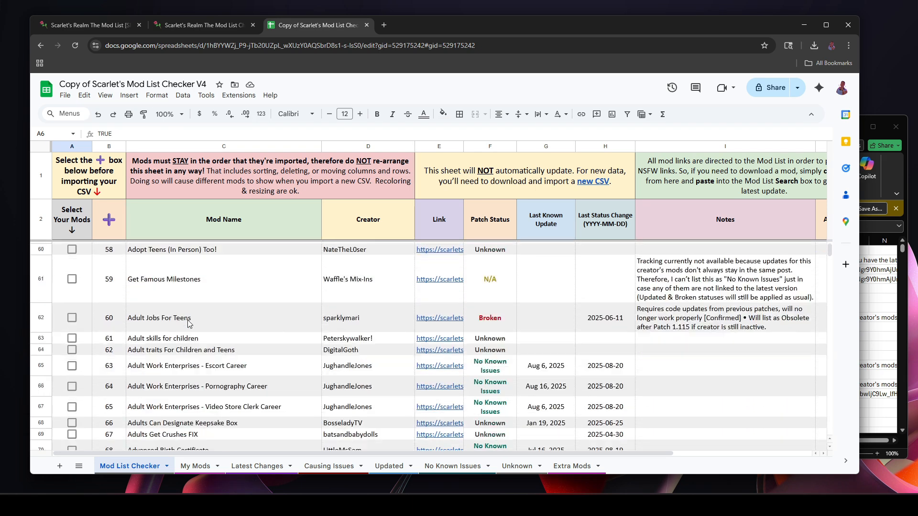
pyautogui.scroll(-3)
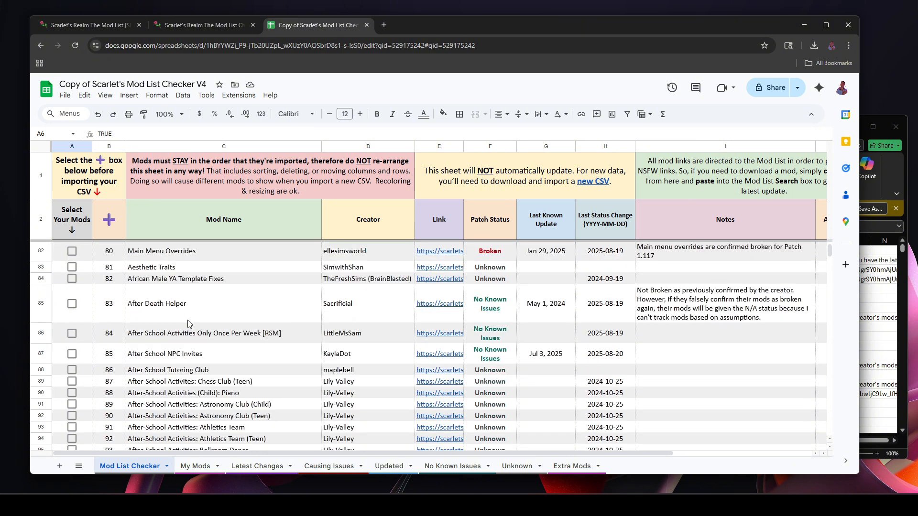
pyautogui.scroll(-3)
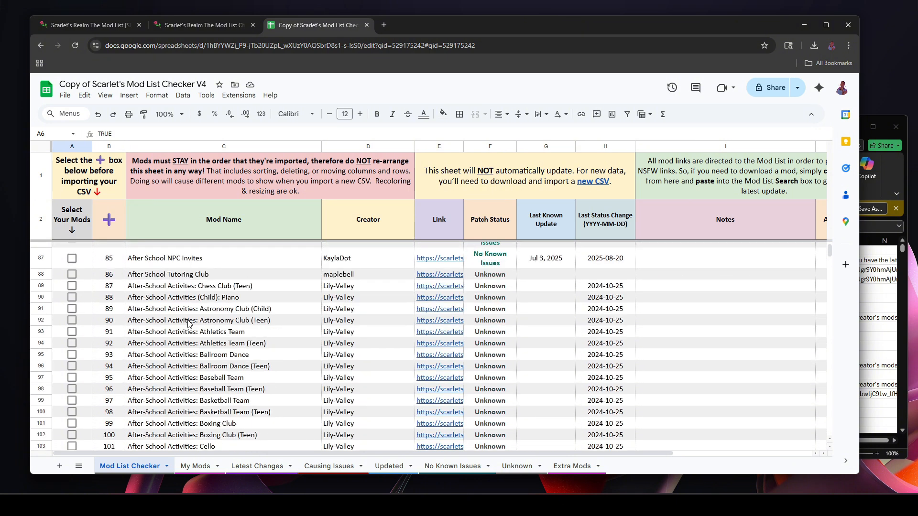
pyautogui.scroll(-3)
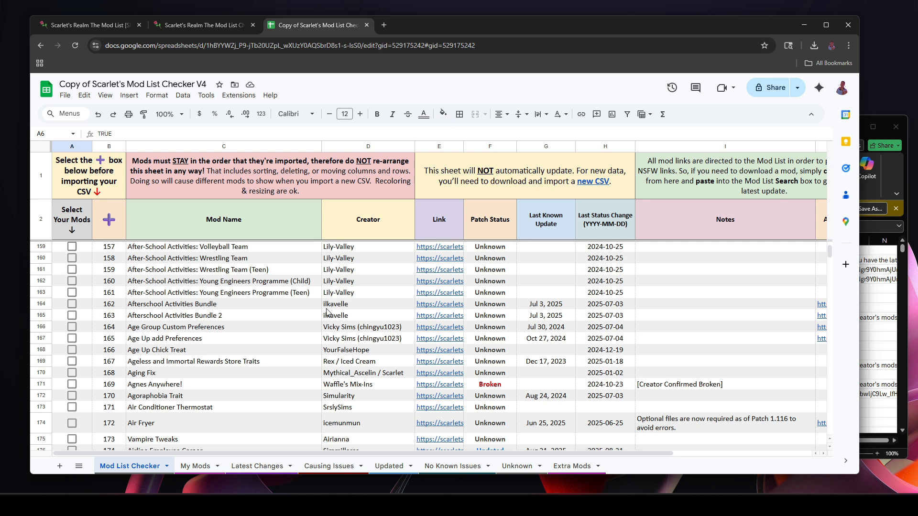
pyautogui.moveTo(98, 310)
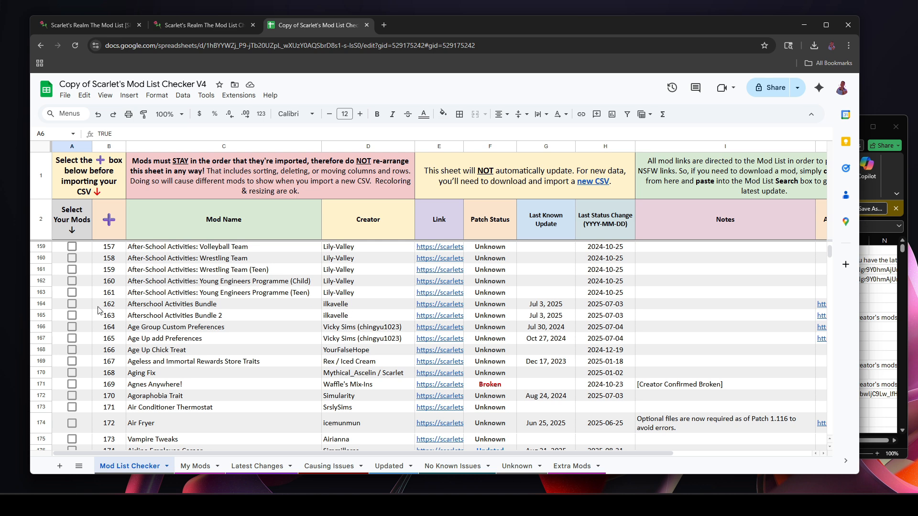
# Tick Afterschool Activities Bundle 1 and 2 and scroll further through the list.
pyautogui.click(72, 316)
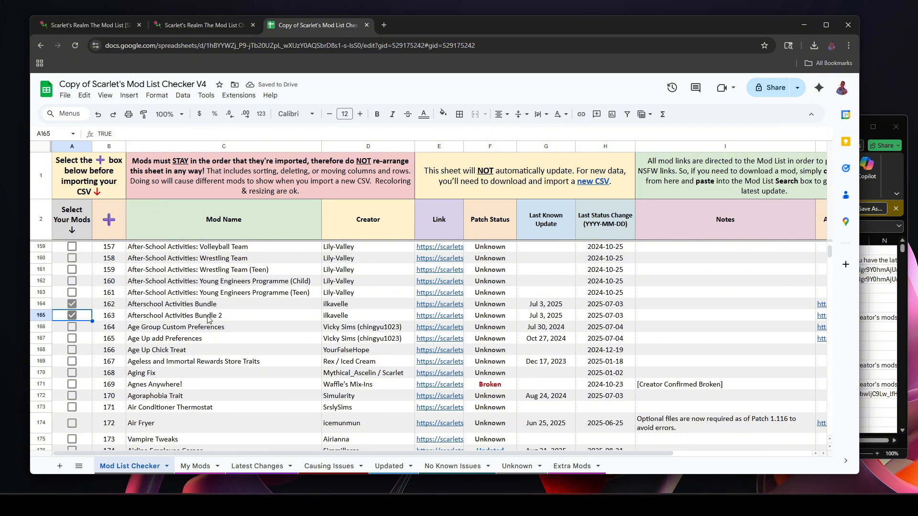
pyautogui.scroll(-3)
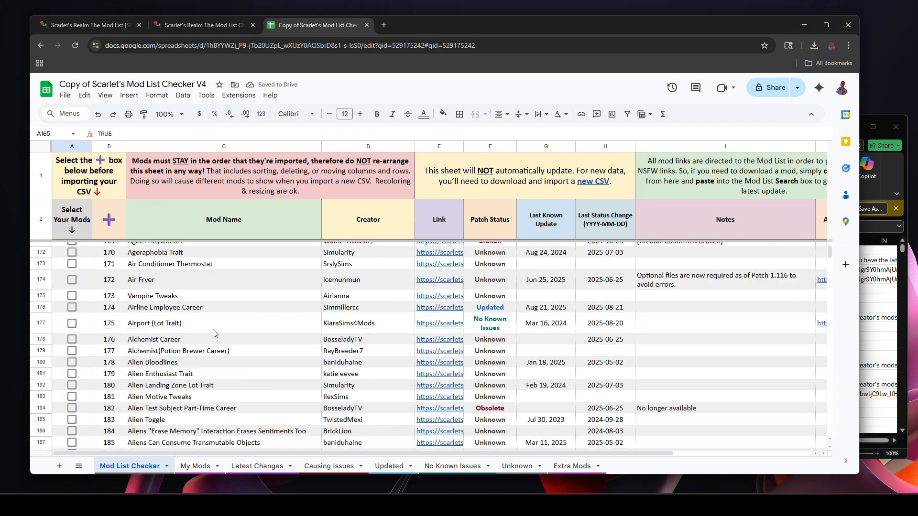
pyautogui.scroll(-3)
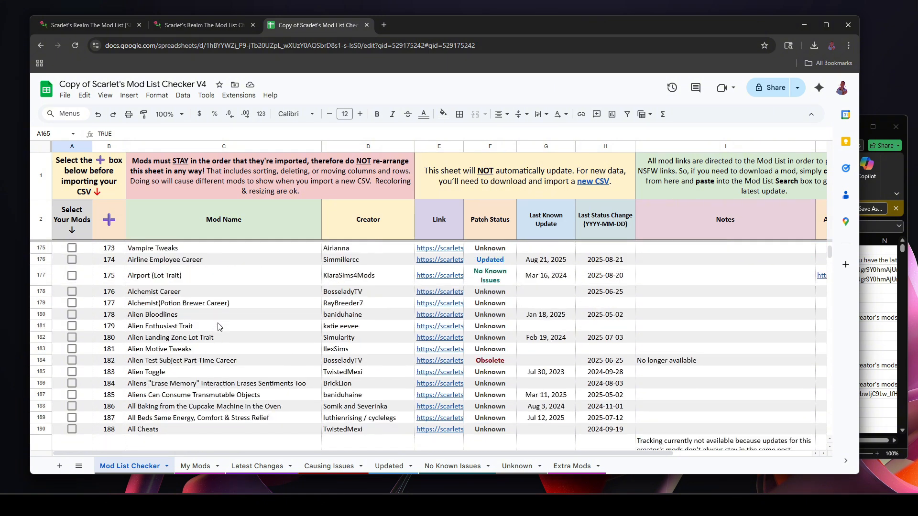
pyautogui.scroll(-3)
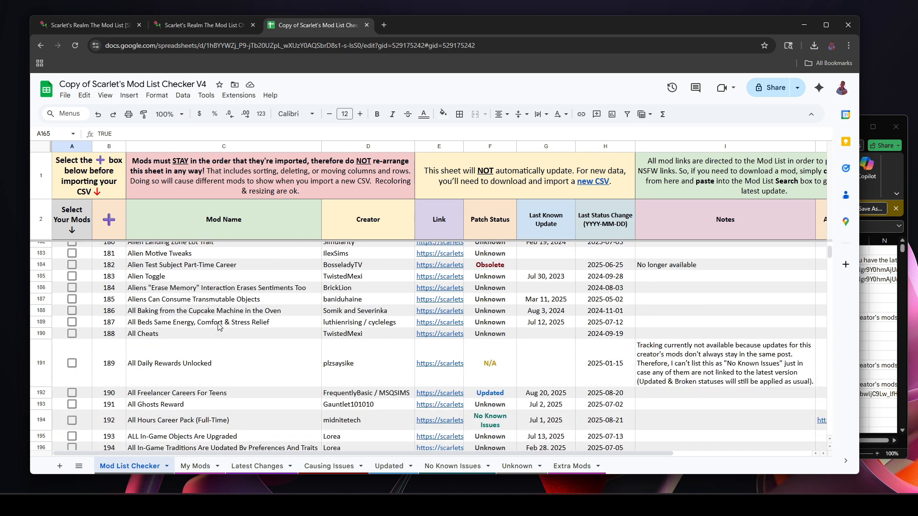
pyautogui.scroll(-3)
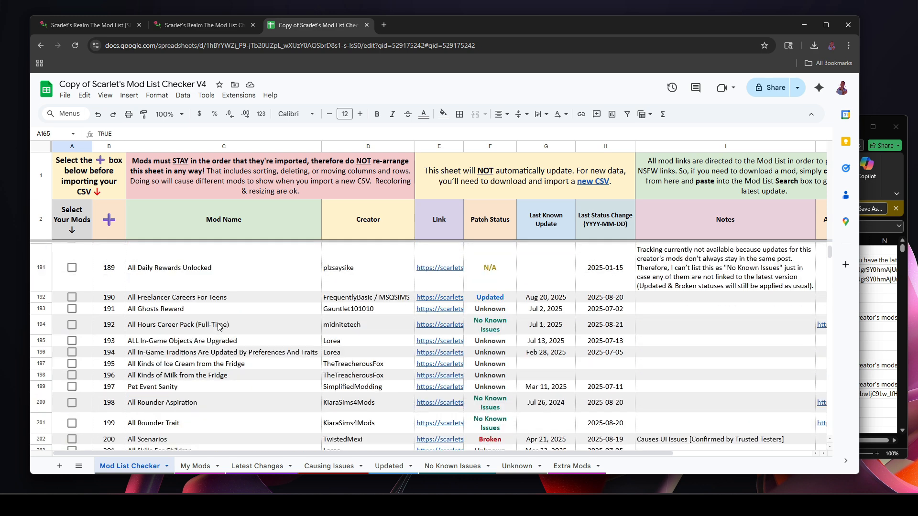
pyautogui.scroll(-3)
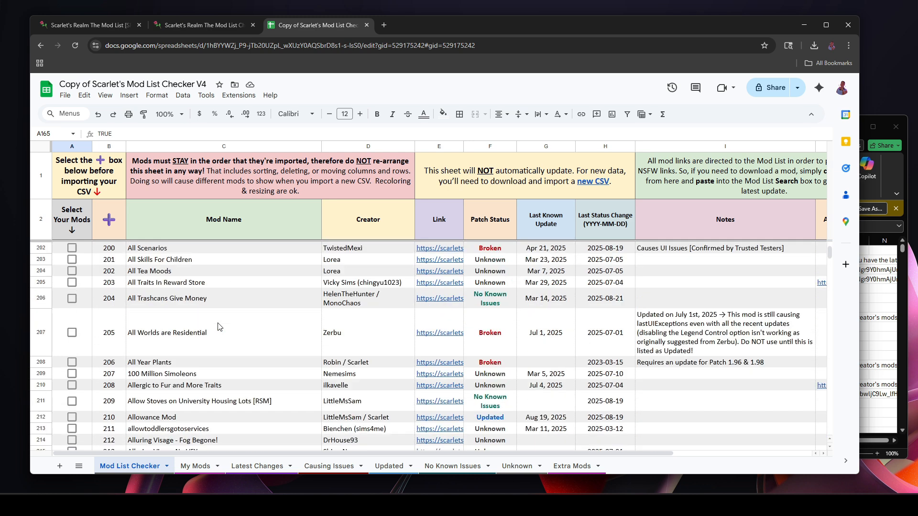
pyautogui.scroll(-3)
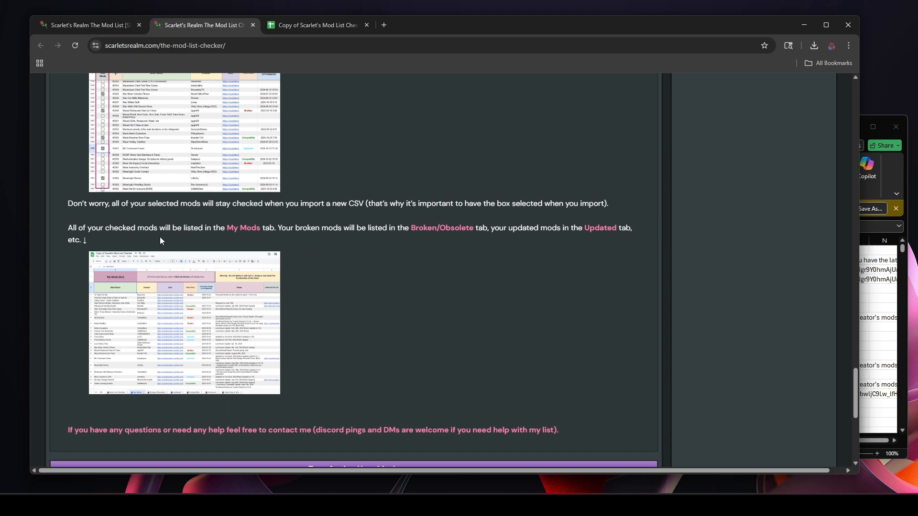
# Return to the spreadsheet tab and bring up the older V2 checker copy.
pyautogui.click(316, 24)
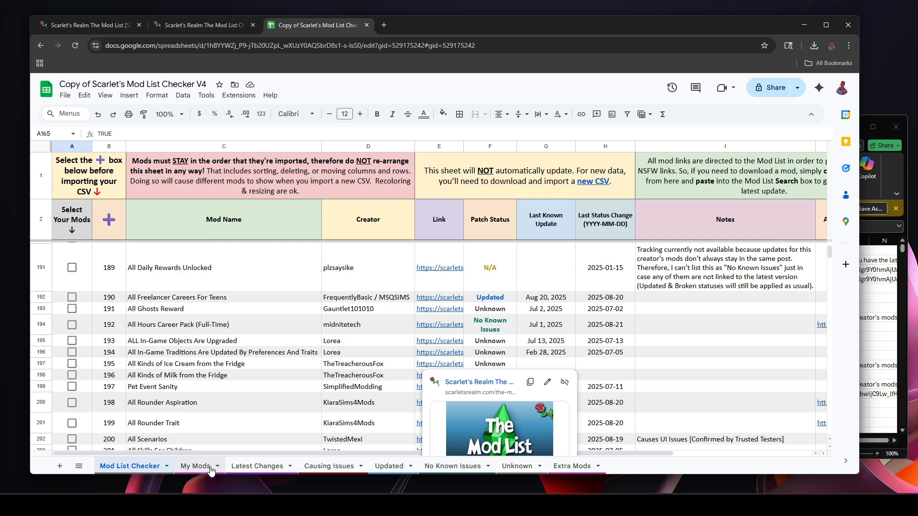
pyautogui.click(195, 466)
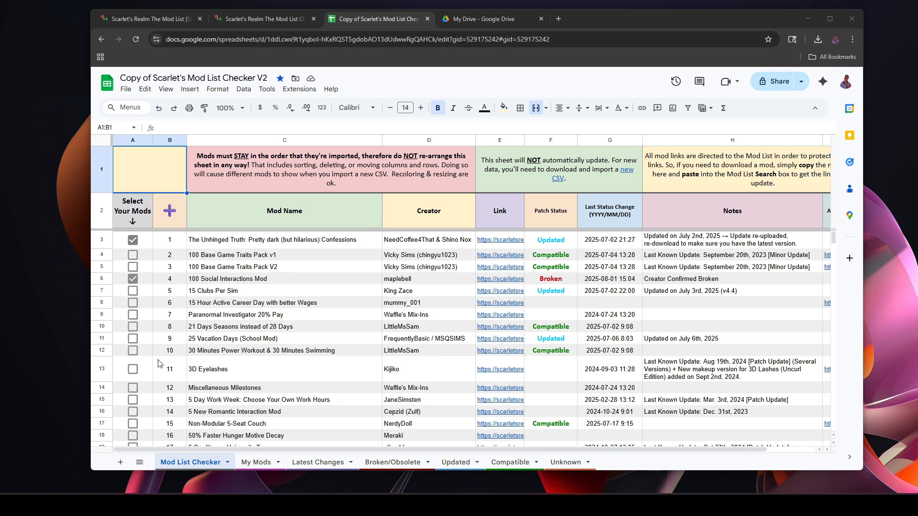
# Review the V2 copy's My Mods list, then go back to the checker sheet.
pyautogui.click(255, 462)
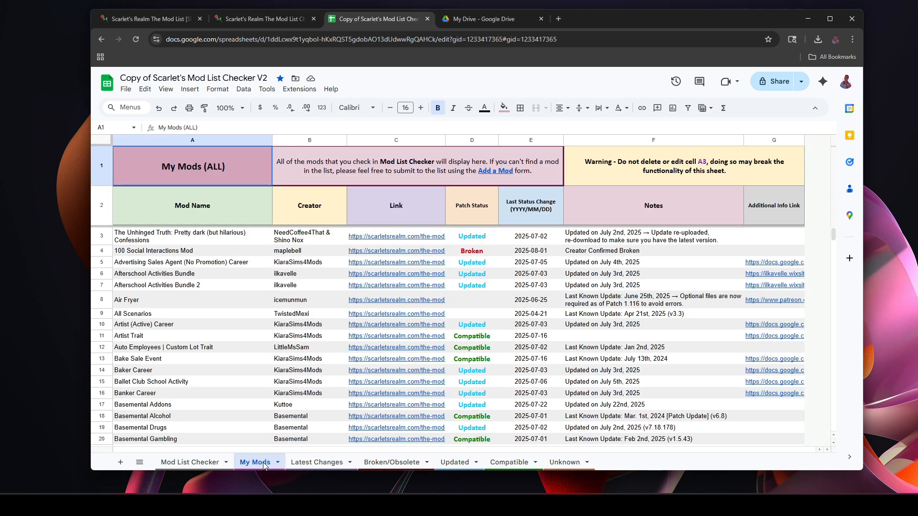
pyautogui.moveTo(246, 364)
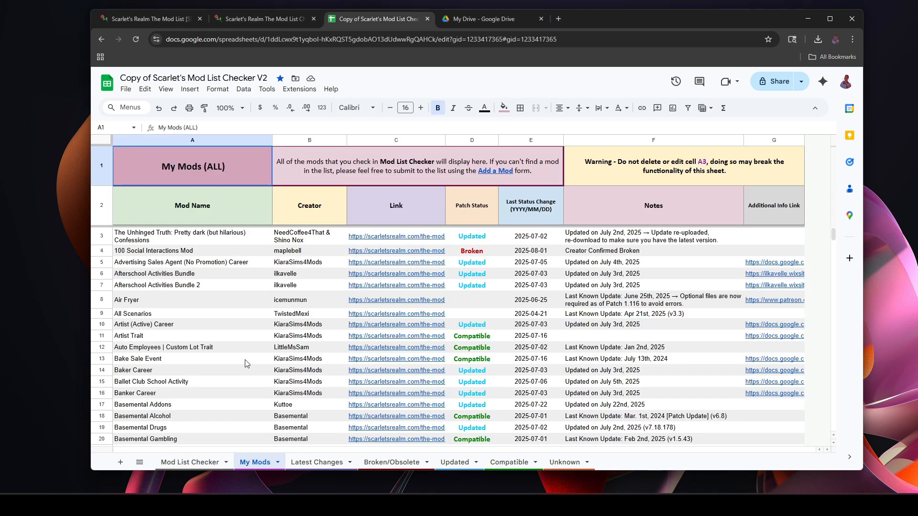
pyautogui.scroll(-3)
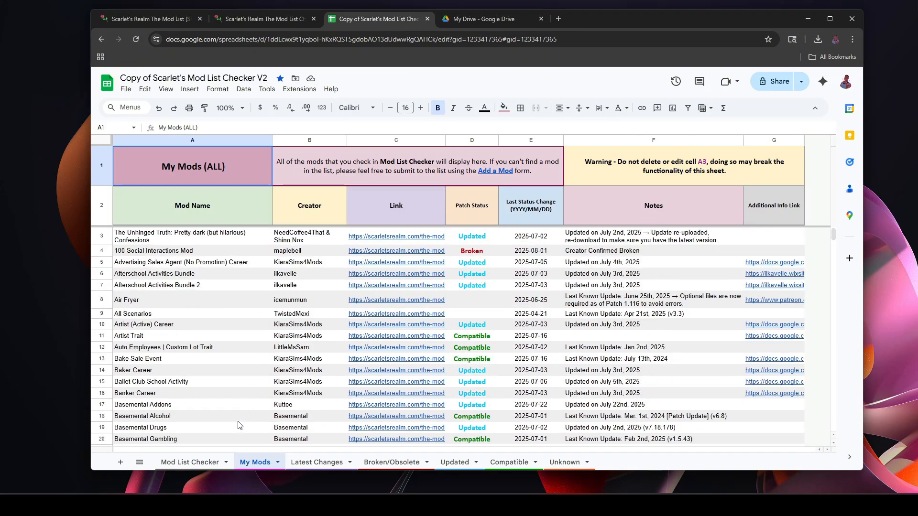
pyautogui.click(189, 462)
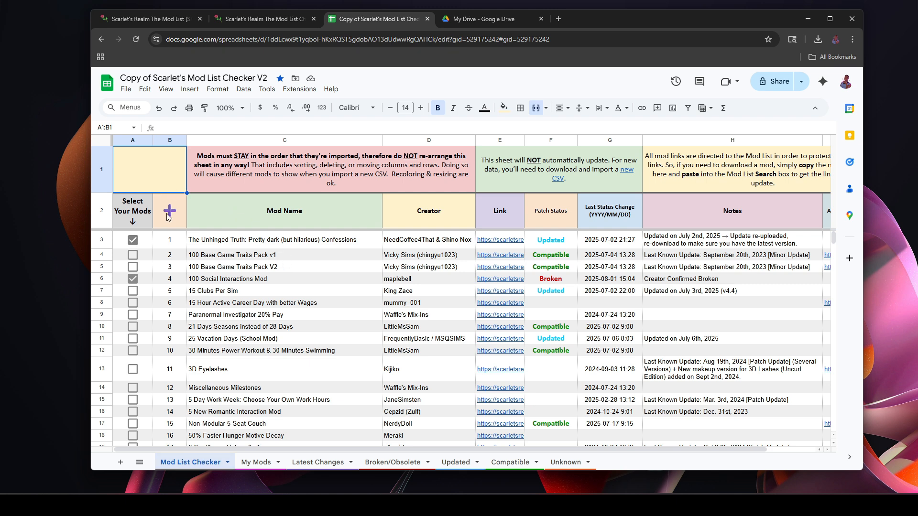
# Import 'Mod List Checker V4 - All Mods.csv' at B2, replacing data at the selected cell.
pyautogui.click(169, 210)
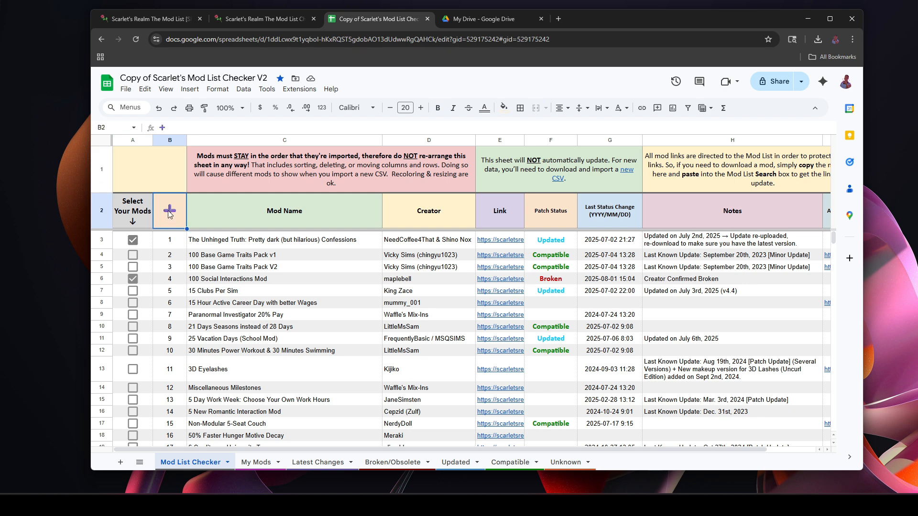
pyautogui.click(125, 89)
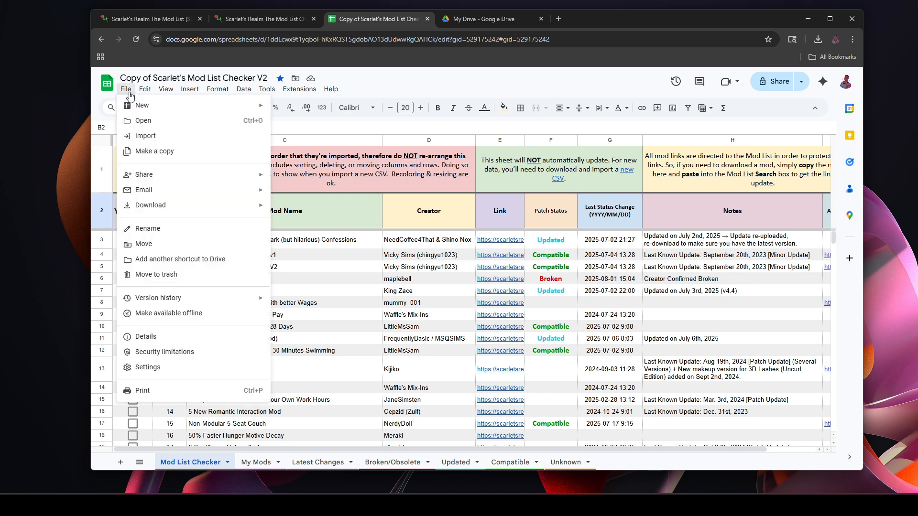
pyautogui.click(144, 135)
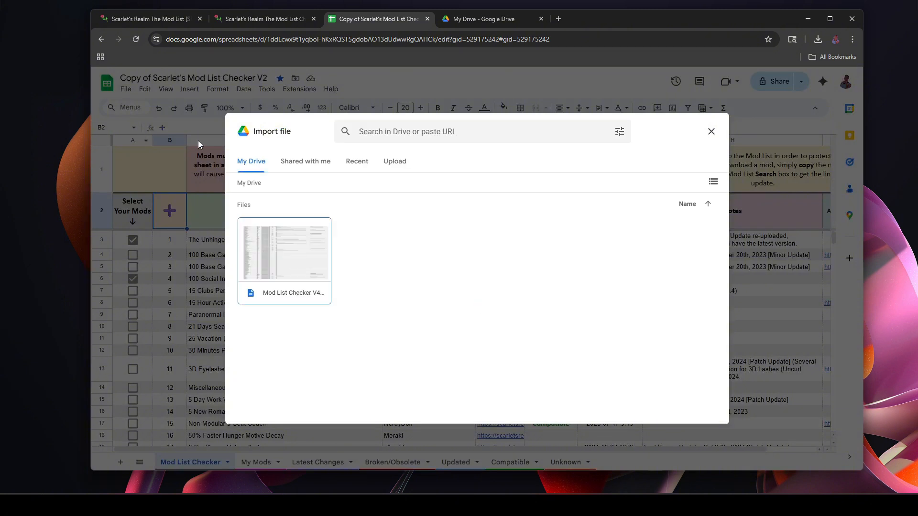
pyautogui.click(394, 161)
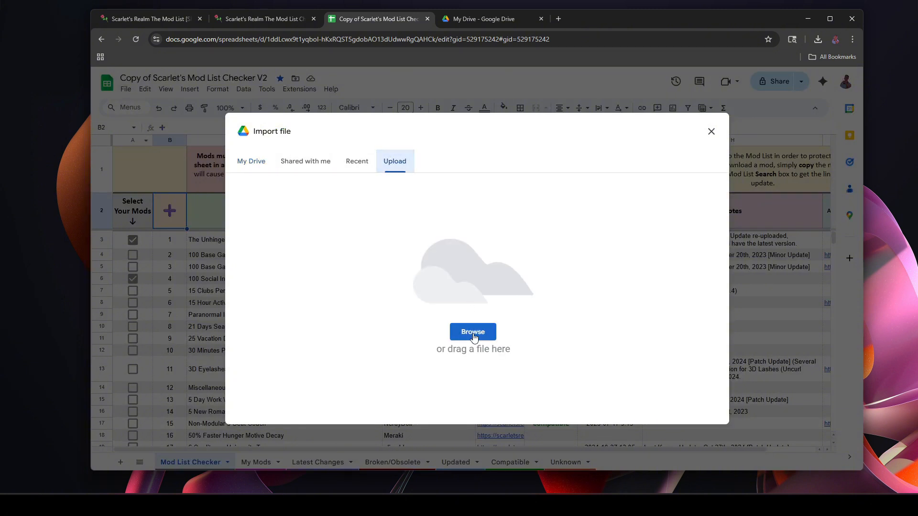
pyautogui.click(472, 331)
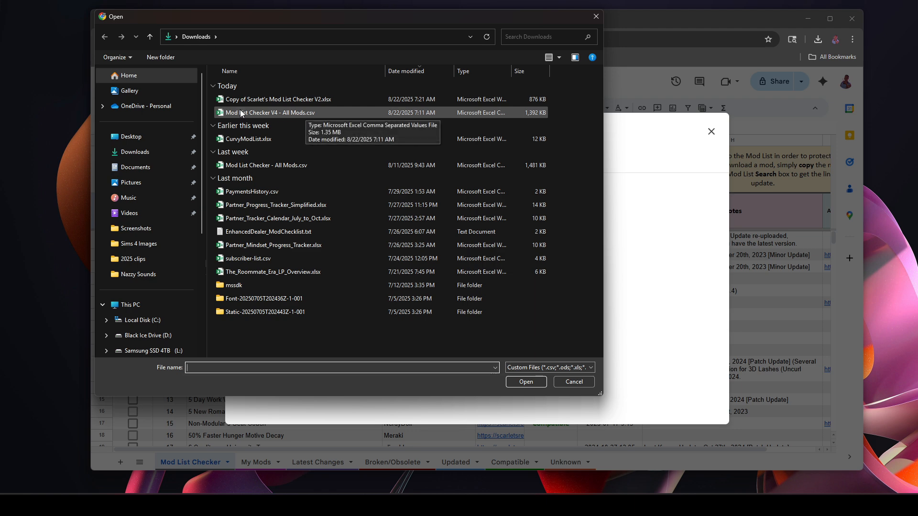
pyautogui.click(271, 113)
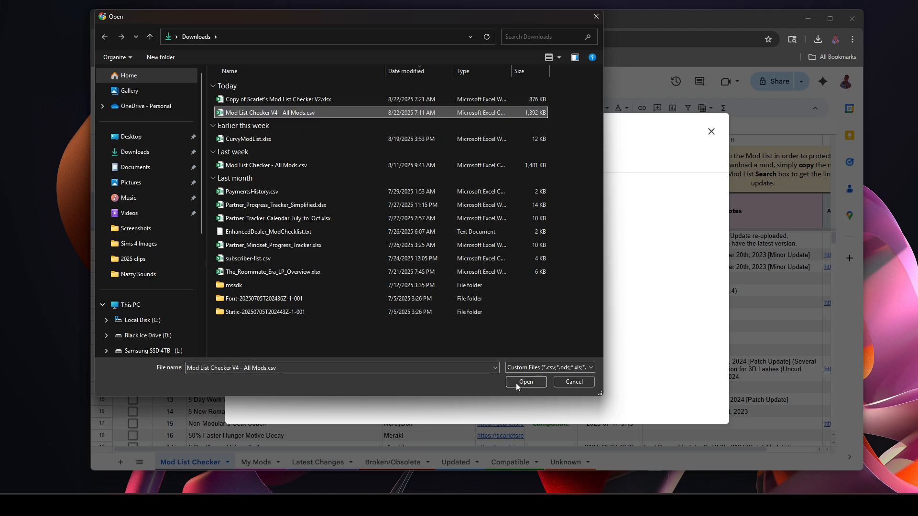
pyautogui.click(525, 382)
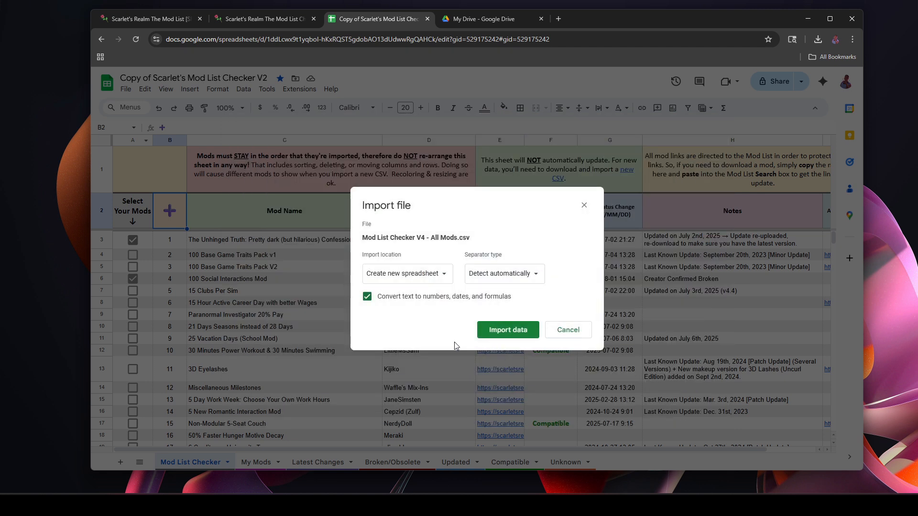
pyautogui.moveTo(450, 279)
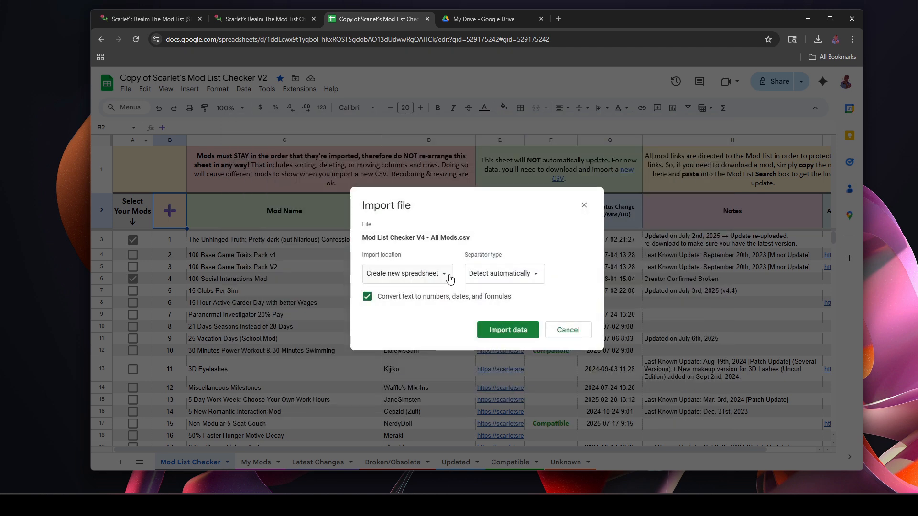
pyautogui.click(406, 273)
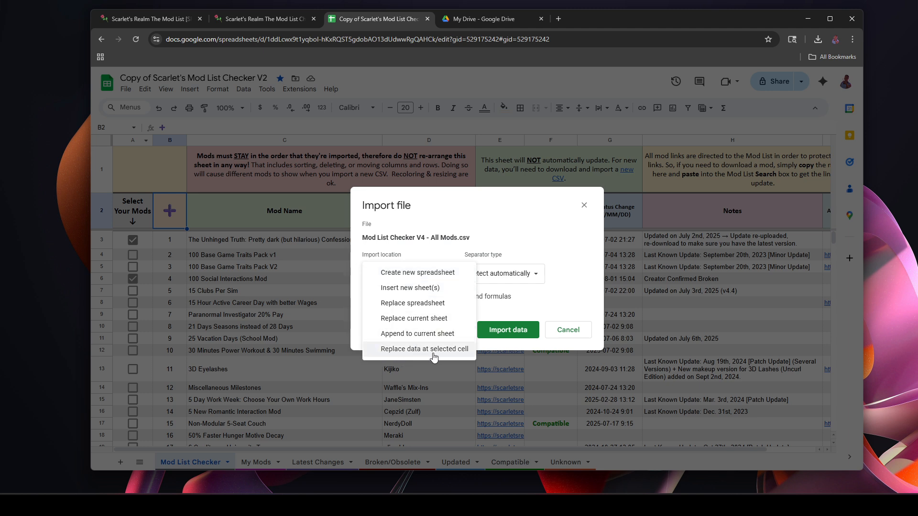
pyautogui.click(424, 349)
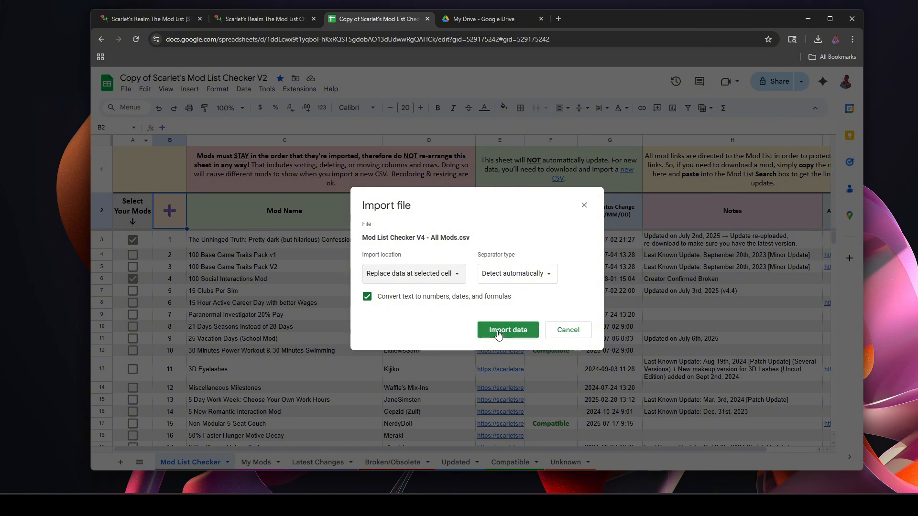
pyautogui.click(507, 330)
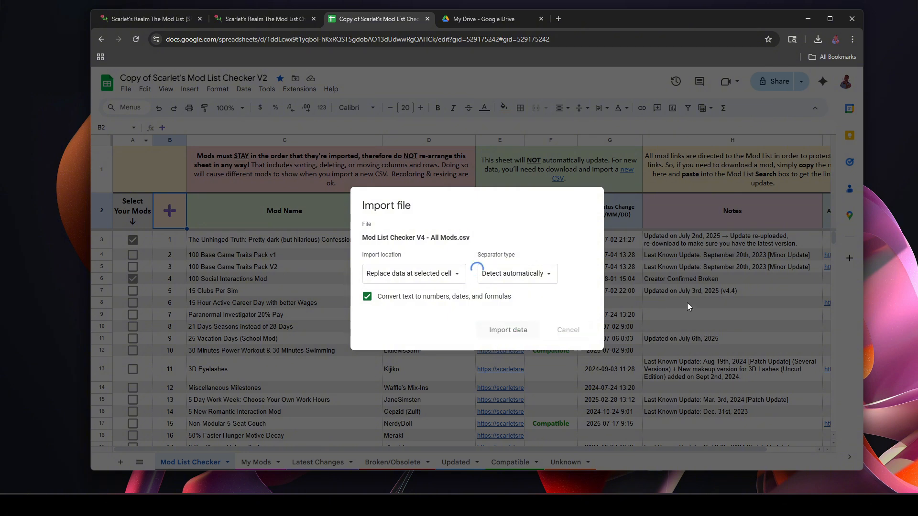
pyautogui.click(507, 330)
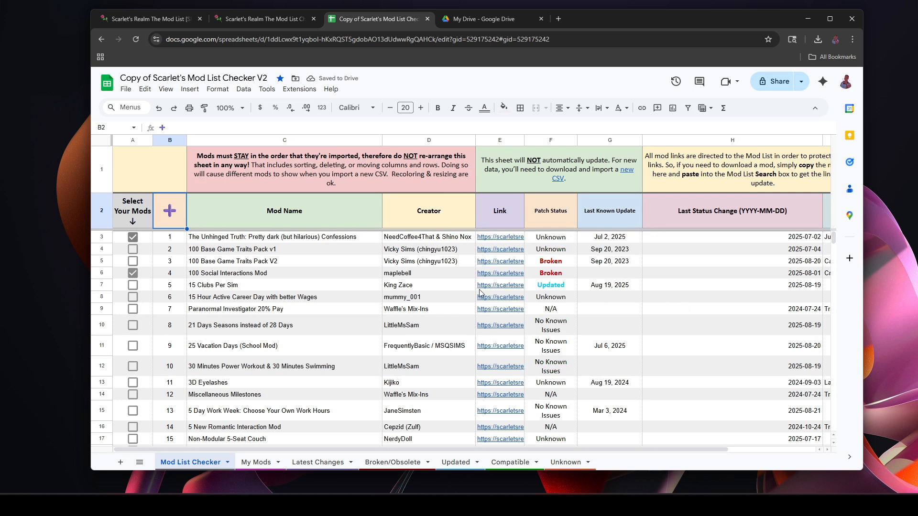
pyautogui.moveTo(298, 344)
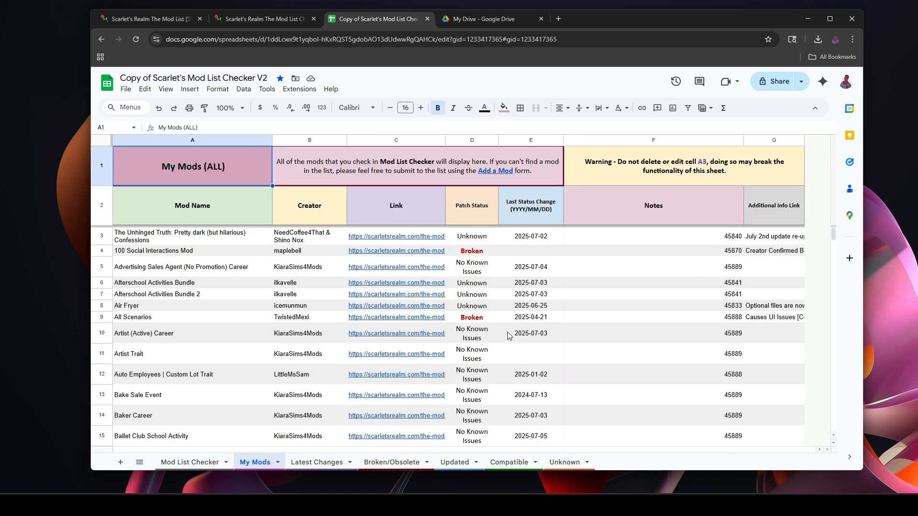
pyautogui.moveTo(127, 255)
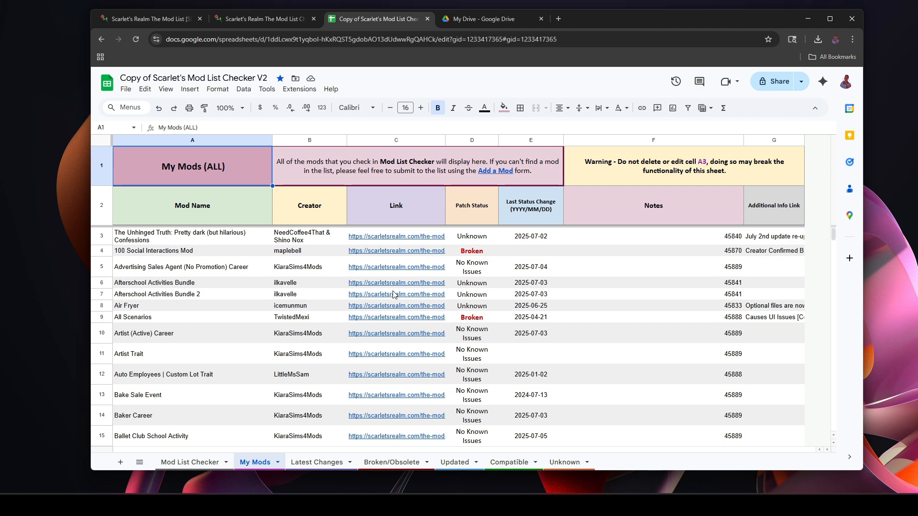
# Scroll through My Mods' updated Patch Status values, then return to the checker sheet.
pyautogui.scroll(-3)
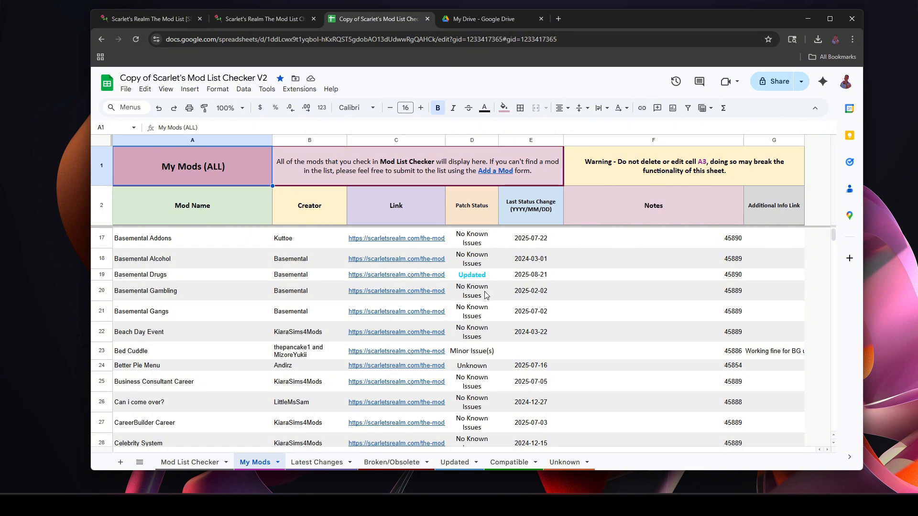
pyautogui.scroll(-3)
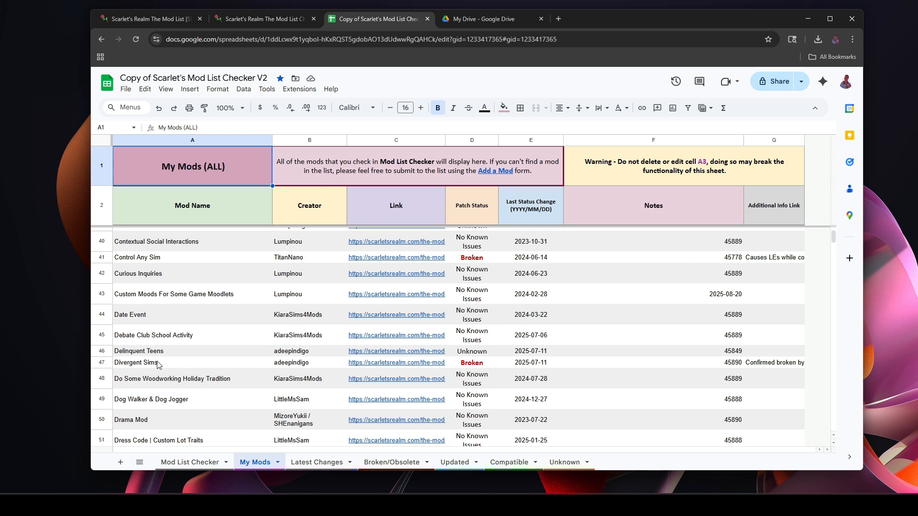
pyautogui.moveTo(314, 373)
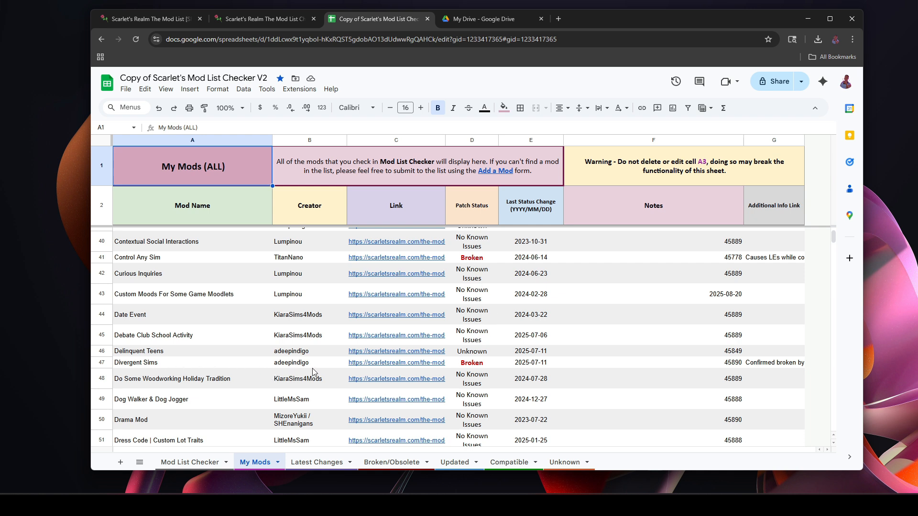
pyautogui.moveTo(485, 372)
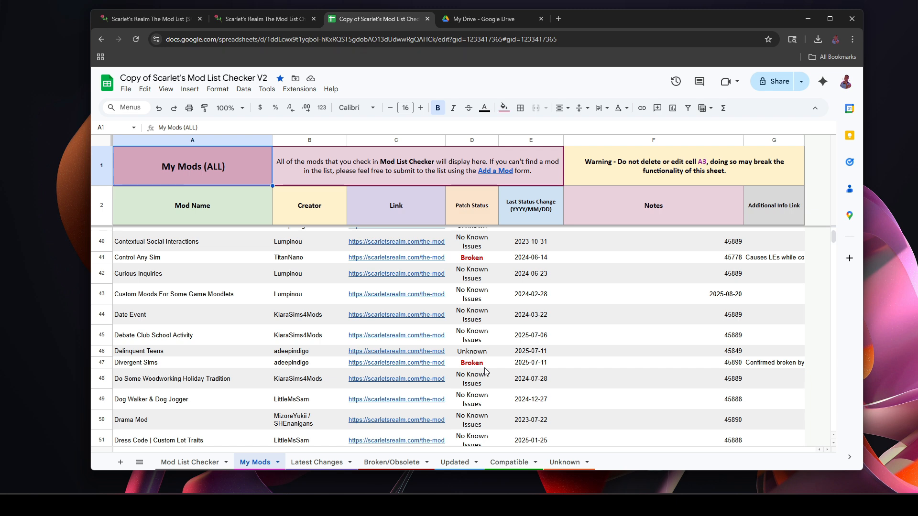
pyautogui.scroll(-3)
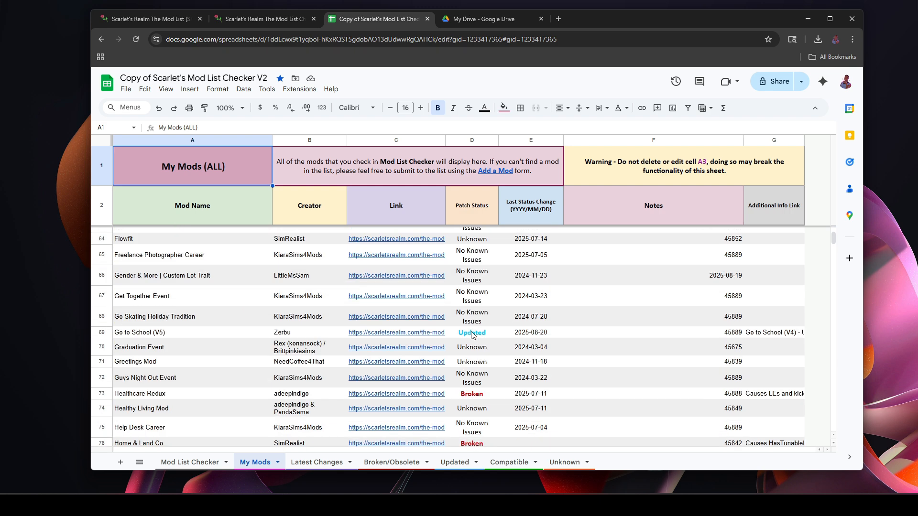
pyautogui.moveTo(293, 340)
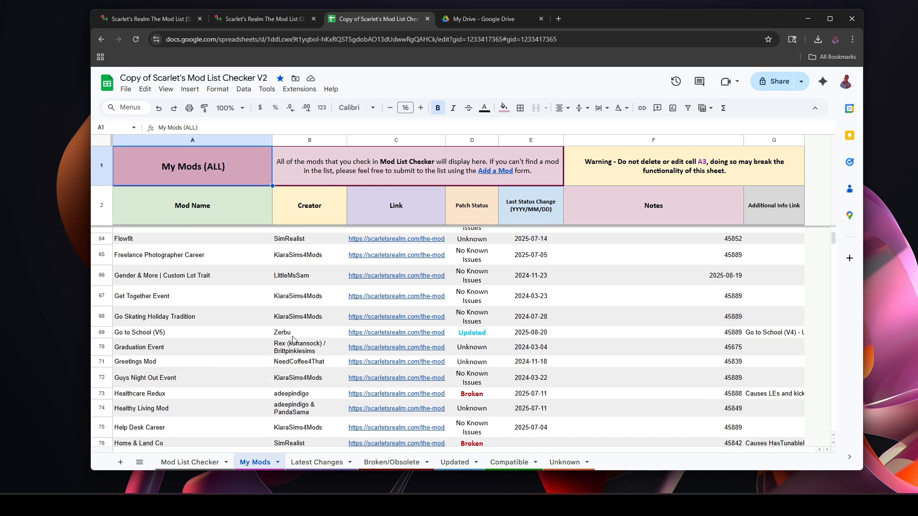
pyautogui.scroll(-3)
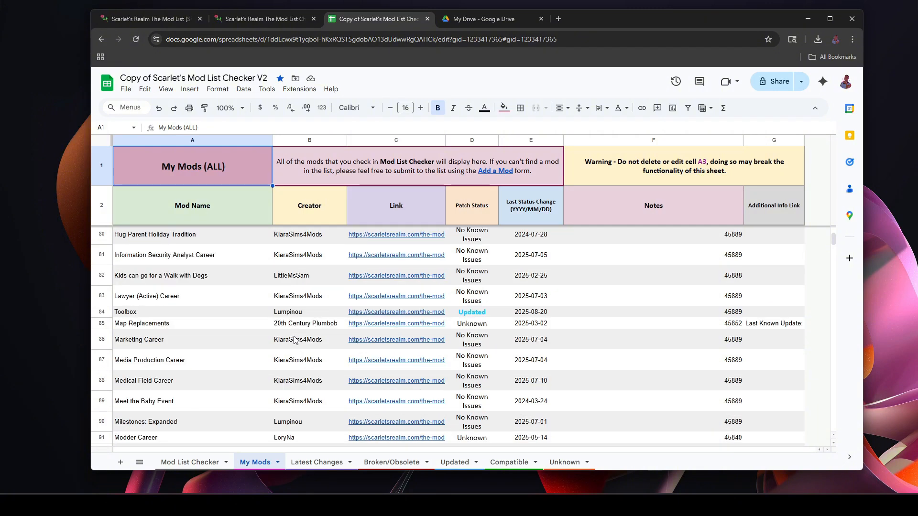
pyautogui.scroll(-3)
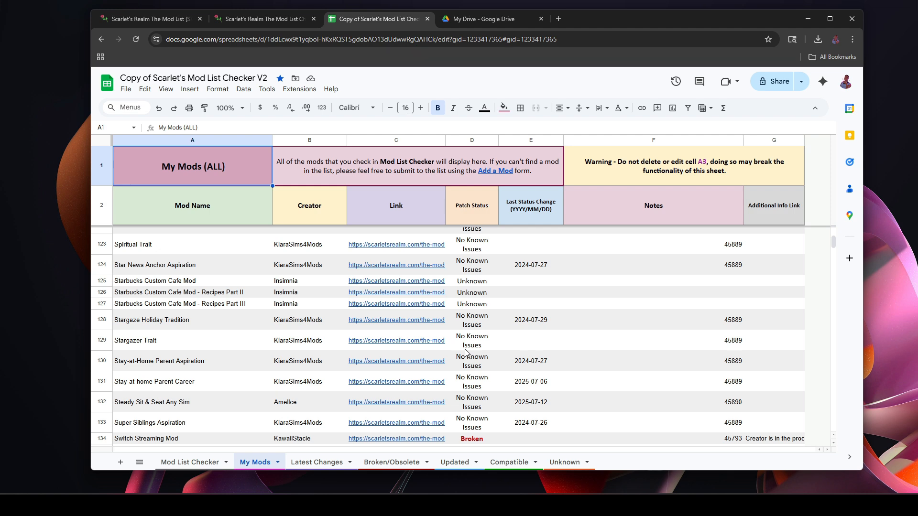
pyautogui.scroll(-3)
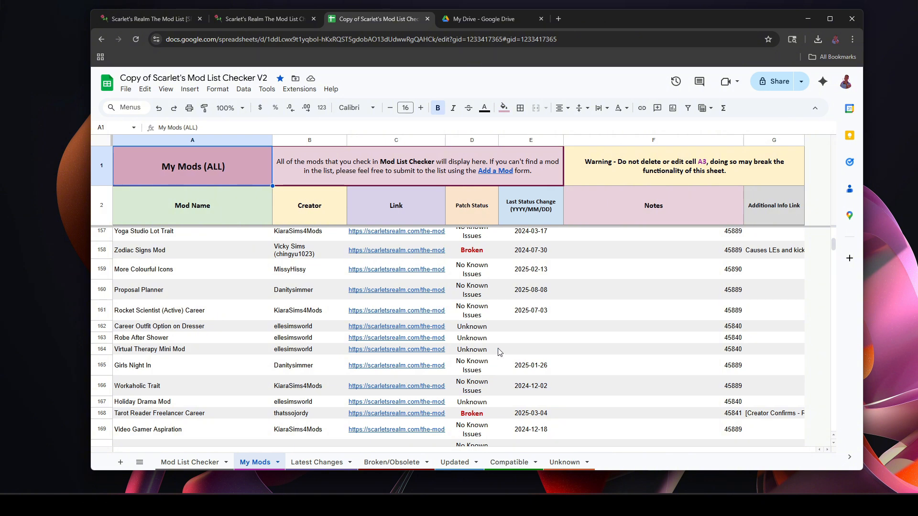
pyautogui.scroll(-3)
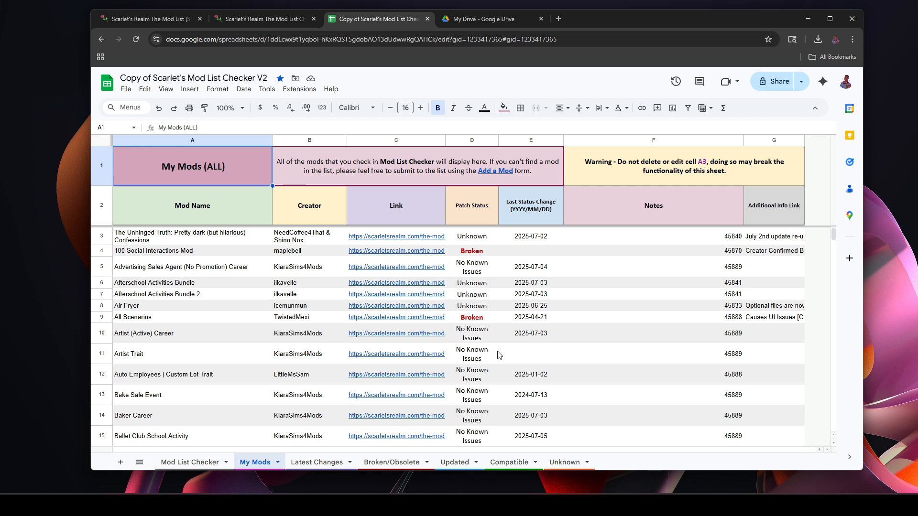
pyautogui.click(190, 462)
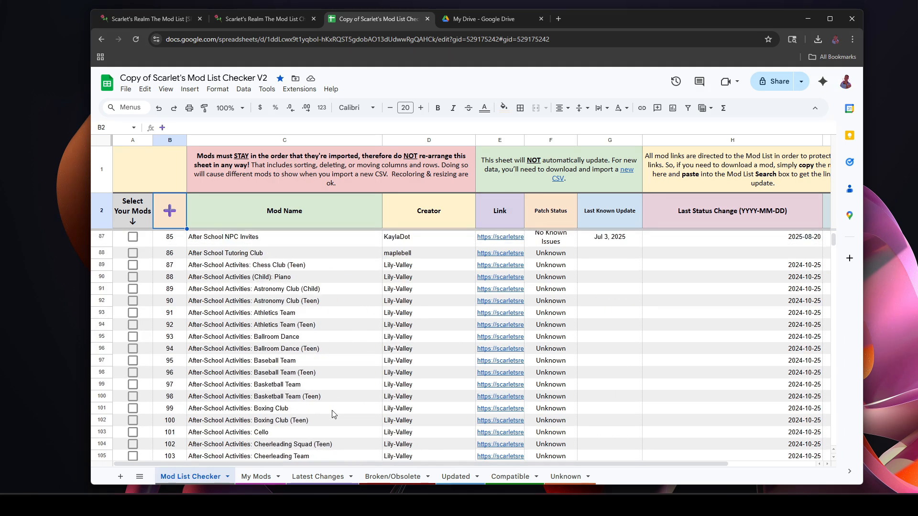
pyautogui.scroll(3)
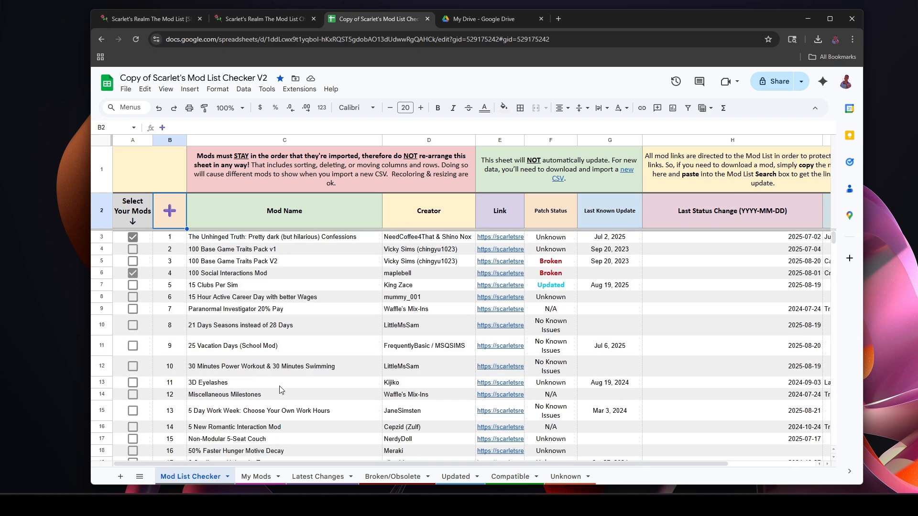
pyautogui.moveTo(286, 392)
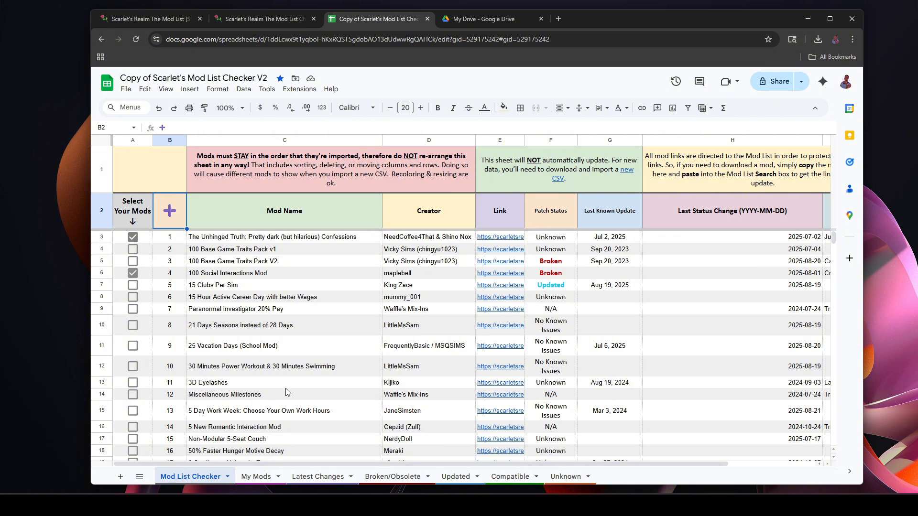